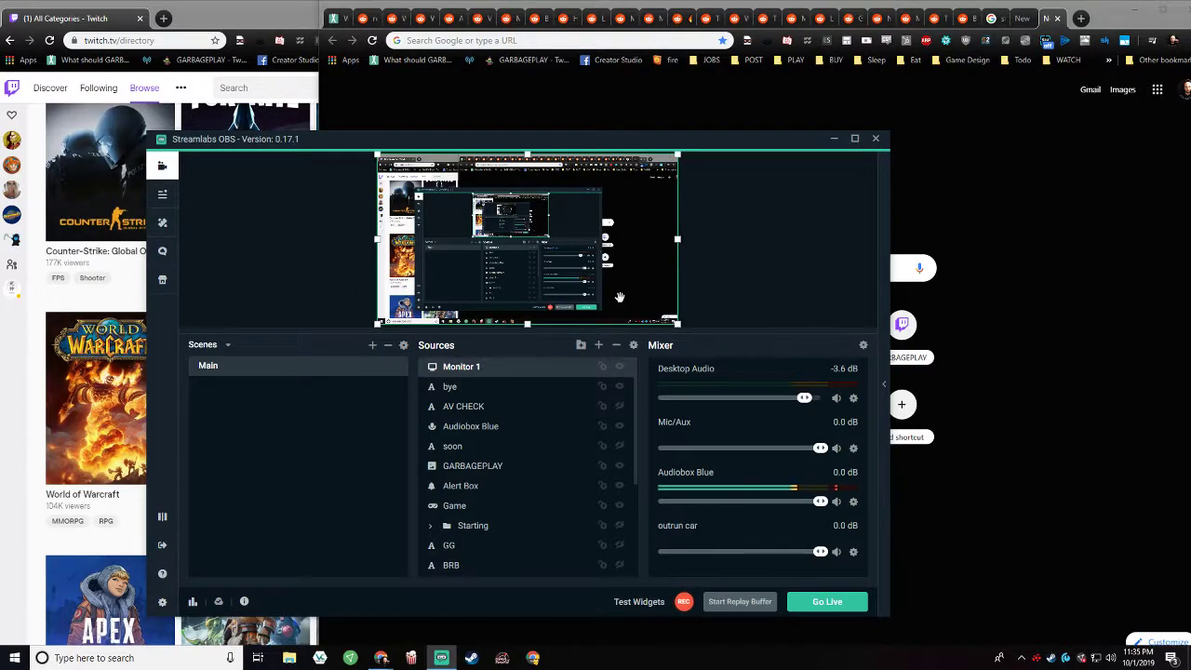
mouse_move(612, 362)
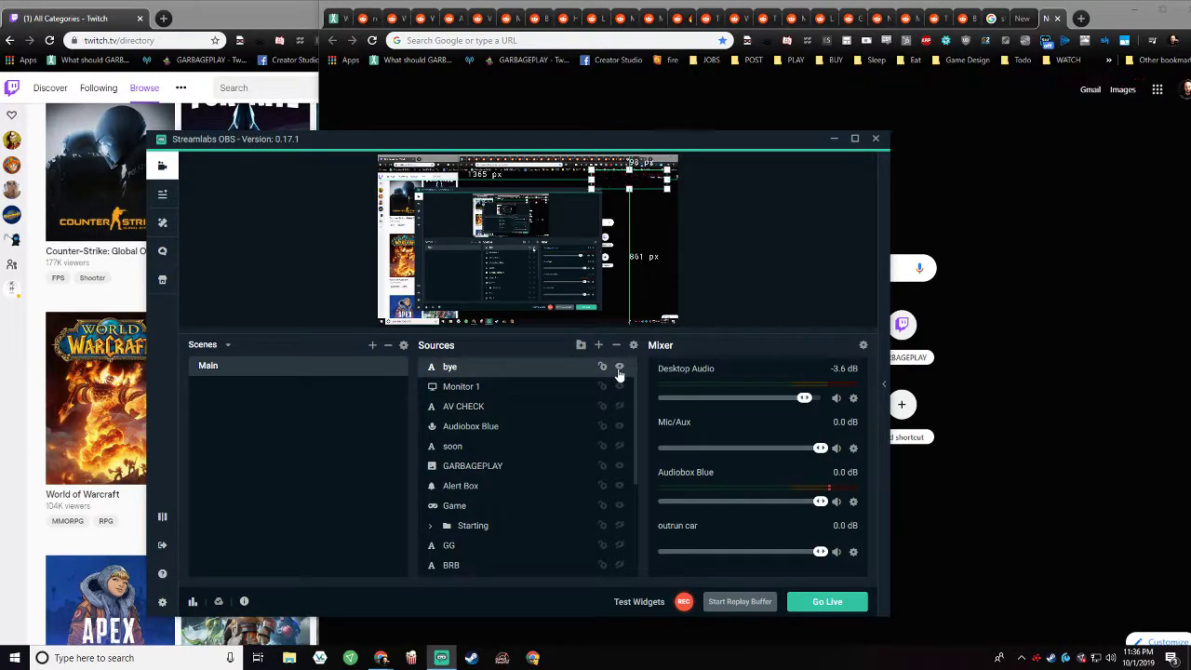
Move the Monitor 1 source to the bottom of the Sources list
click(464, 406)
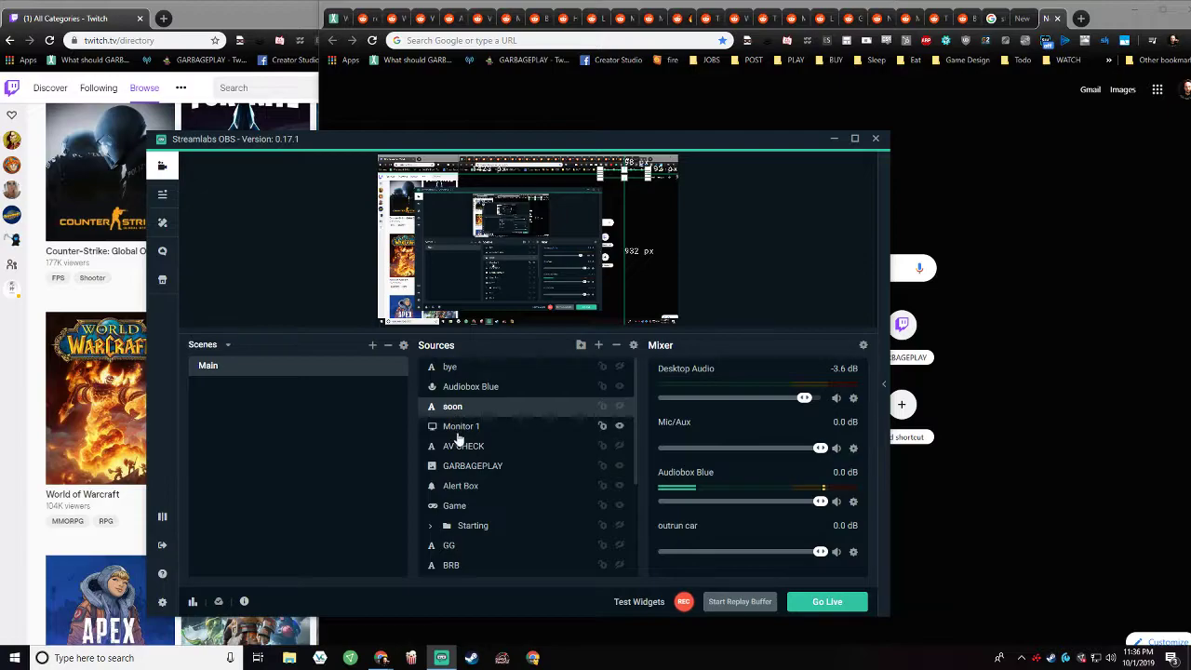
click(462, 427)
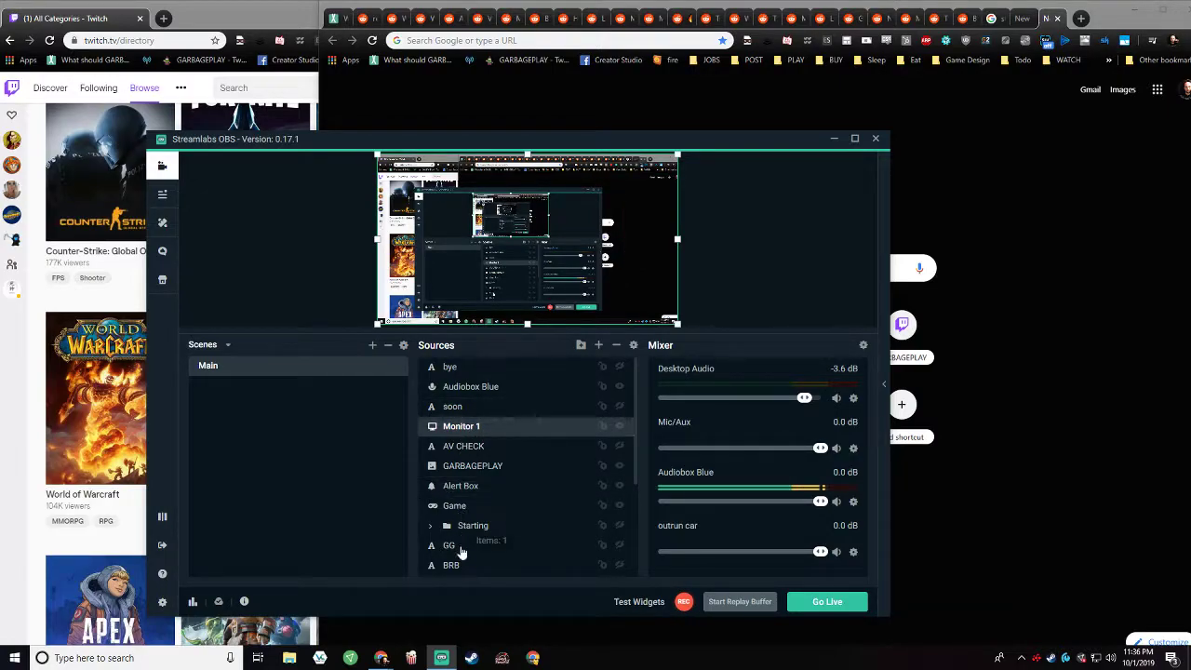
scroll(down, 3)
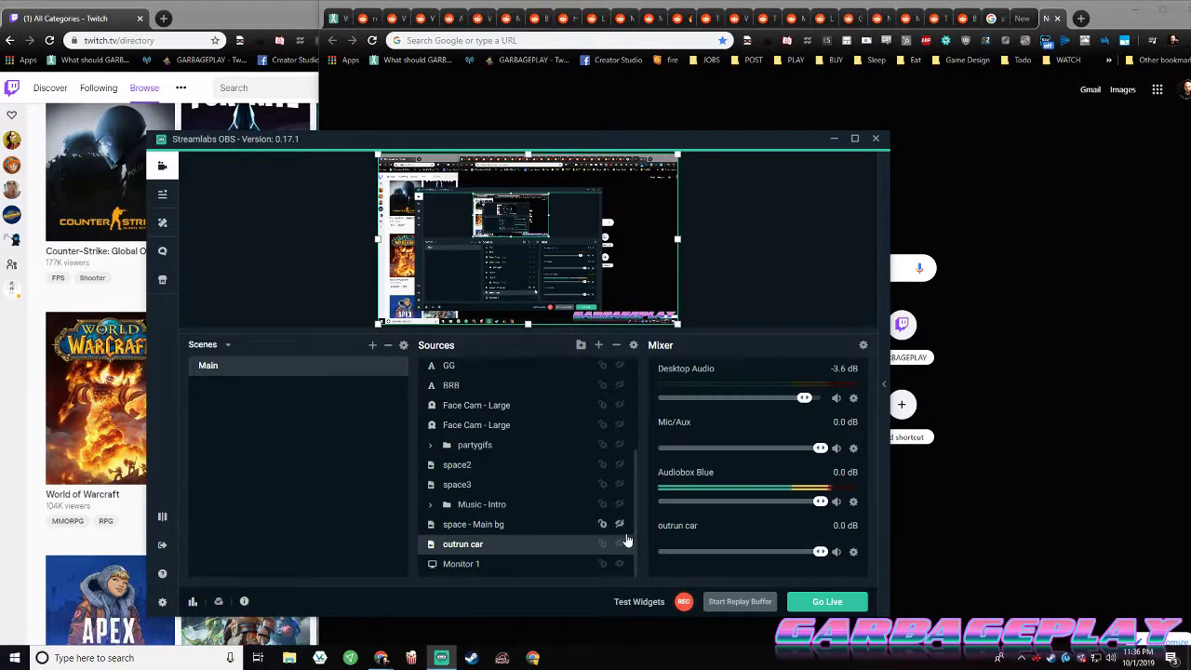
double_click(462, 543)
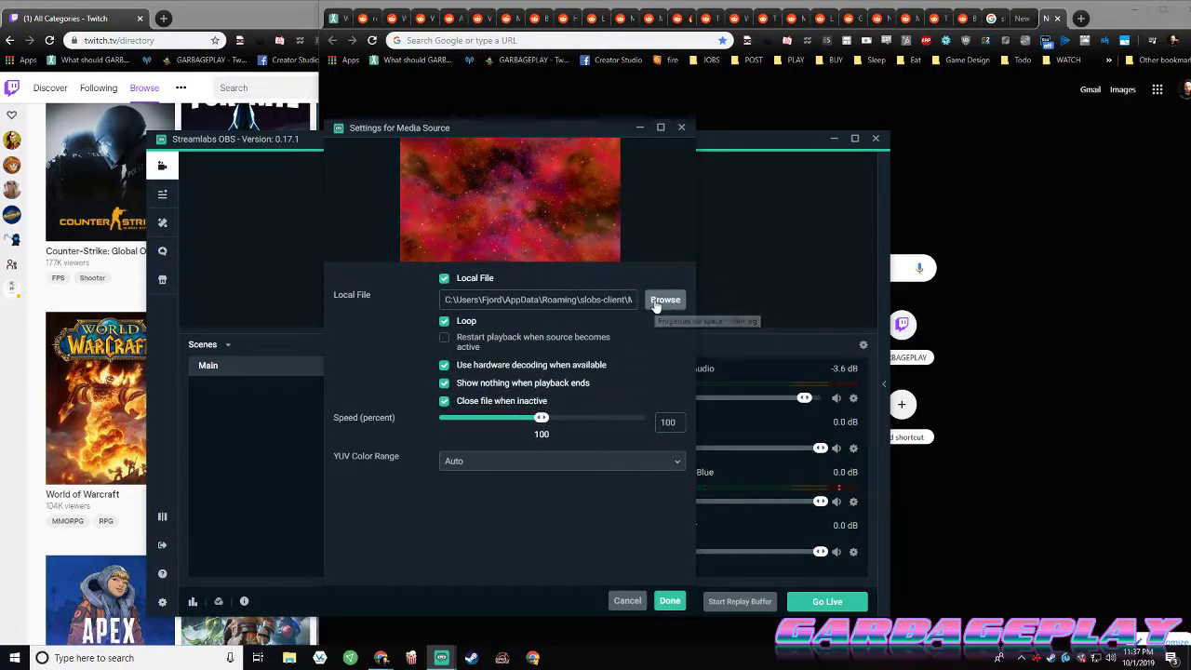
click(667, 298)
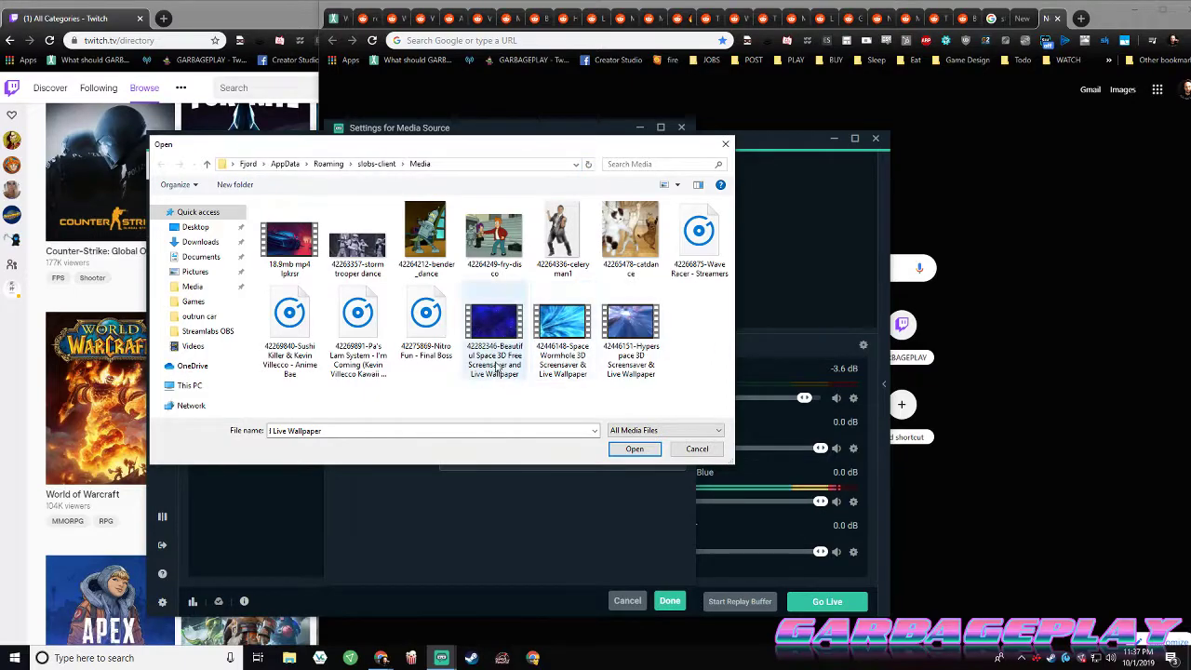
click(631, 227)
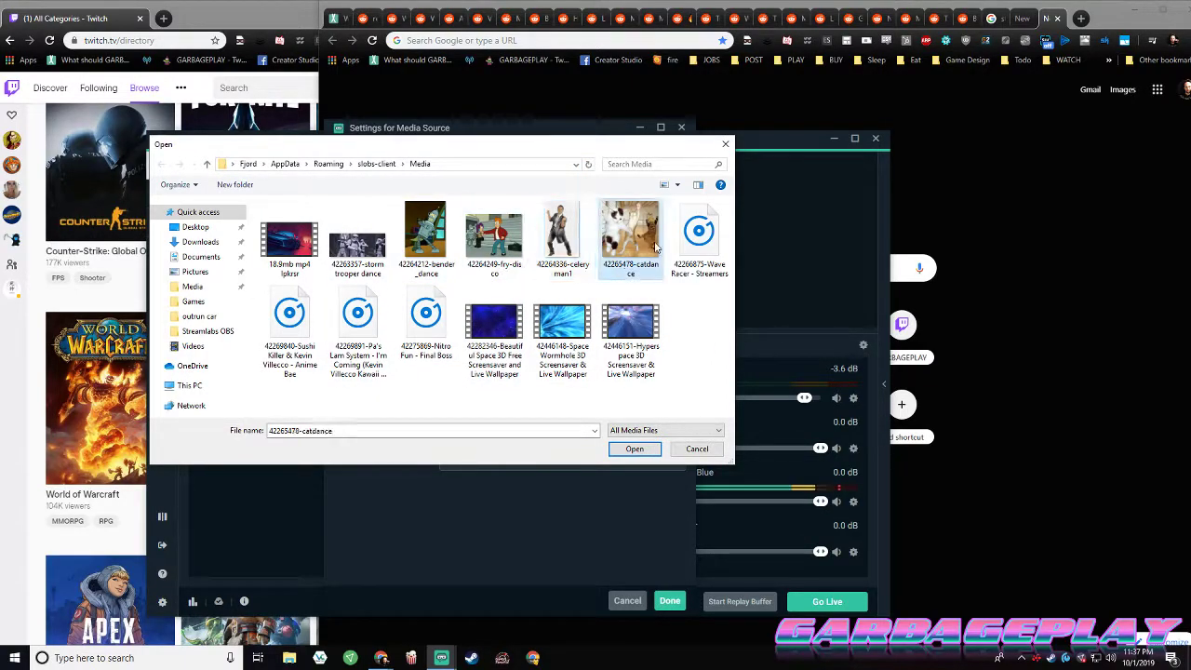
click(357, 331)
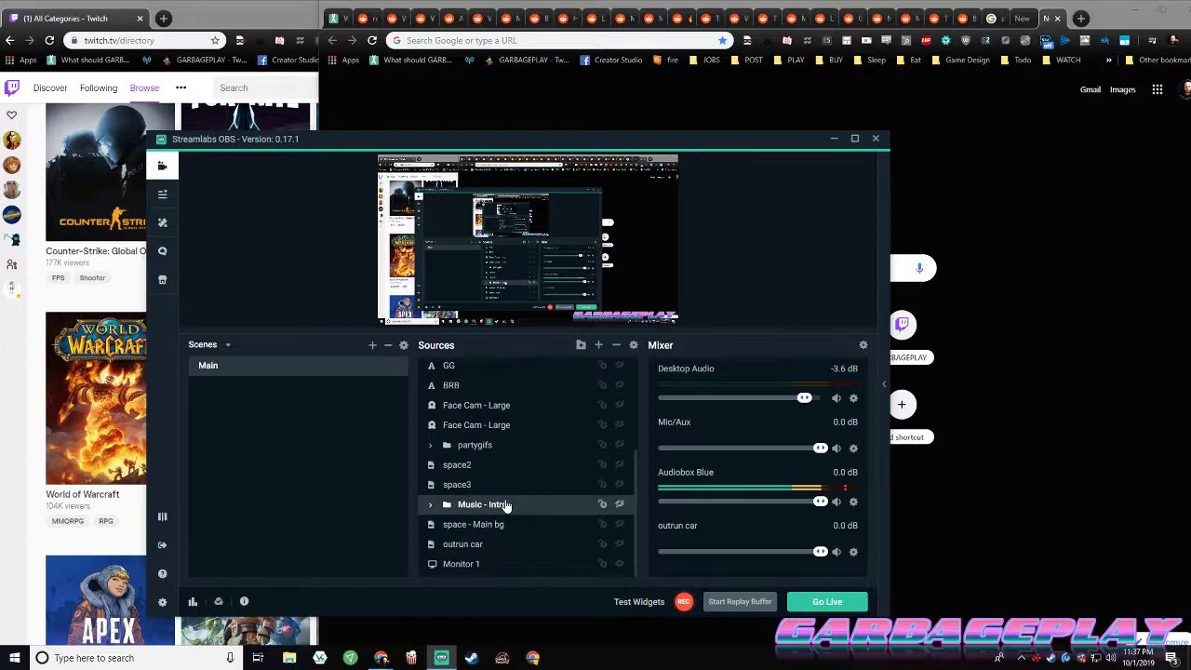
Expand the partygifs folder to list partyhardcat, catdance and celeryman
click(430, 502)
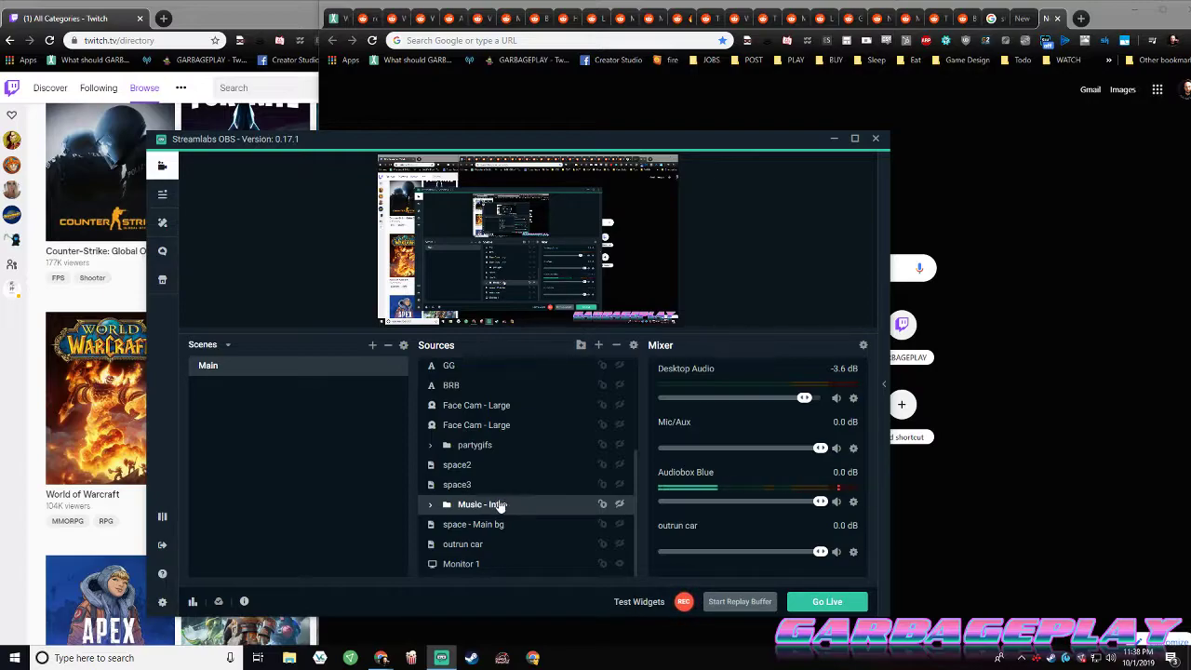
click(458, 484)
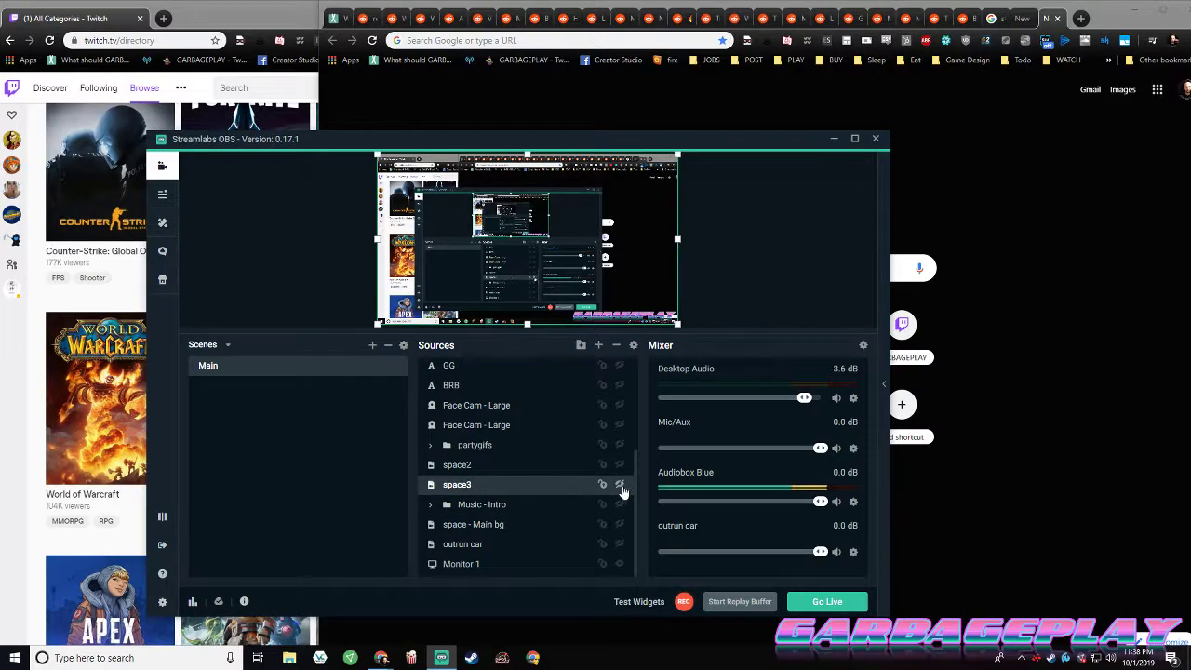
click(432, 445)
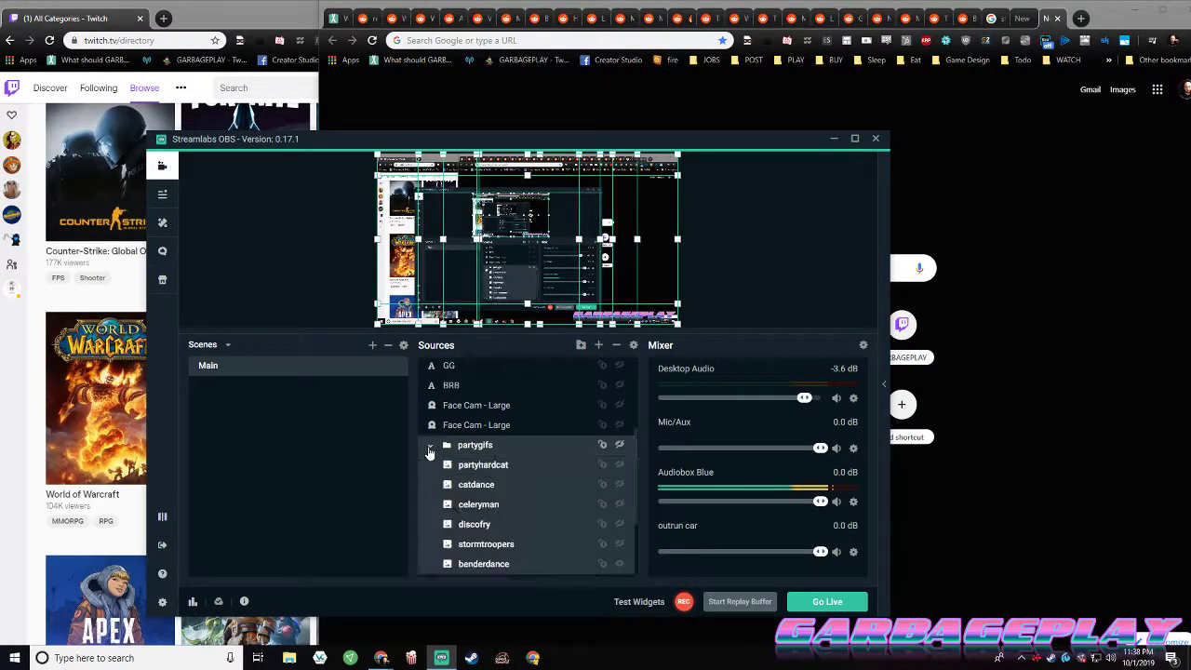
Reach the party GIF sources in the Hotkeys settings page
click(430, 445)
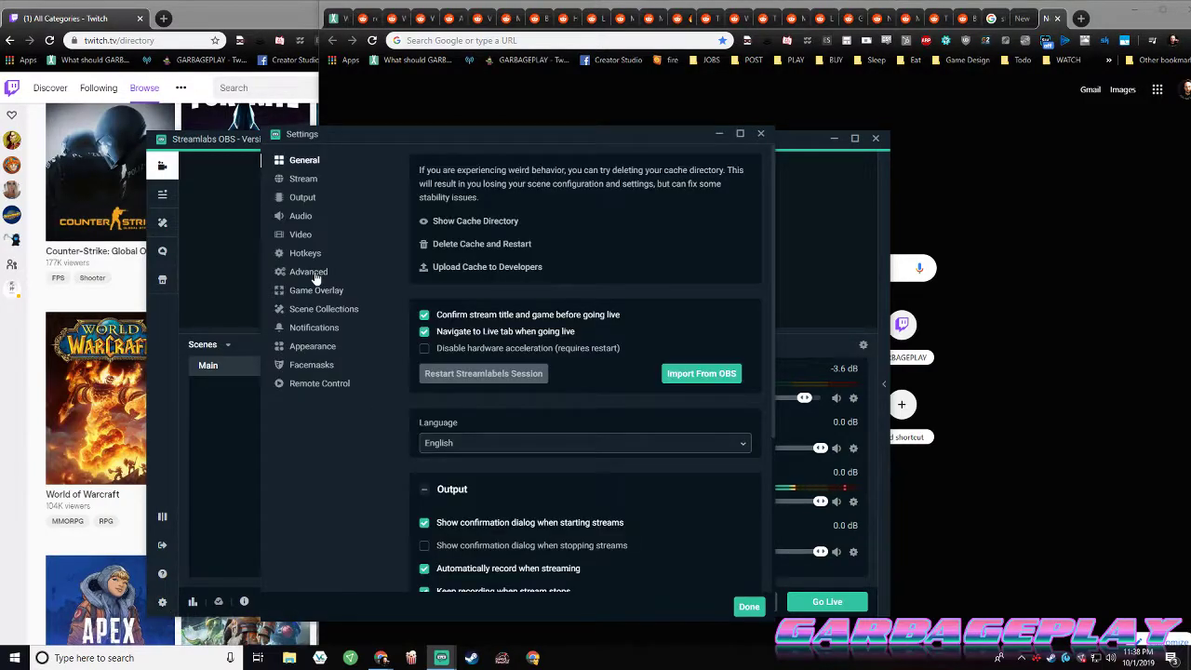
mouse_move(324, 302)
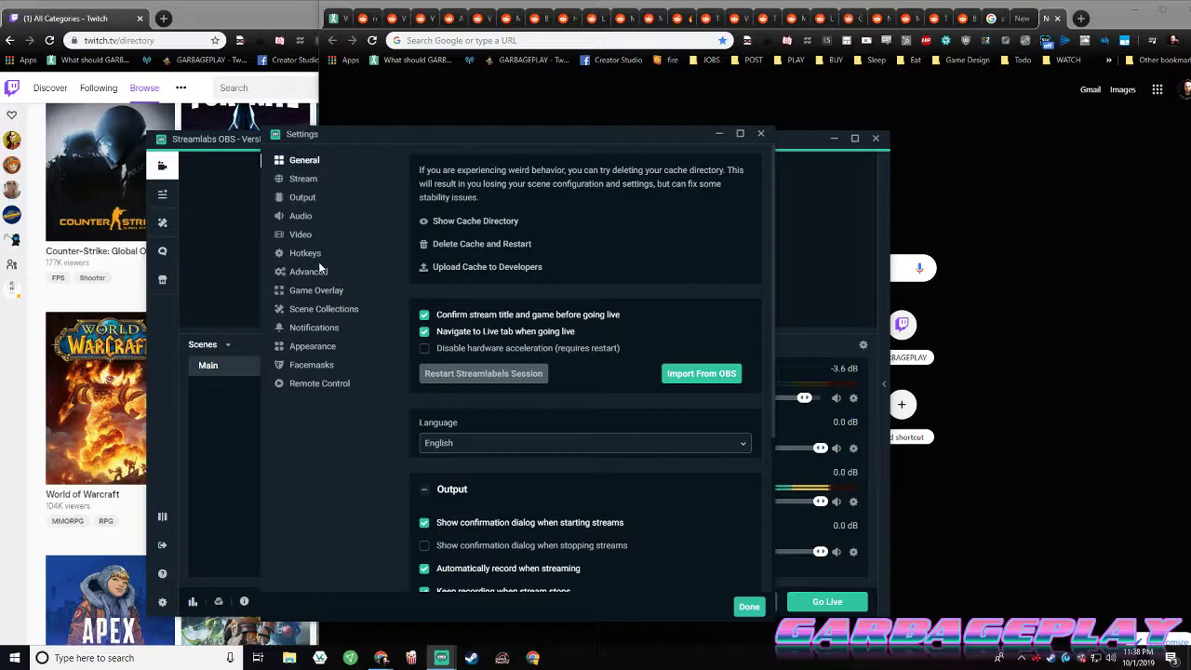
click(305, 253)
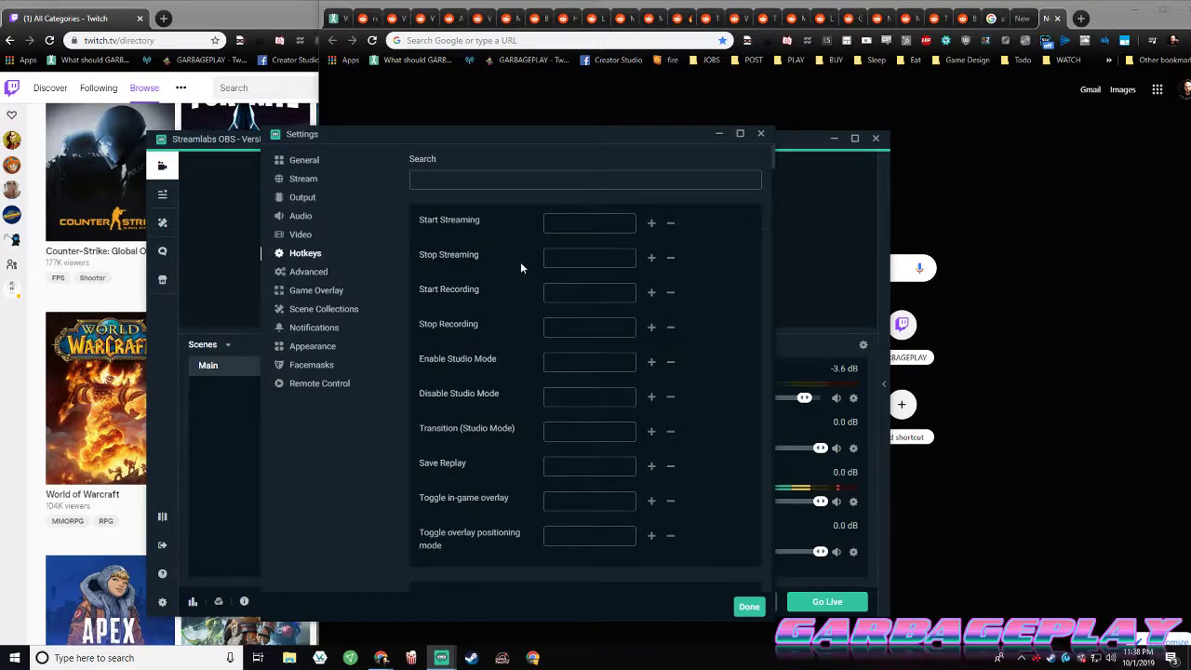
scroll(down, 3)
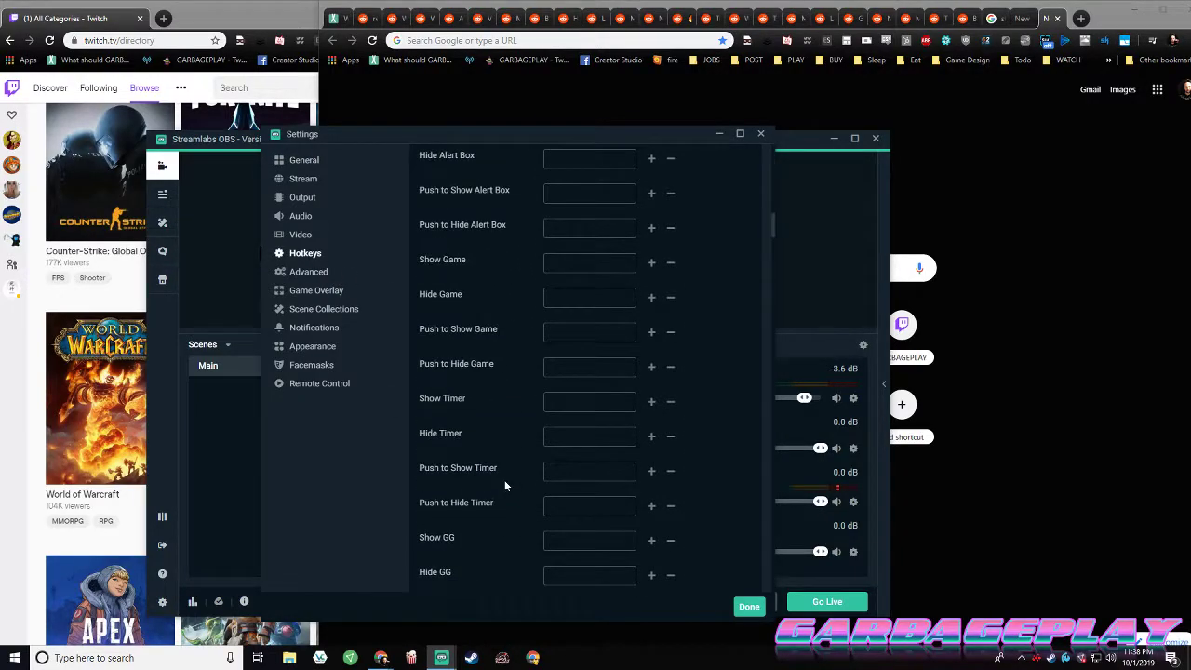
scroll(down, 3)
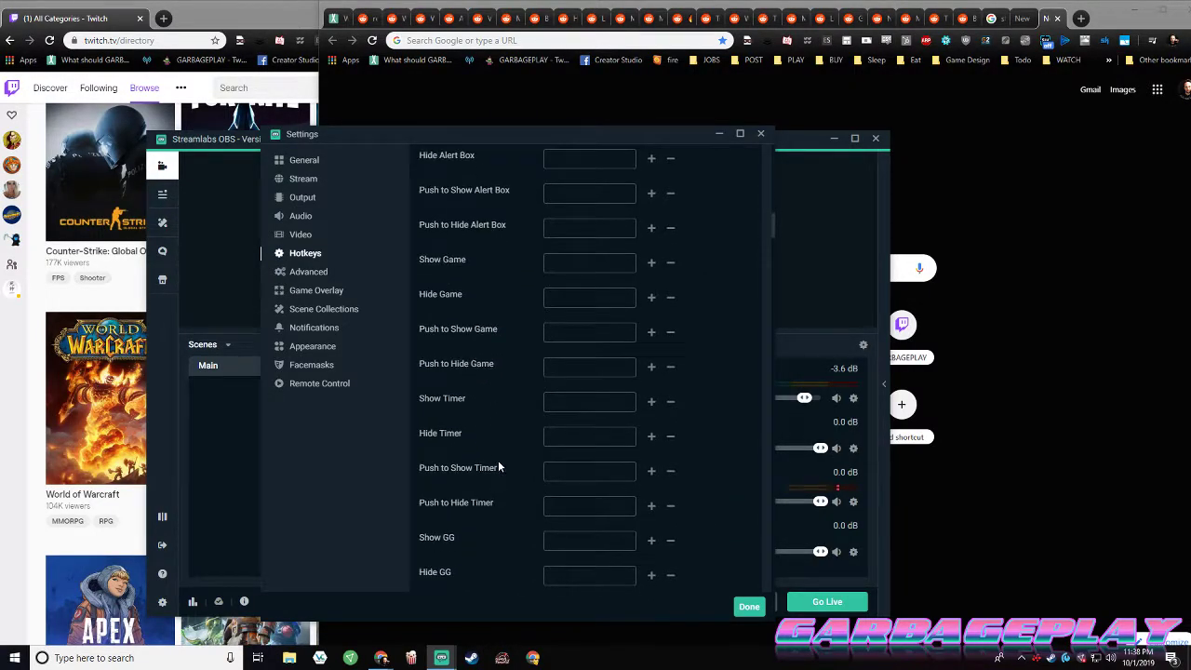
scroll(down, 3)
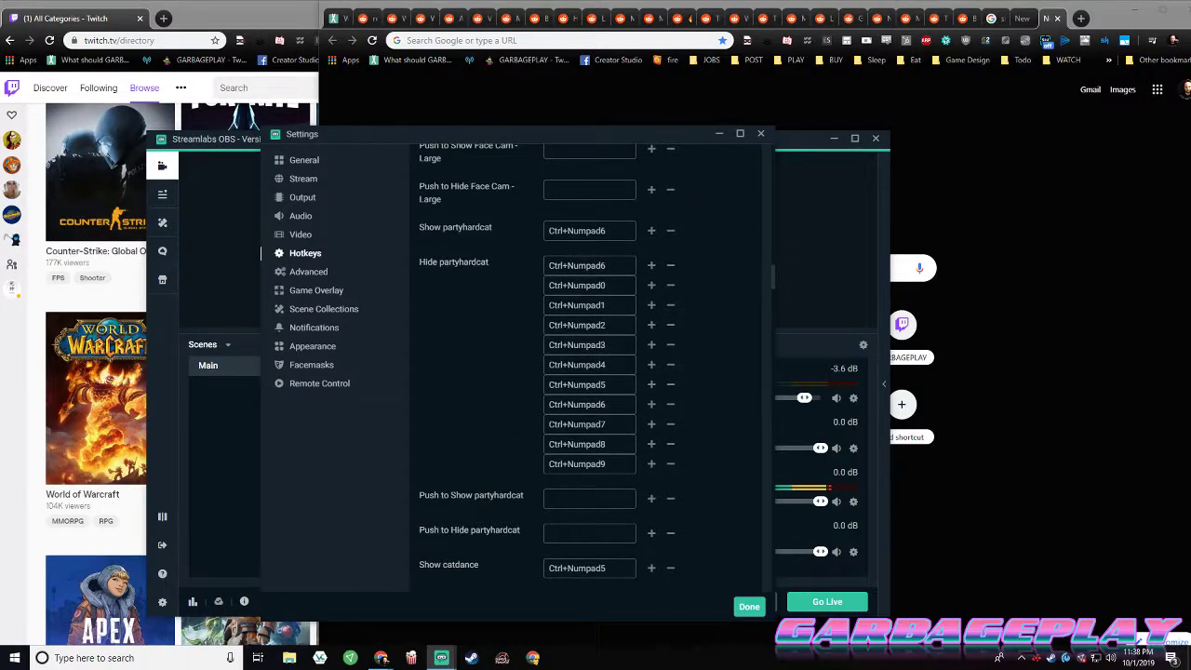
mouse_move(454, 279)
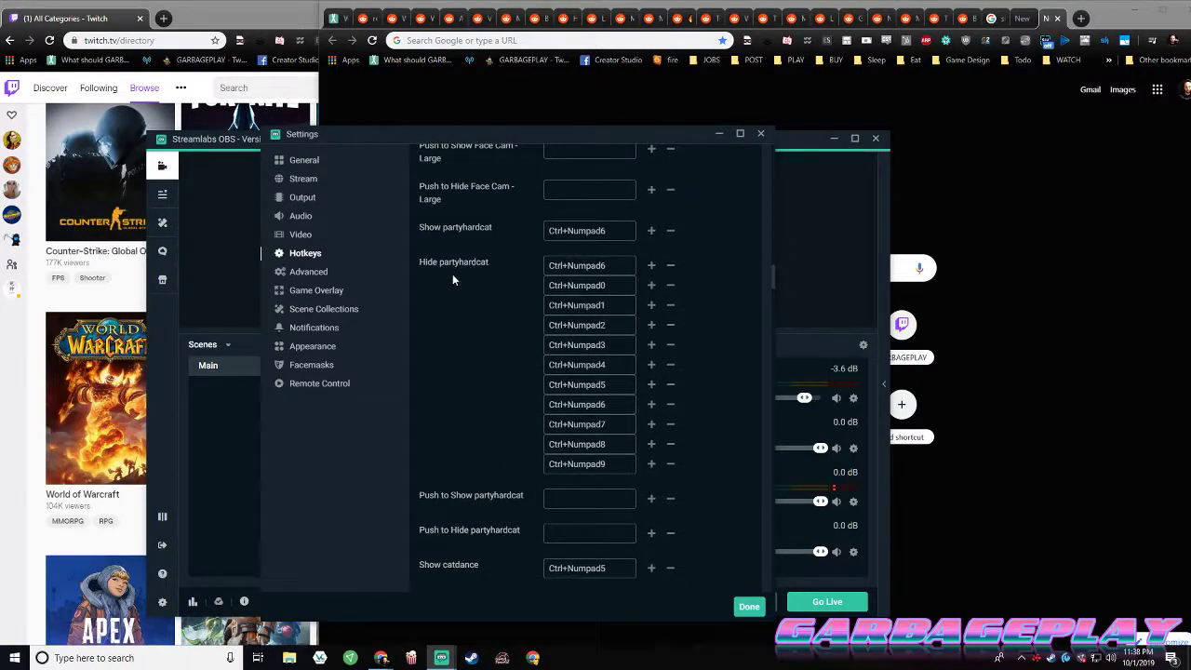
scroll(down, 3)
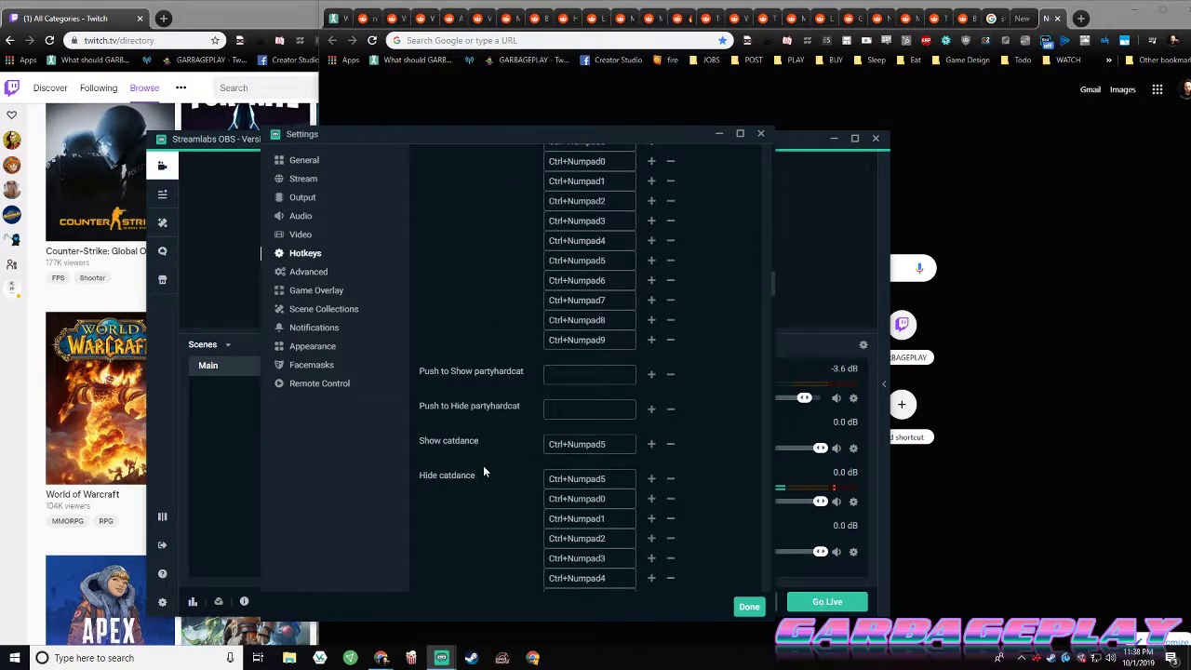
scroll(down, 3)
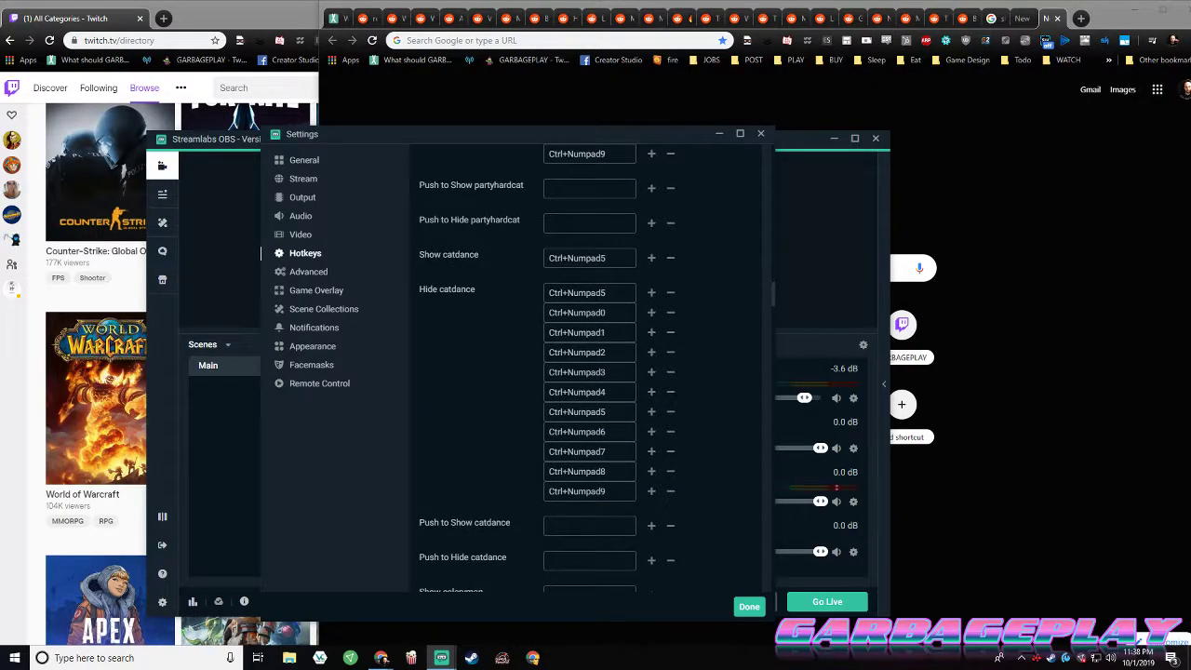
scroll(down, 3)
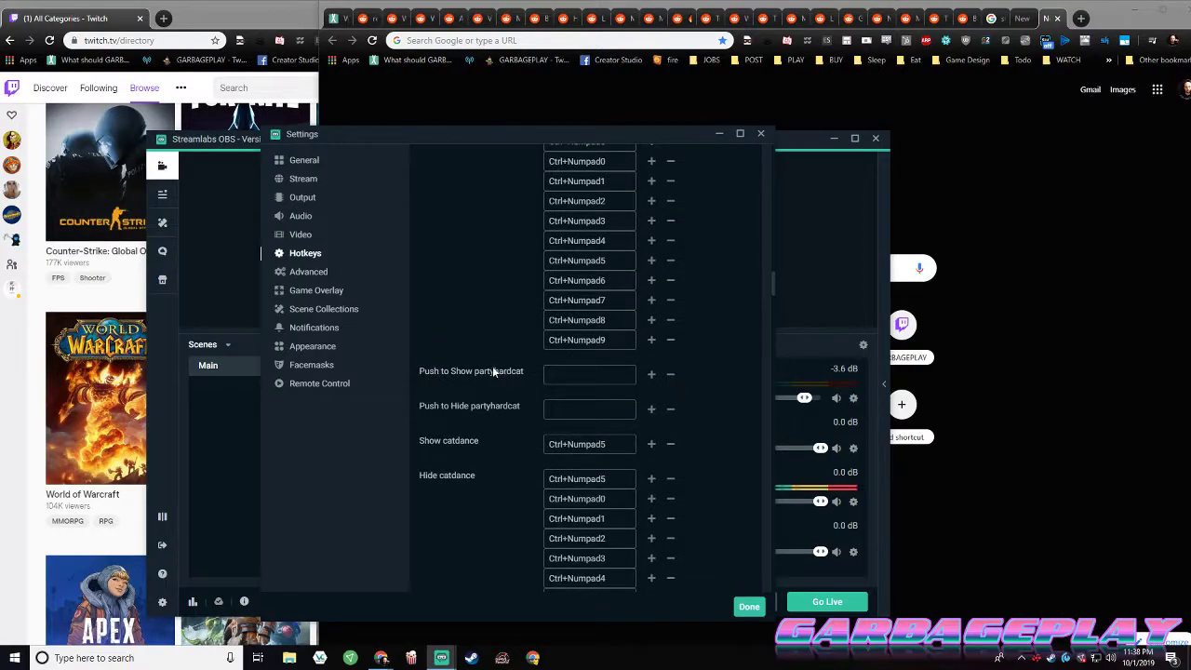
mouse_move(495, 452)
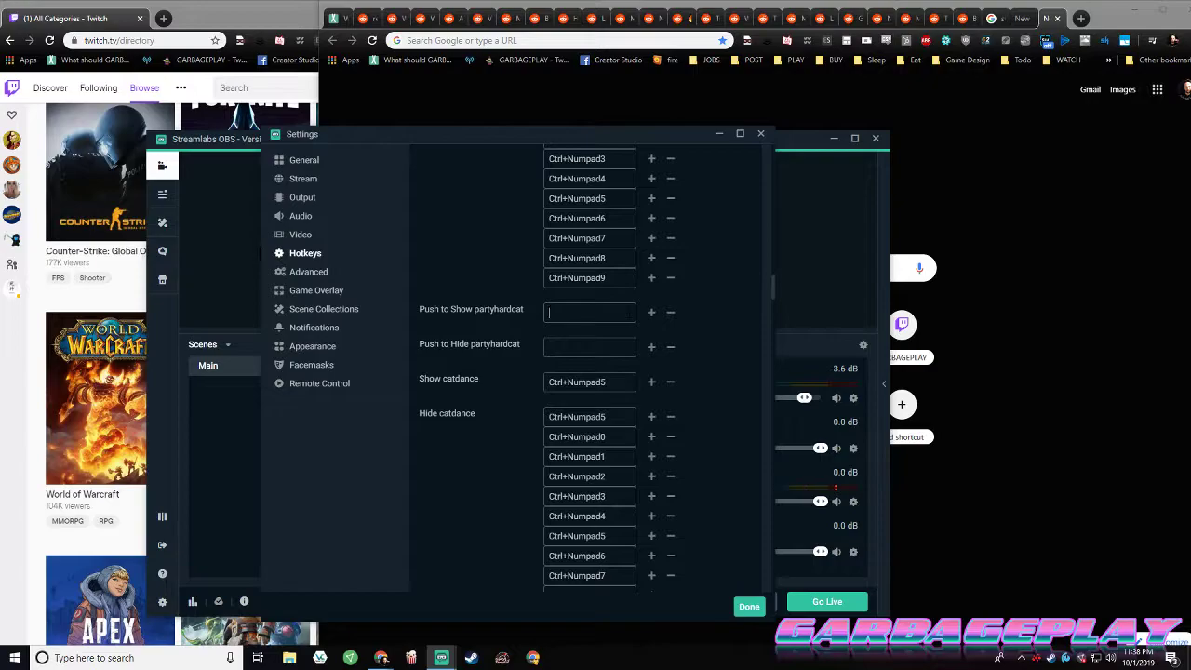
Assign Ctrl+Numpad5 and Ctrl+Numpad7 as push-to-show/hide hotkeys for the GIF sources
text(Ctrl+Numpad5)
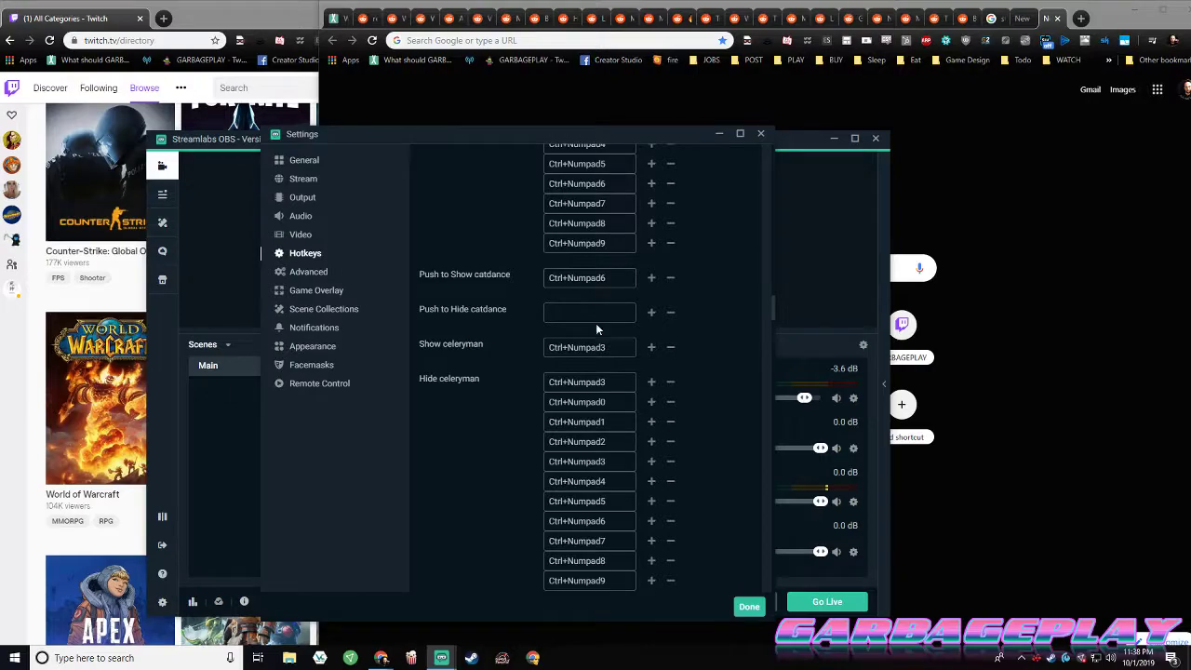
scroll(down, 3)
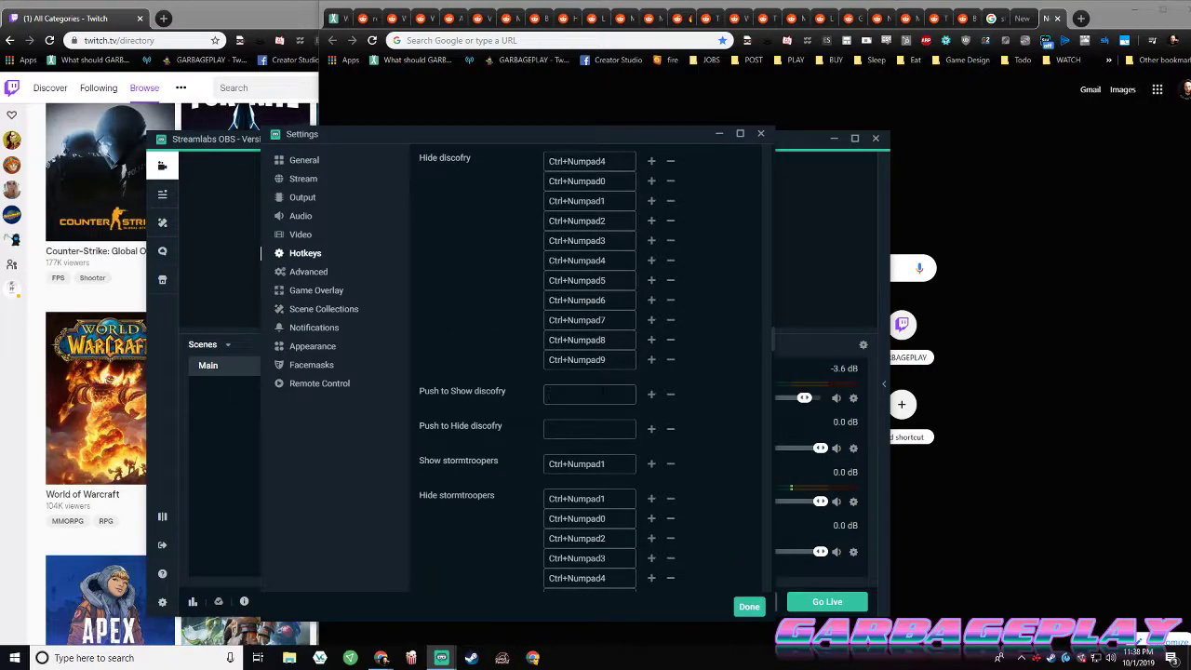
text(Ctrl+Numpad7)
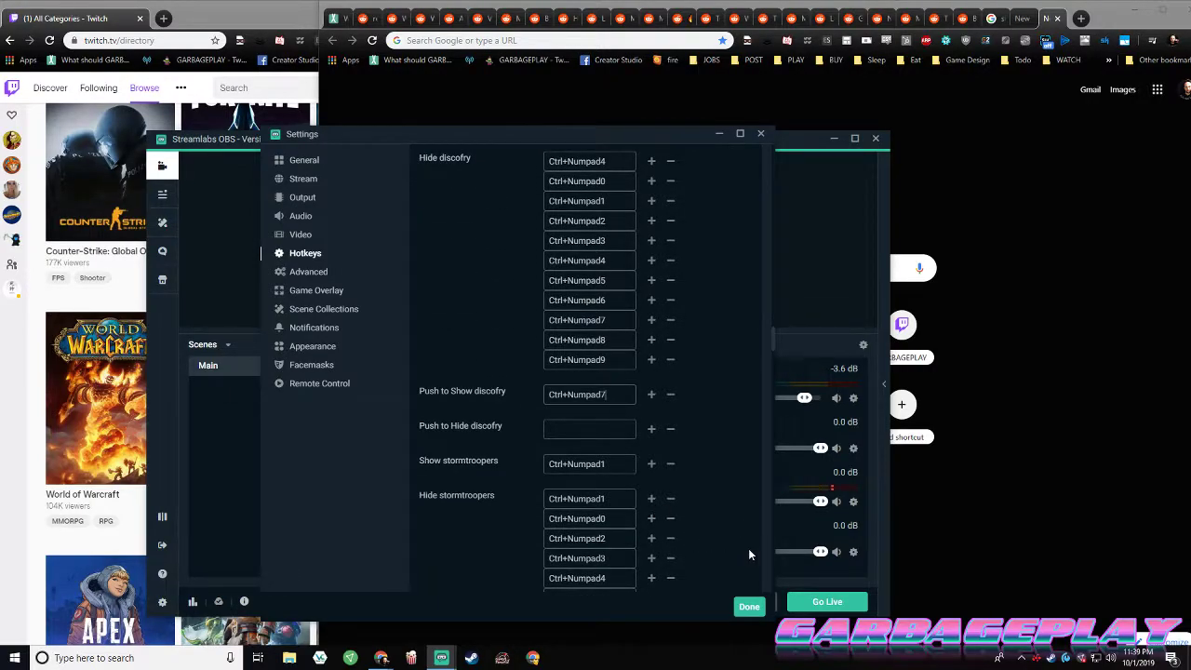
scroll(down, 3)
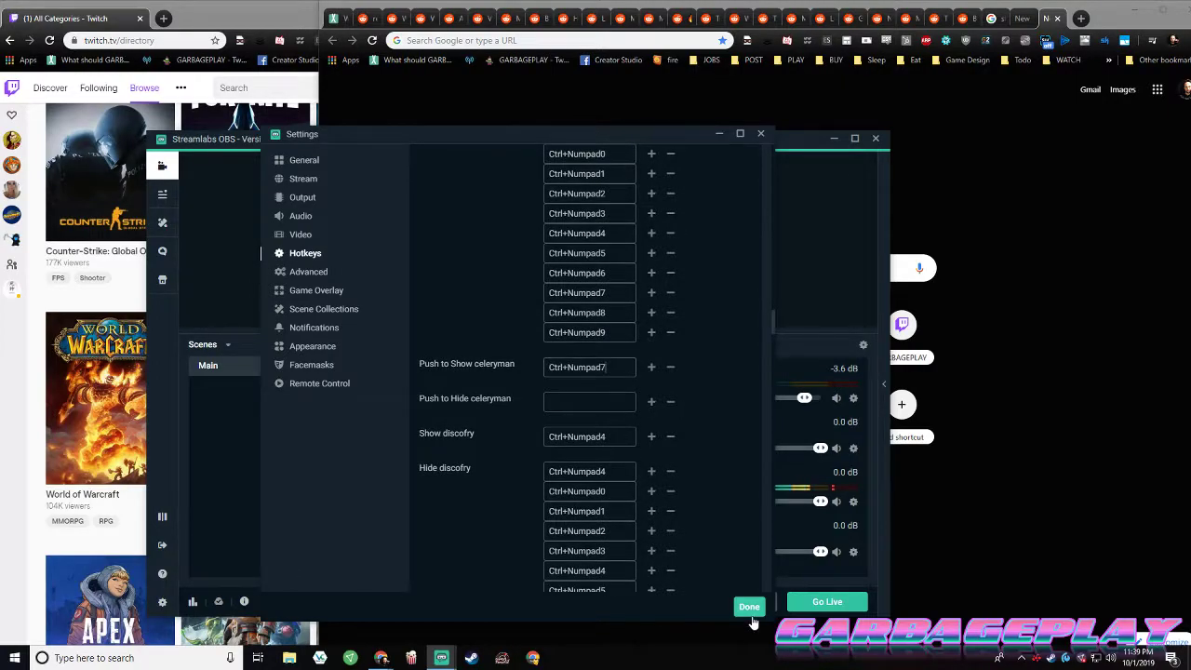
Close Settings with Done, collapse the partygifs folder and select the space - Main bg source
click(749, 607)
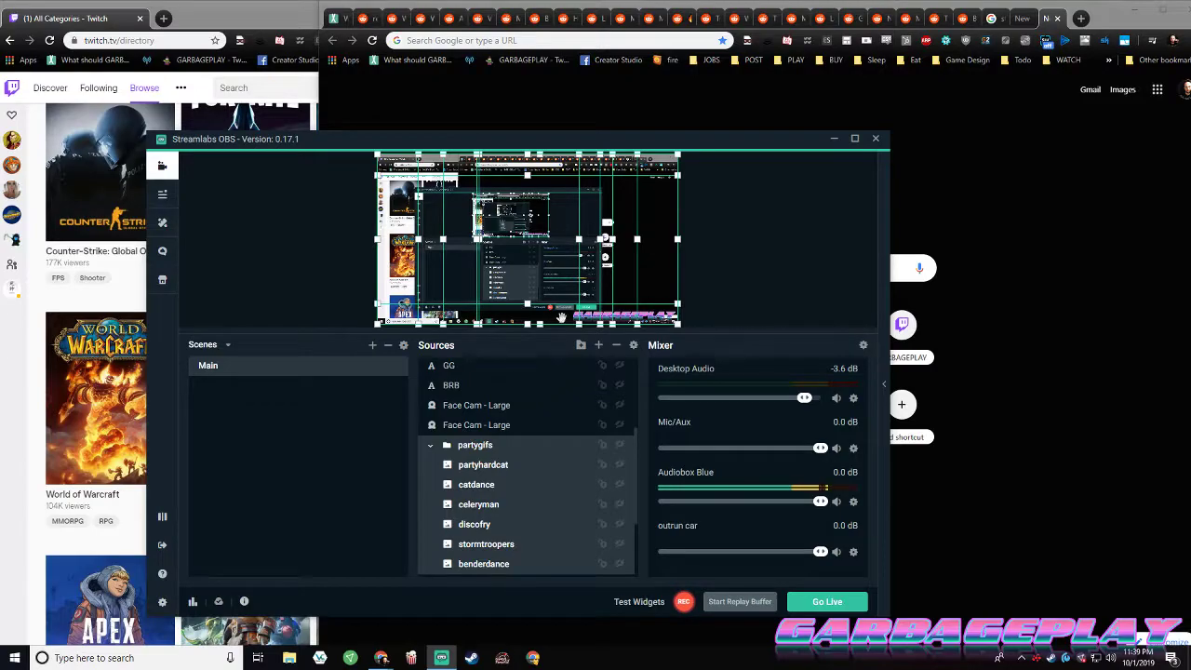
scroll(down, 3)
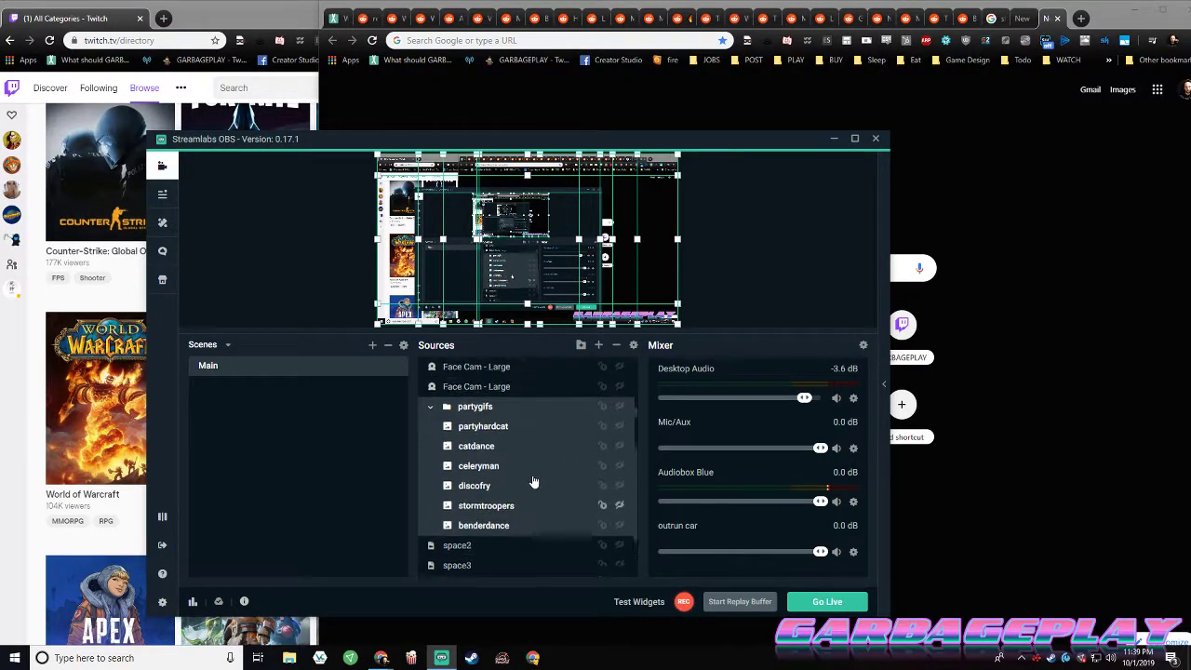
scroll(down, 3)
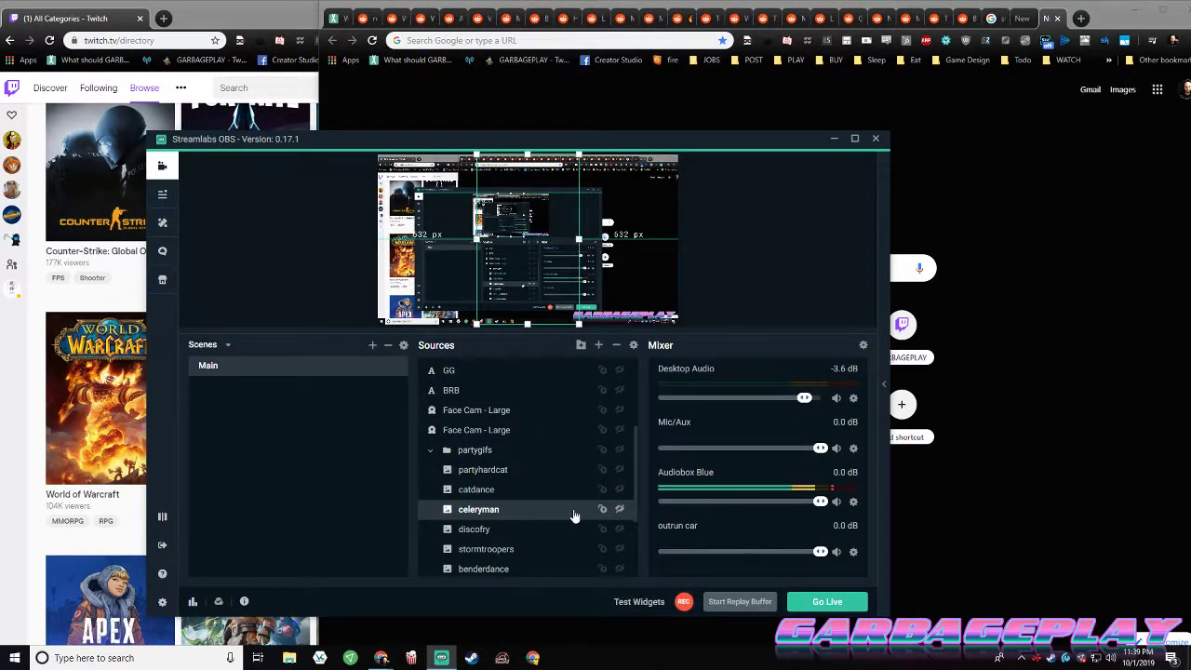
double_click(479, 510)
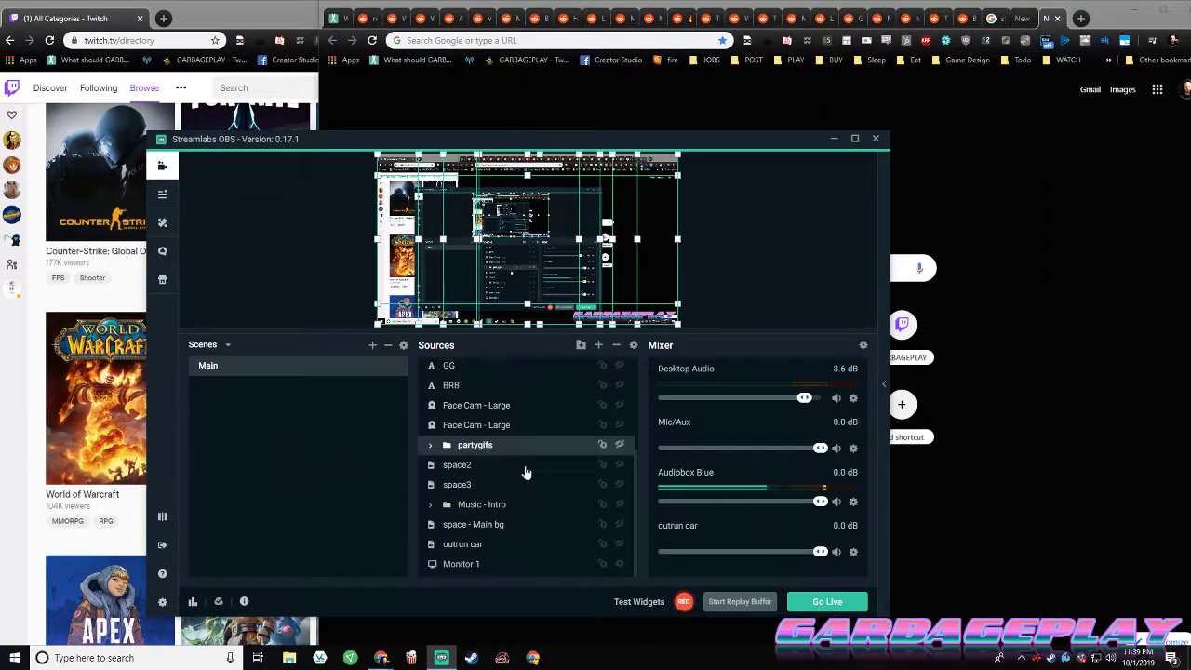
click(483, 504)
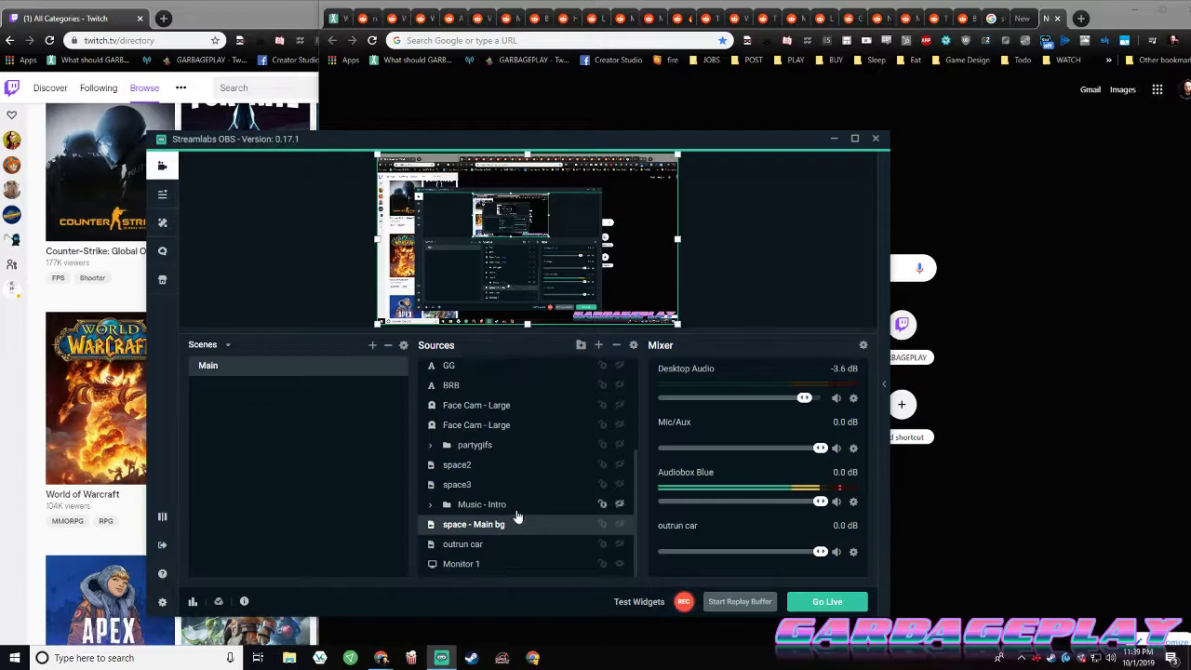
click(482, 503)
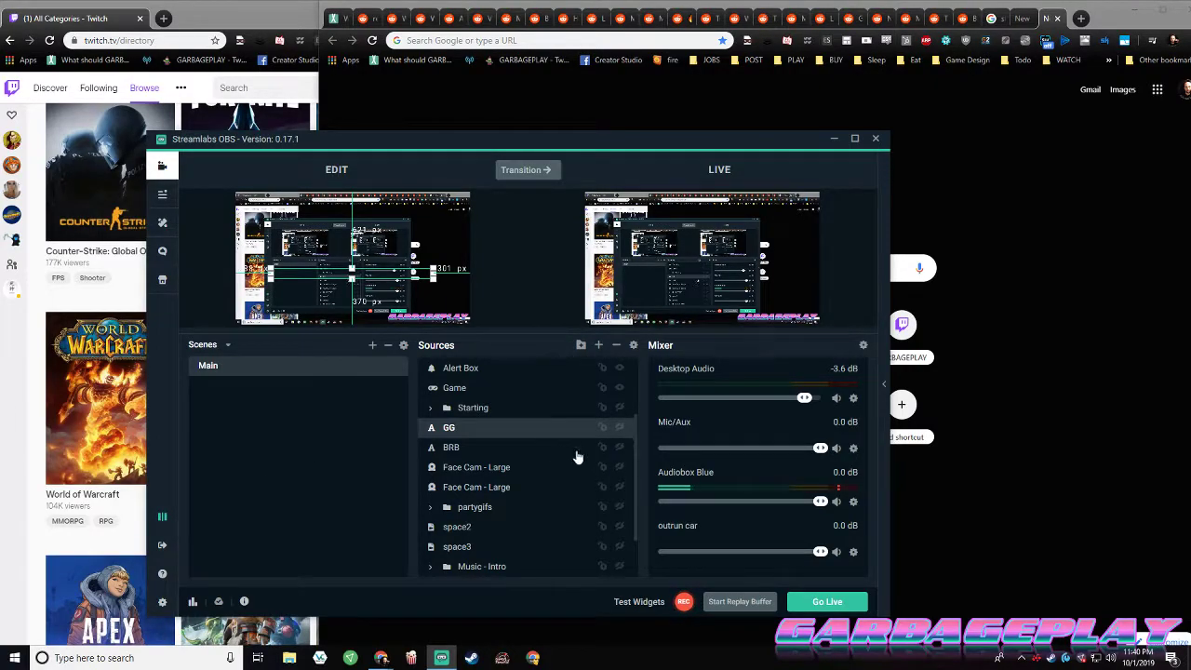
Enable Studio Mode and check the source visibility toggles at the top of the list
scroll(down, 3)
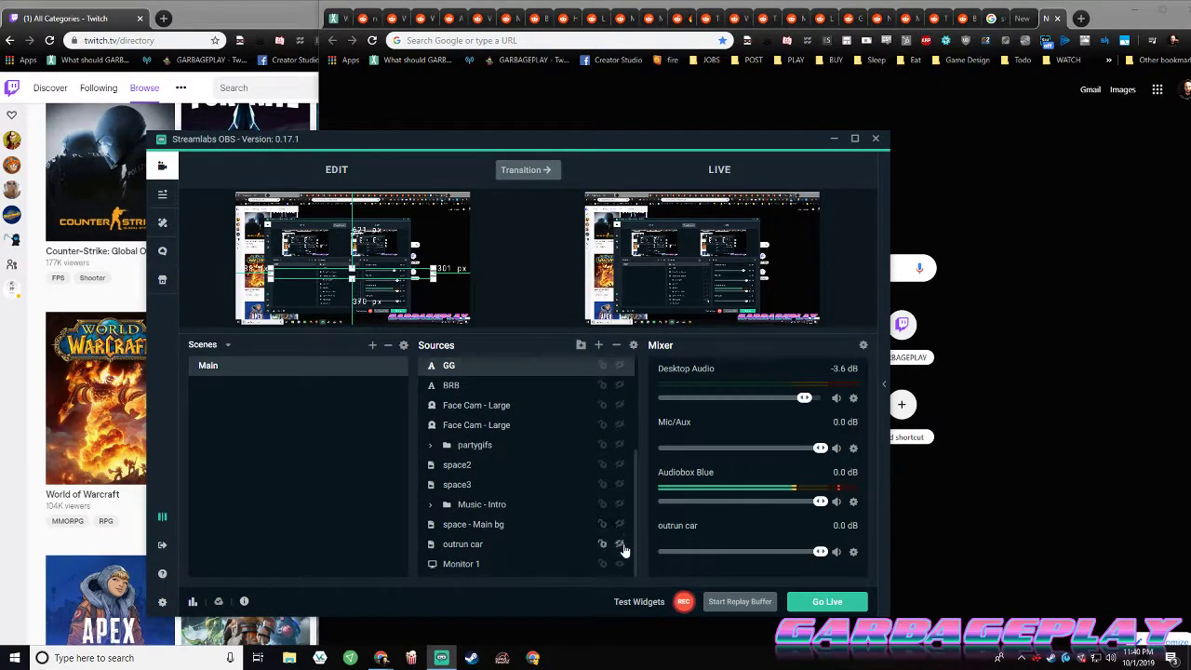
click(461, 544)
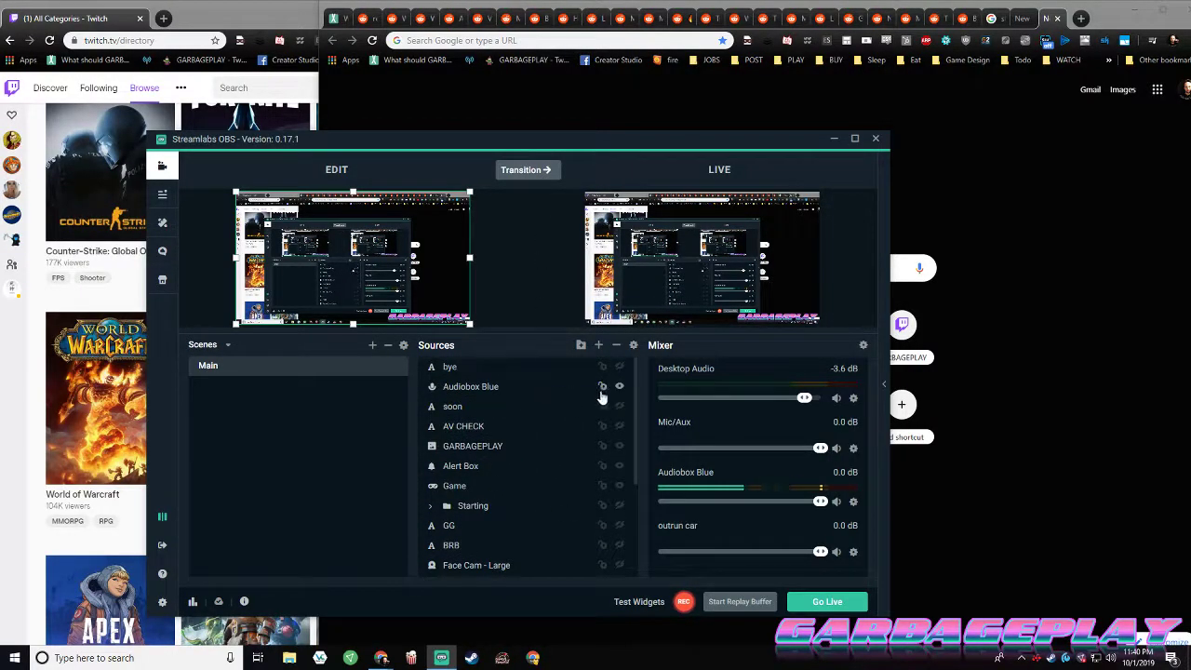
click(471, 386)
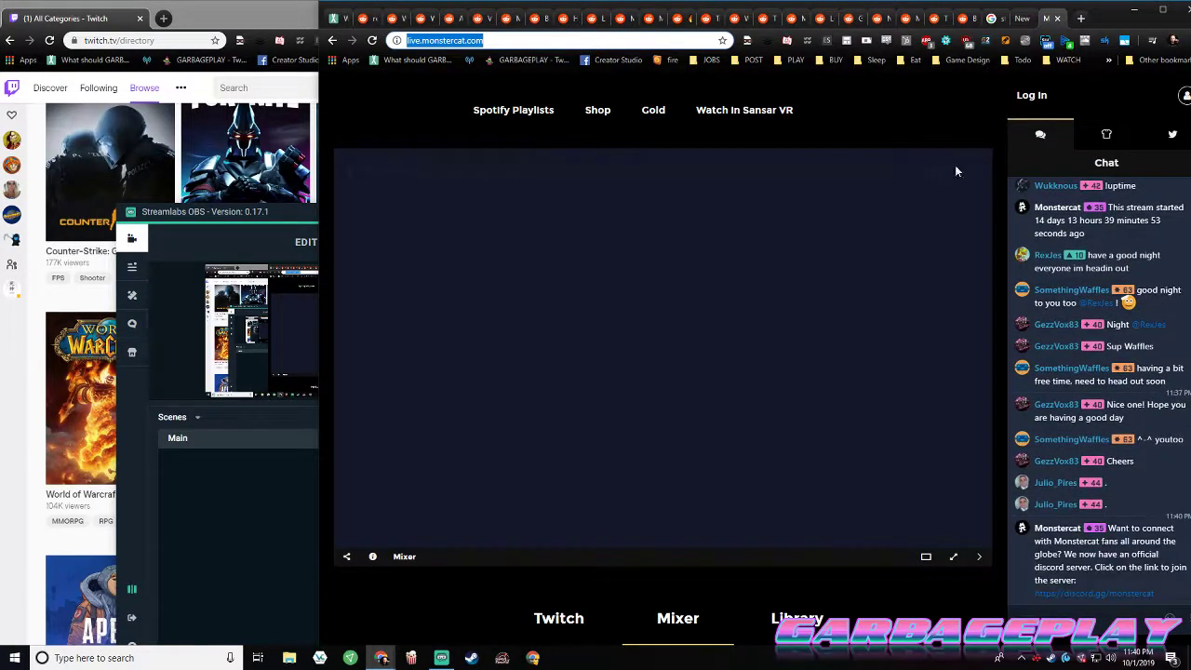
Search 'monstercat faq' and open the Content Creators & Whitelisting result
click(1081, 19)
text(monstercat)
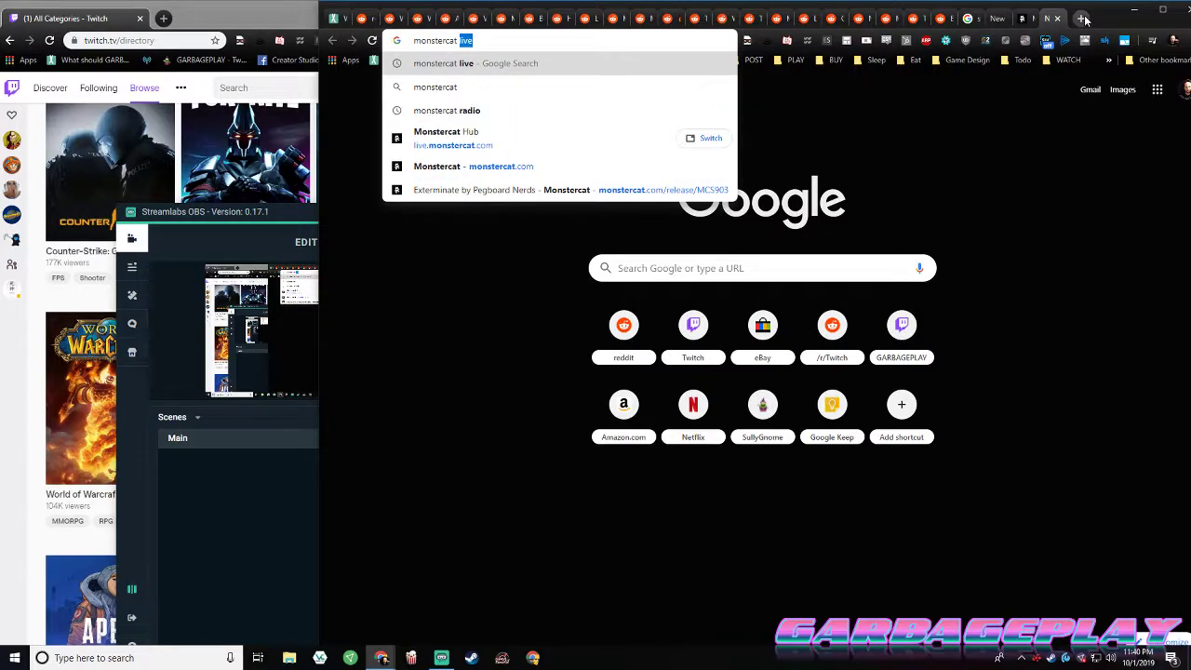
text(faq)
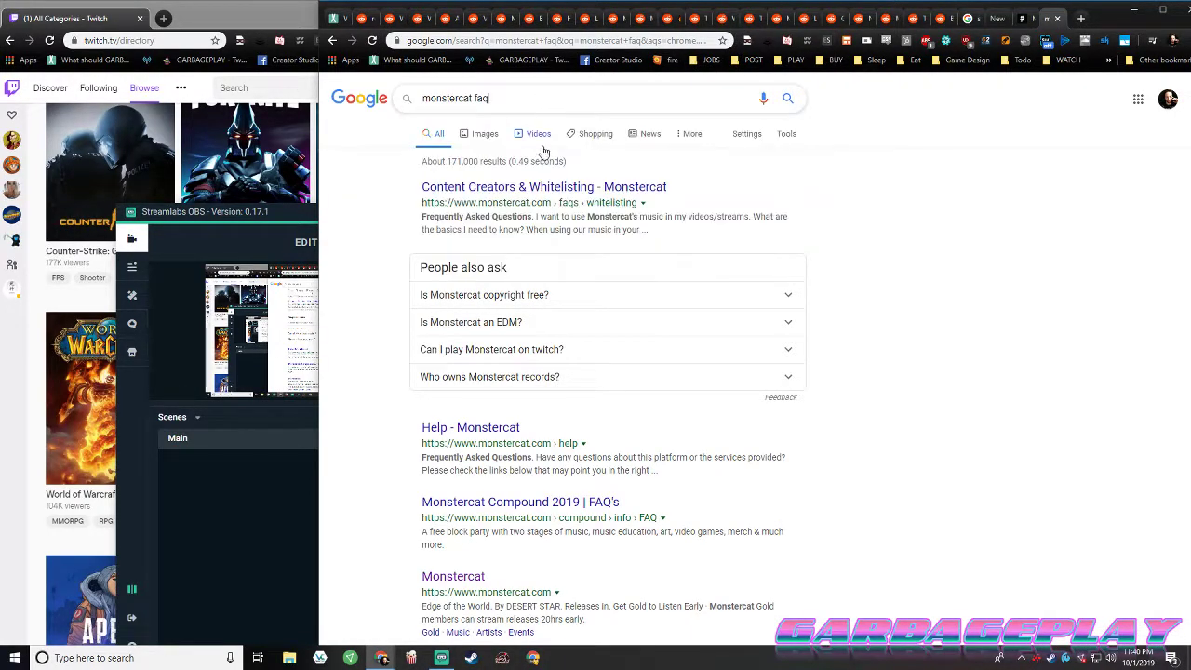
click(544, 186)
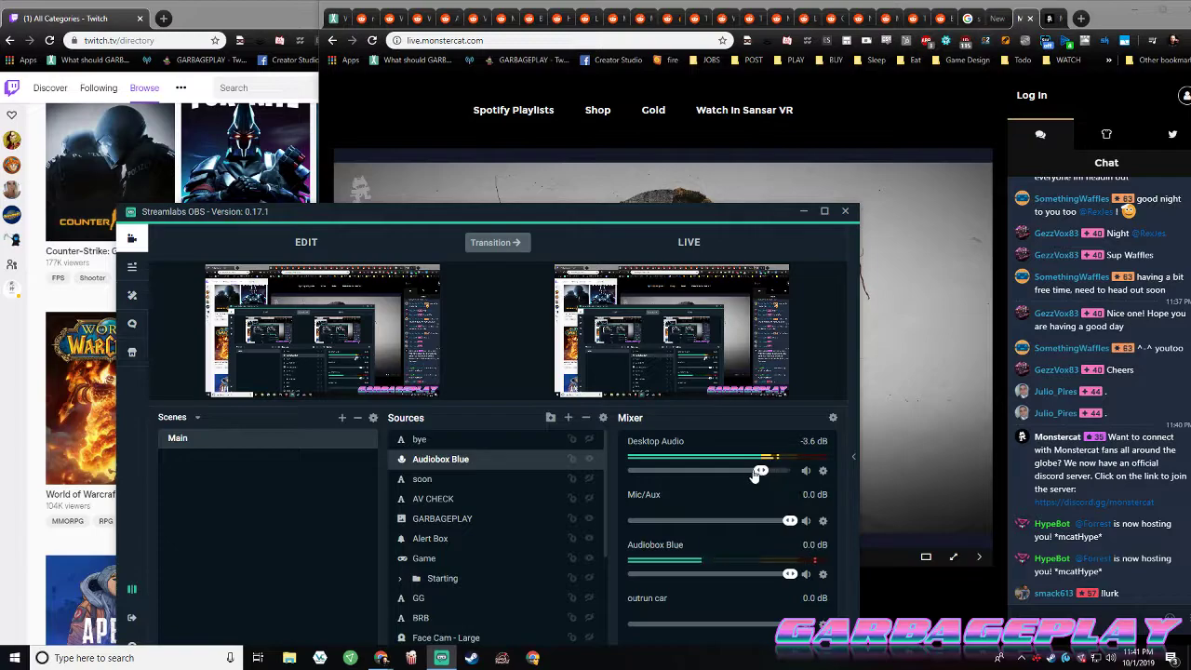
Lower Desktop Audio in the Mixer from -0.6 dB to about -17.4 dB
drag(781, 469, 763, 469)
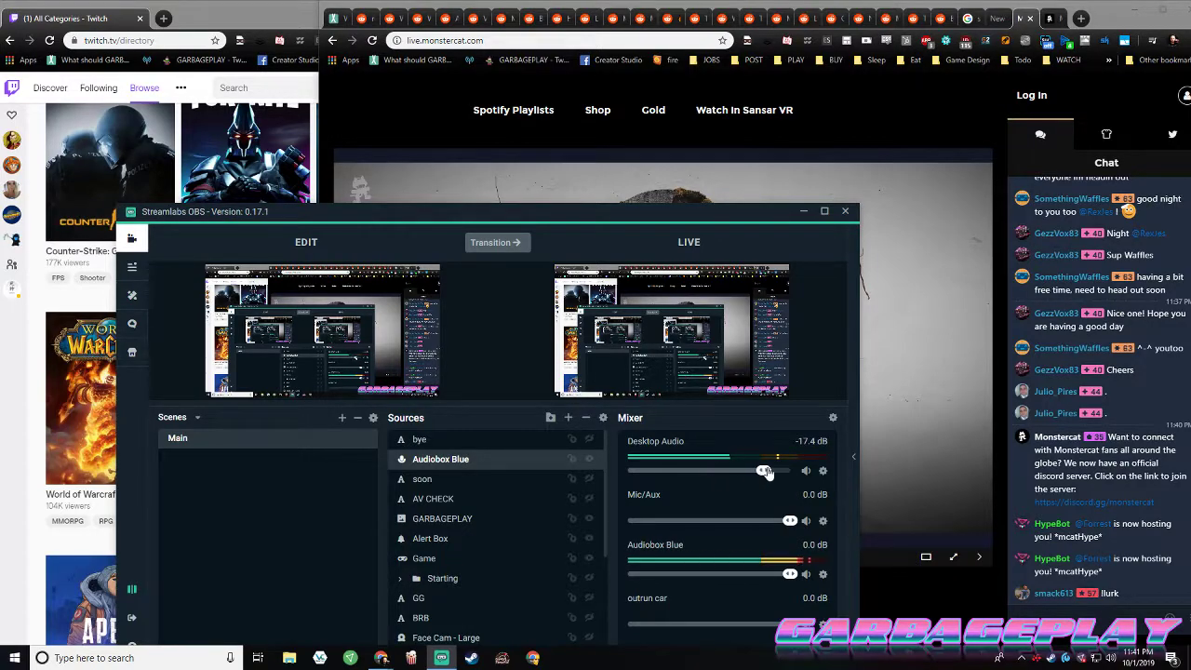
drag(763, 469, 773, 469)
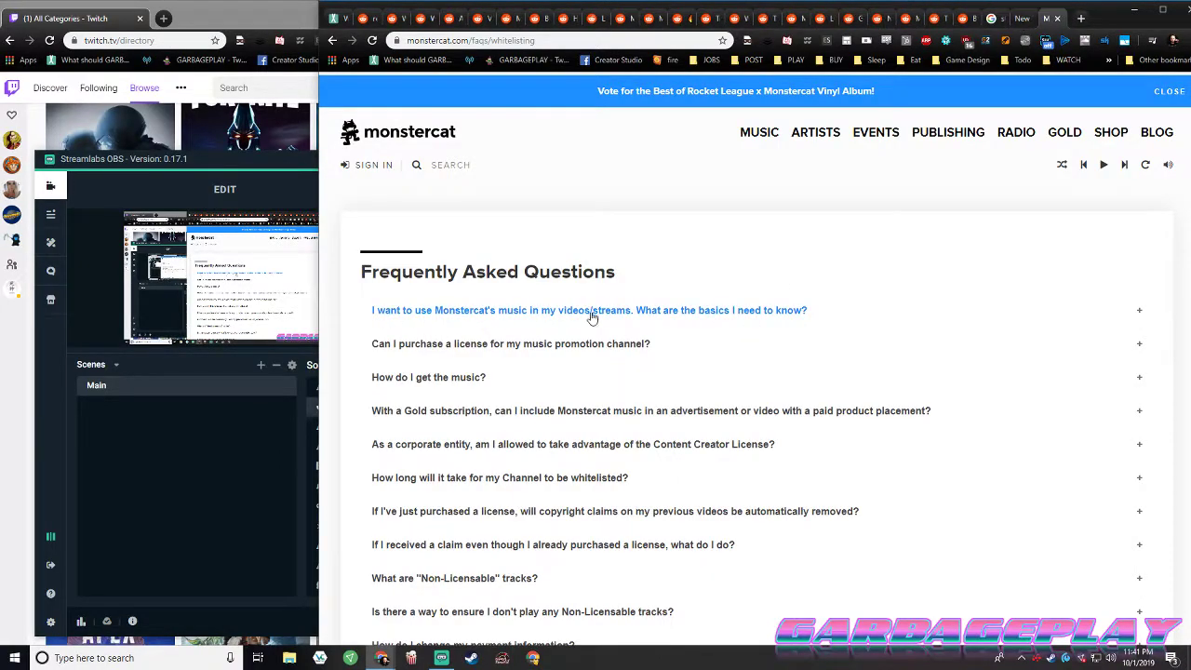
Read the FAQ answers on using Monstercat music in streams and buying a promotion license
click(588, 309)
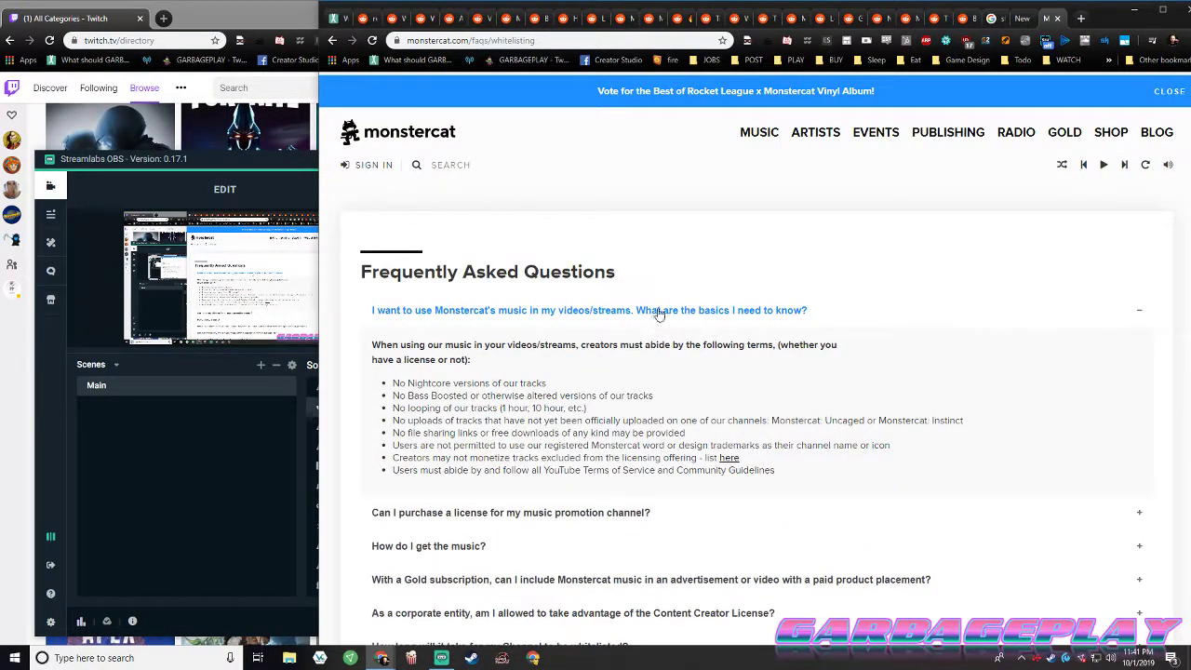
scroll(down, 3)
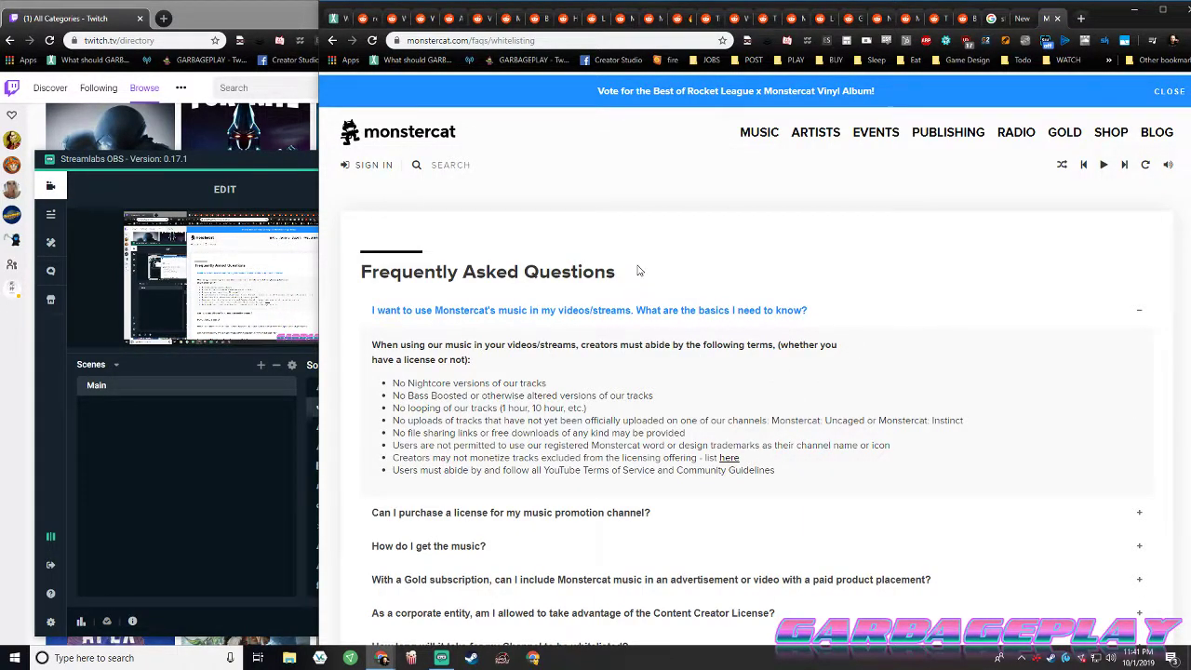
mouse_move(555, 400)
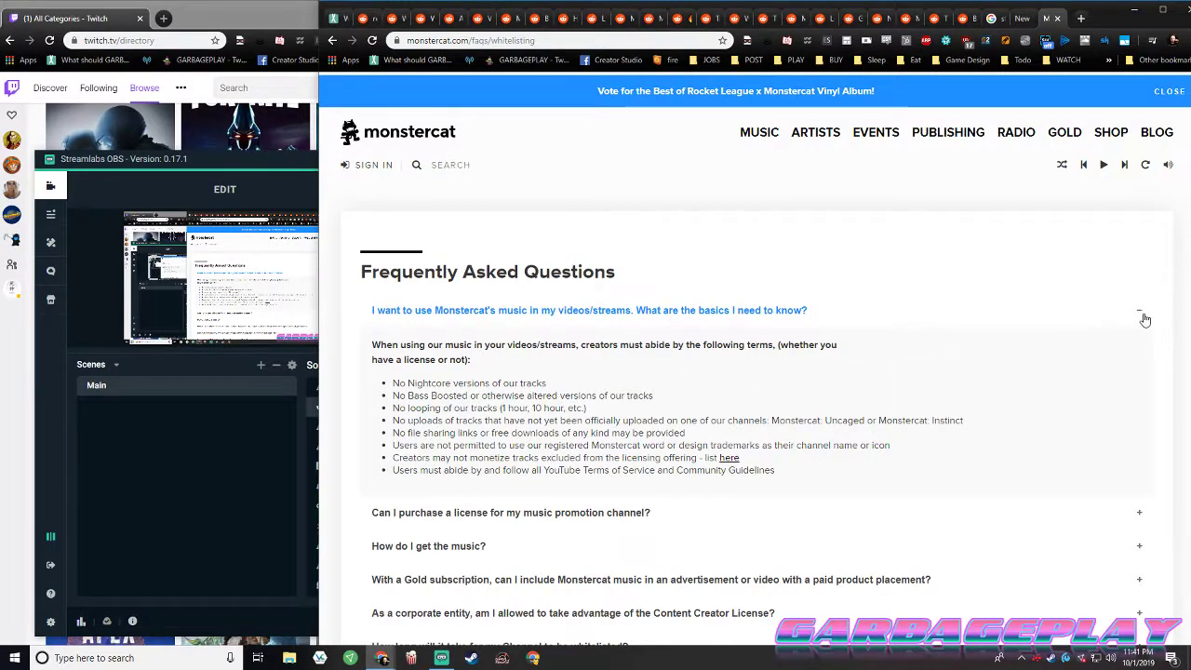
scroll(down, 3)
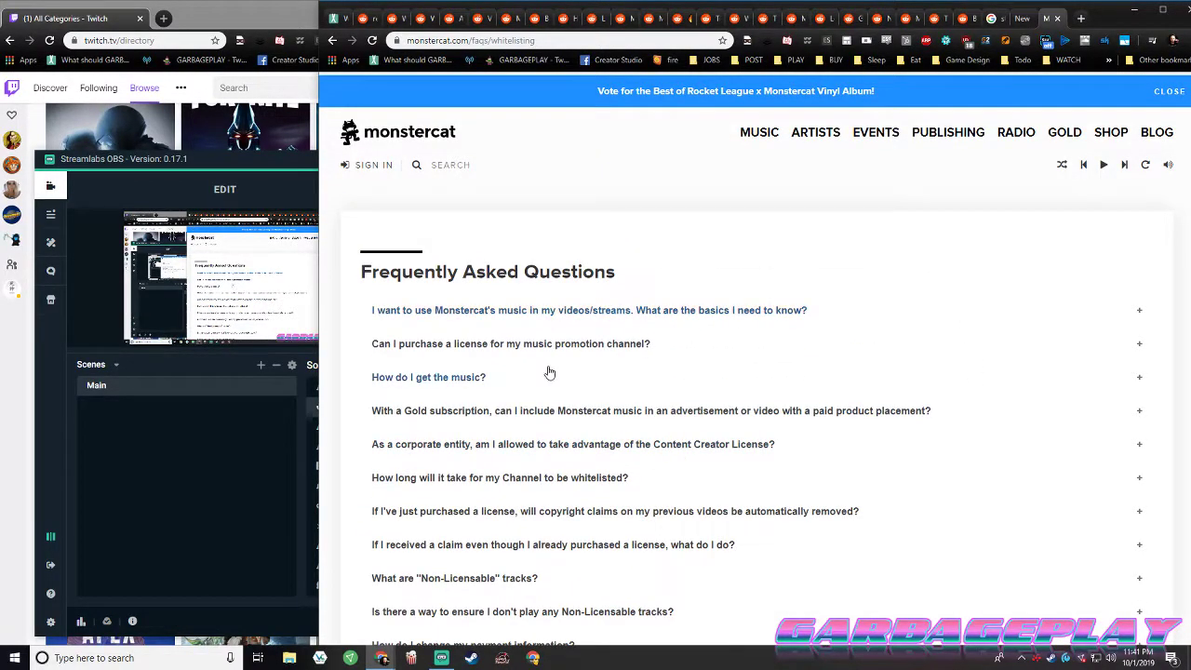
click(510, 343)
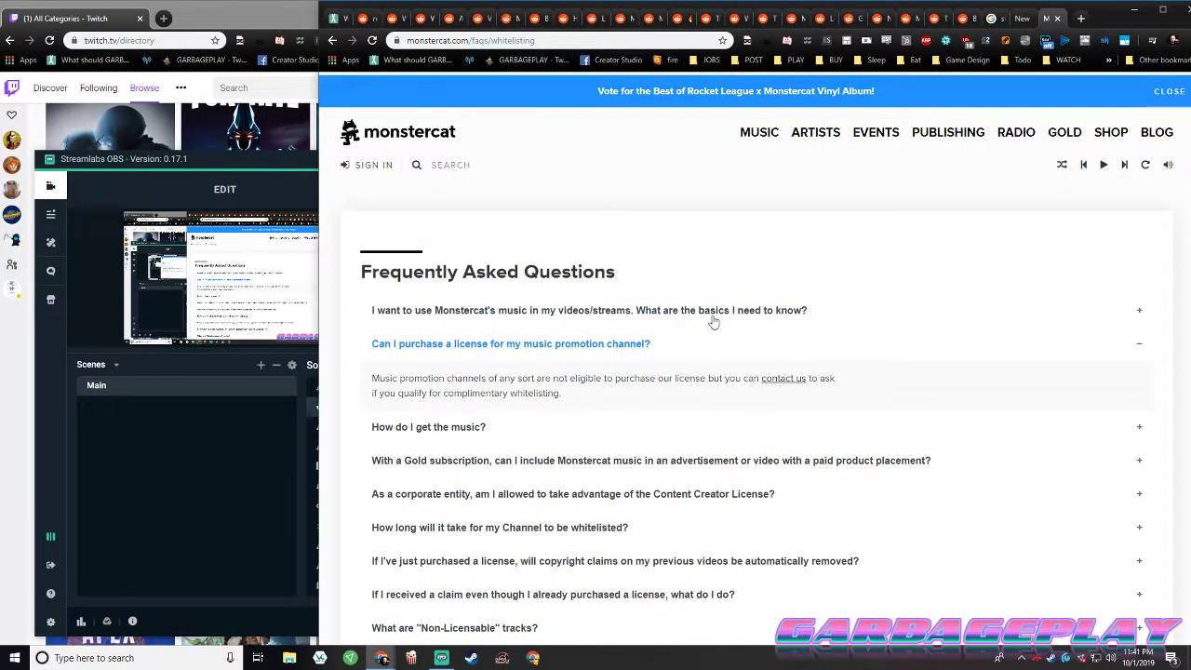
click(588, 309)
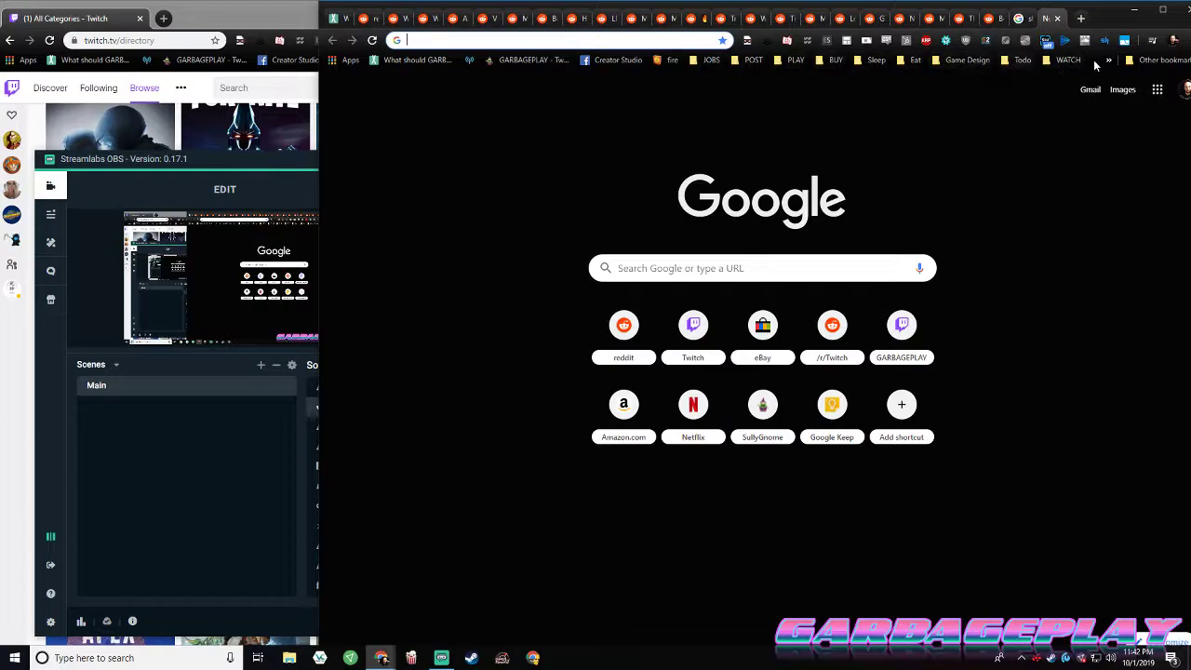
mouse_move(387, 402)
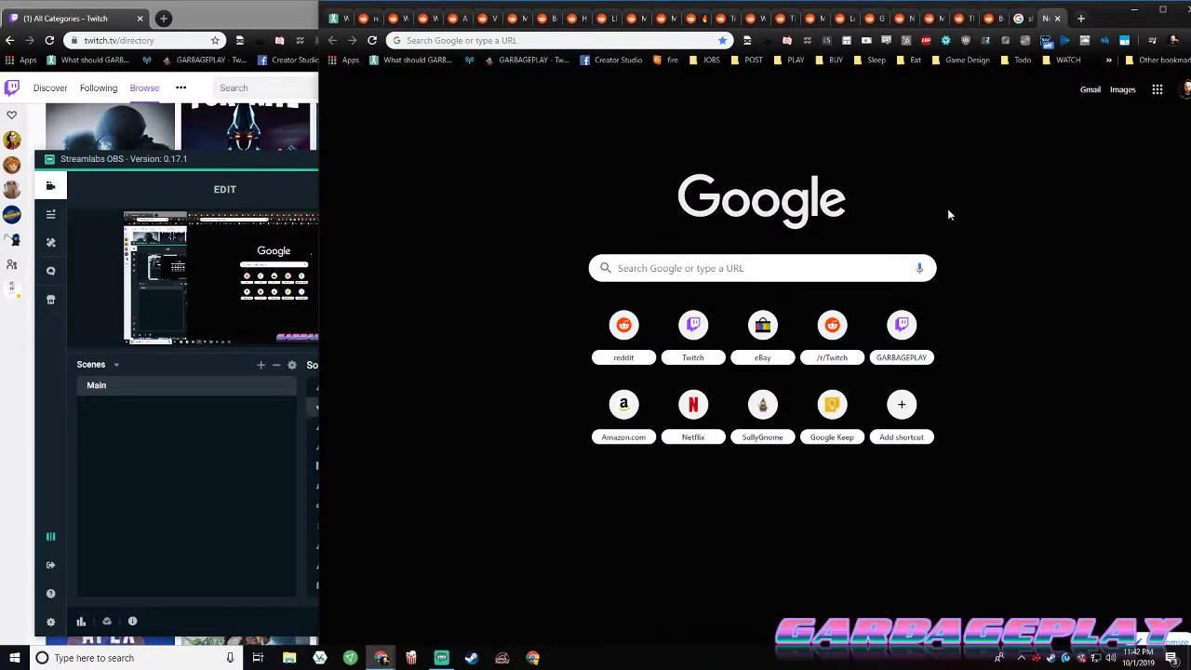
mouse_move(289, 227)
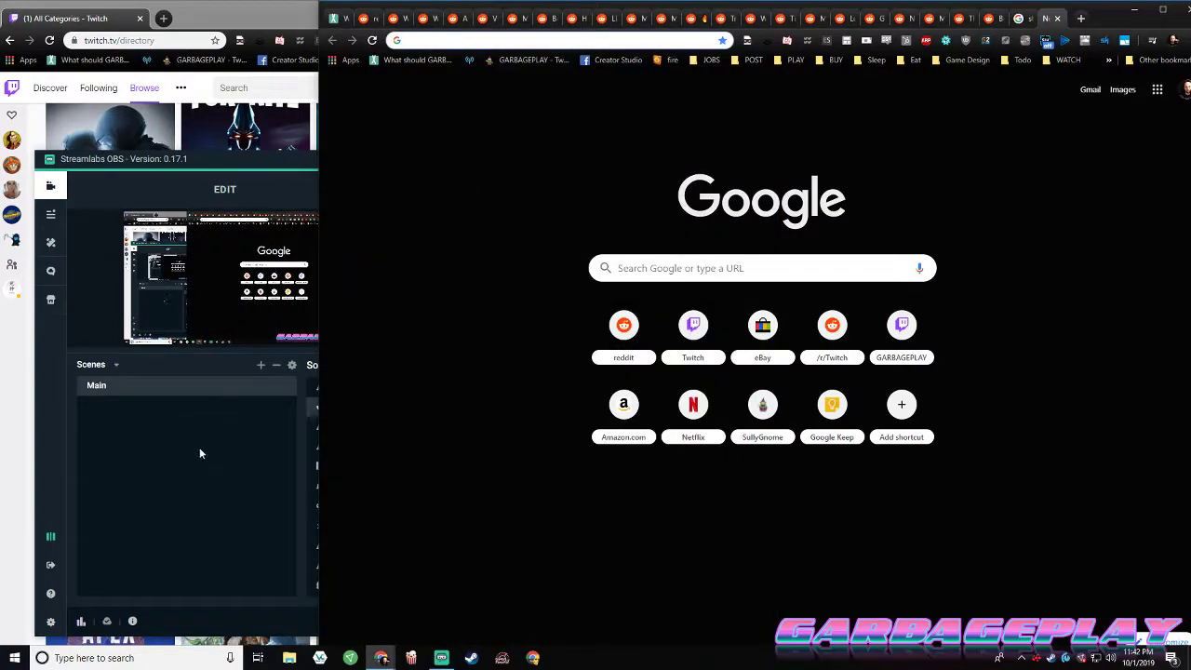
Begin a Google search for REAPER by typing 'repa' in a new tab
text(repa)
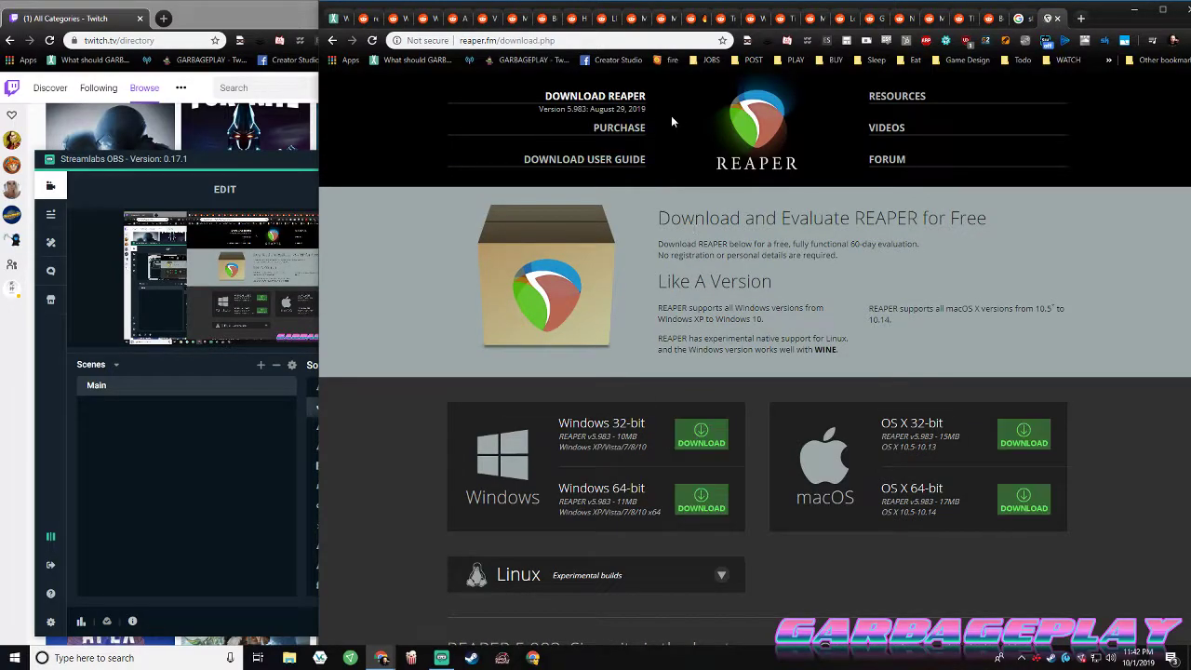
Search for REAPER VST plugins and open the ReaPlugs - REAPER result
scroll(down, 3)
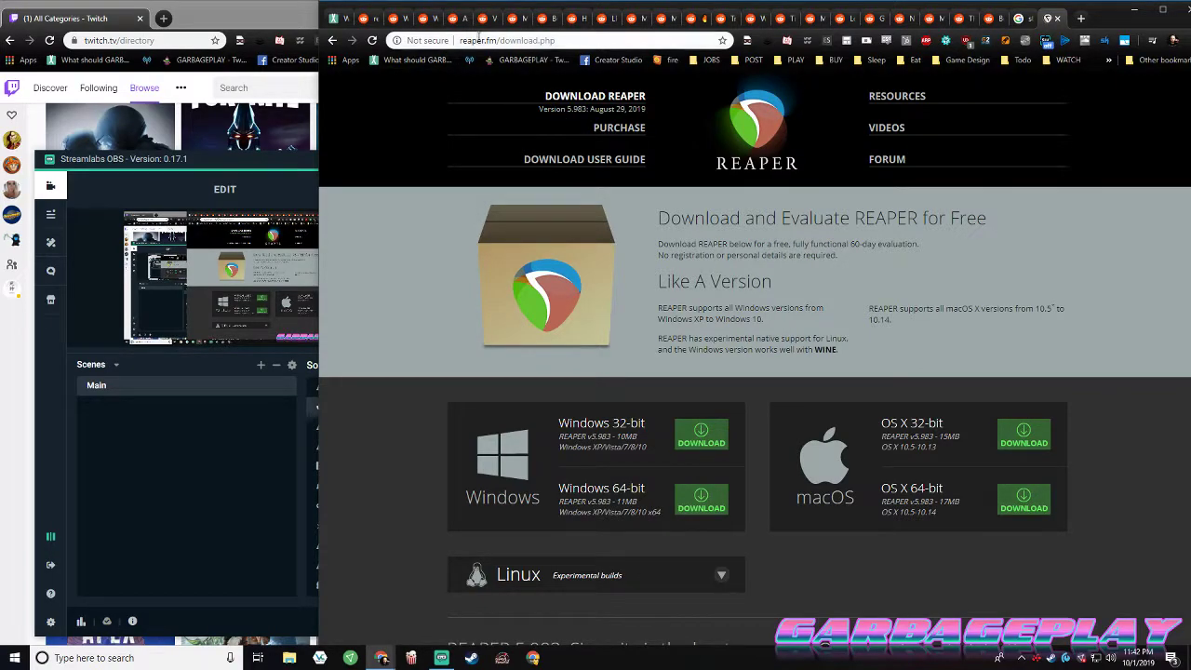
text(download audacity)
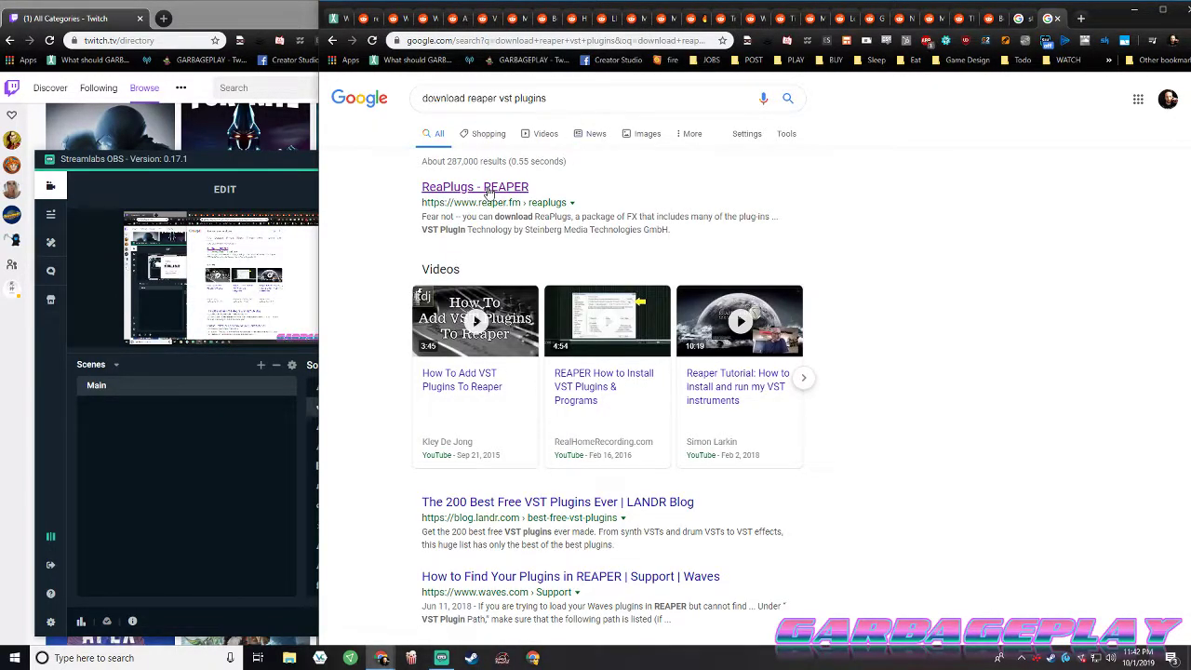
click(475, 186)
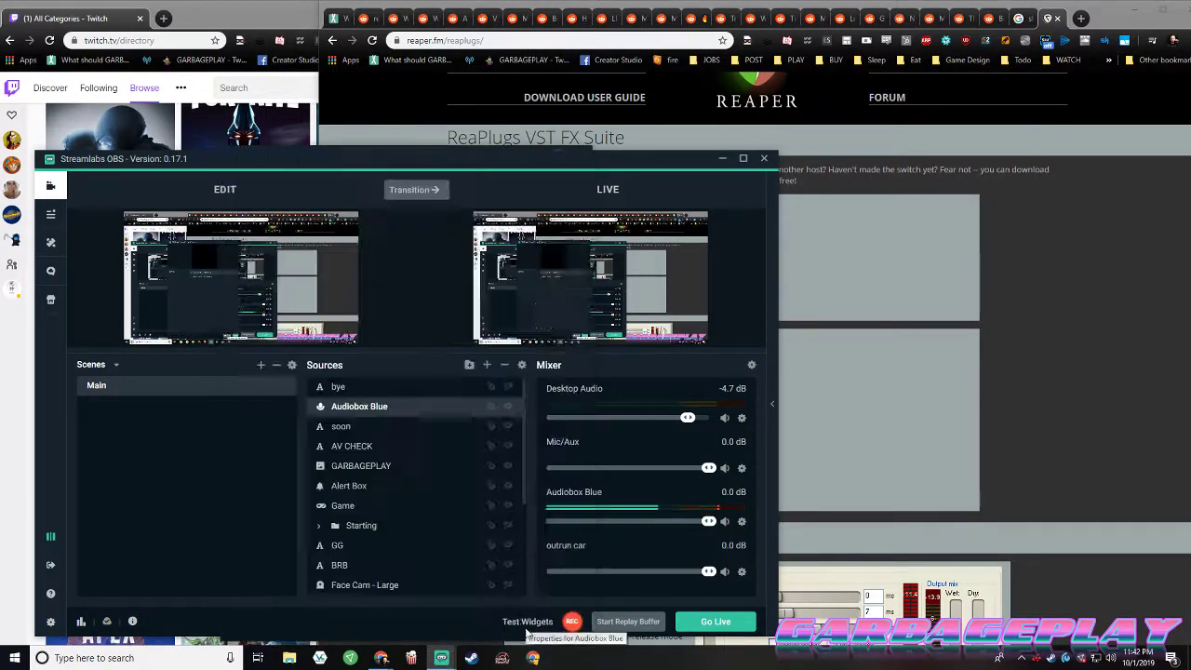
Add a VST 2.x Plugin filter to Audiobox Blue below ReaFIR, ReaEQ and ReaComp
right_click(359, 406)
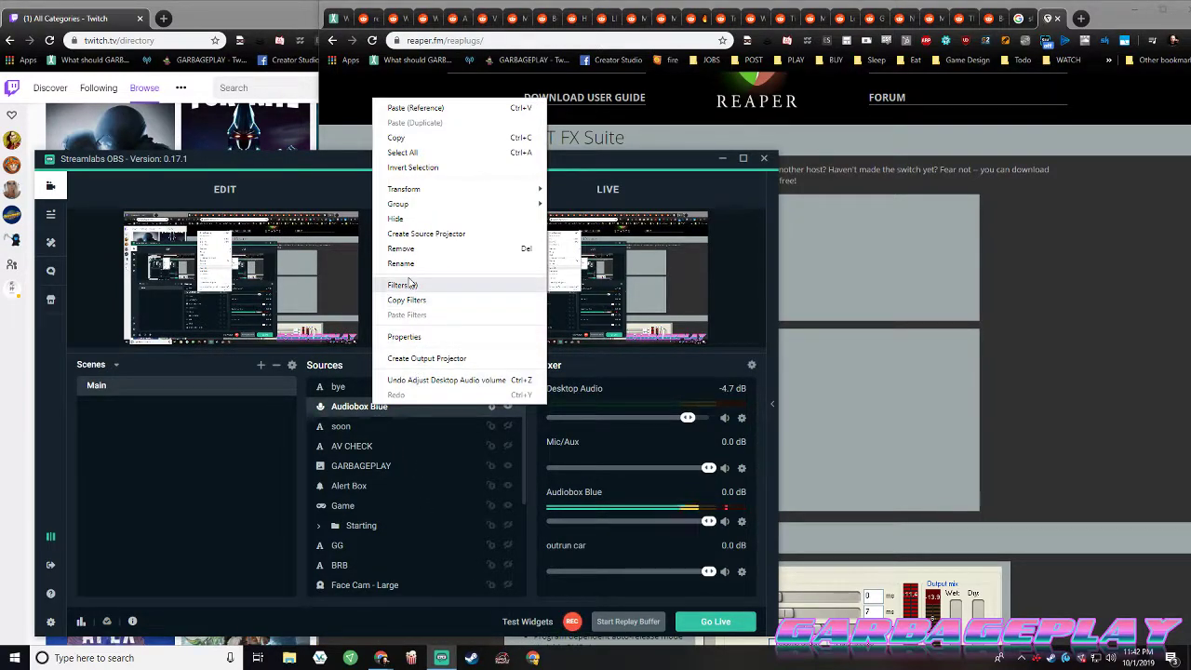
click(400, 285)
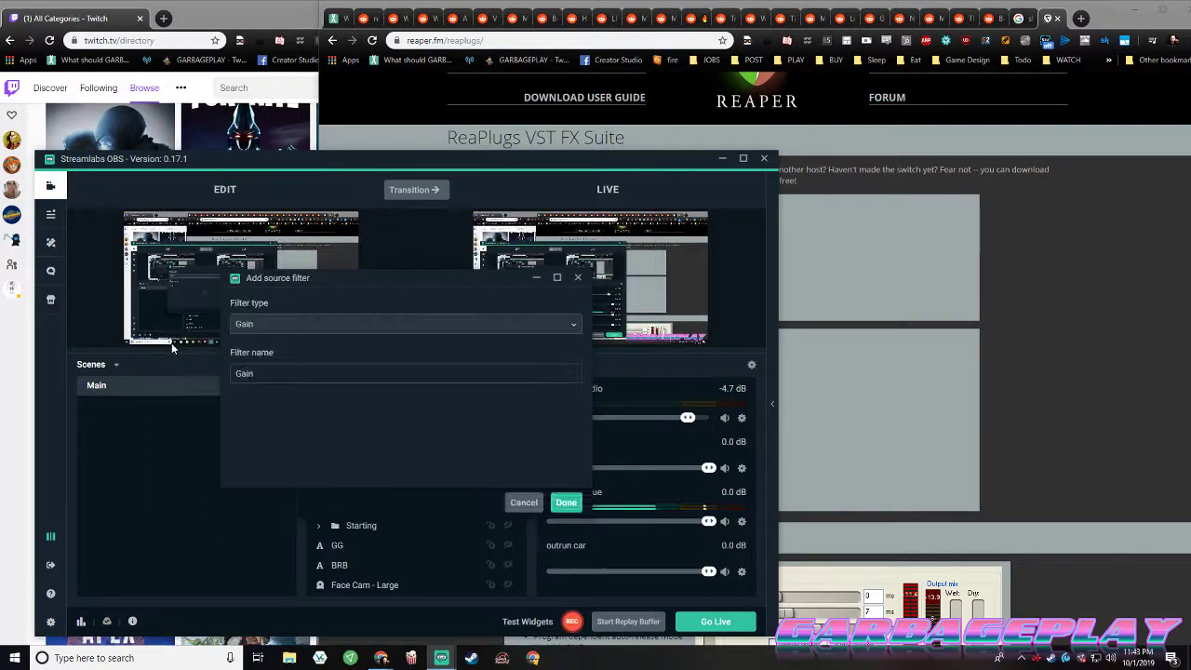
click(406, 324)
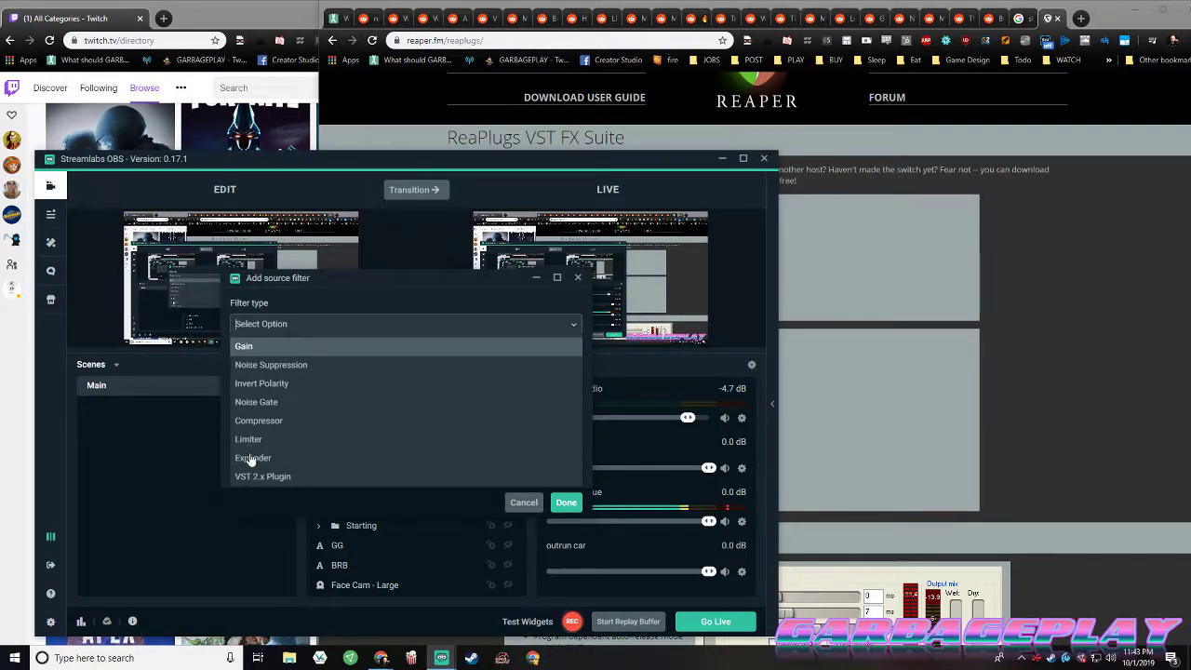
mouse_move(249, 439)
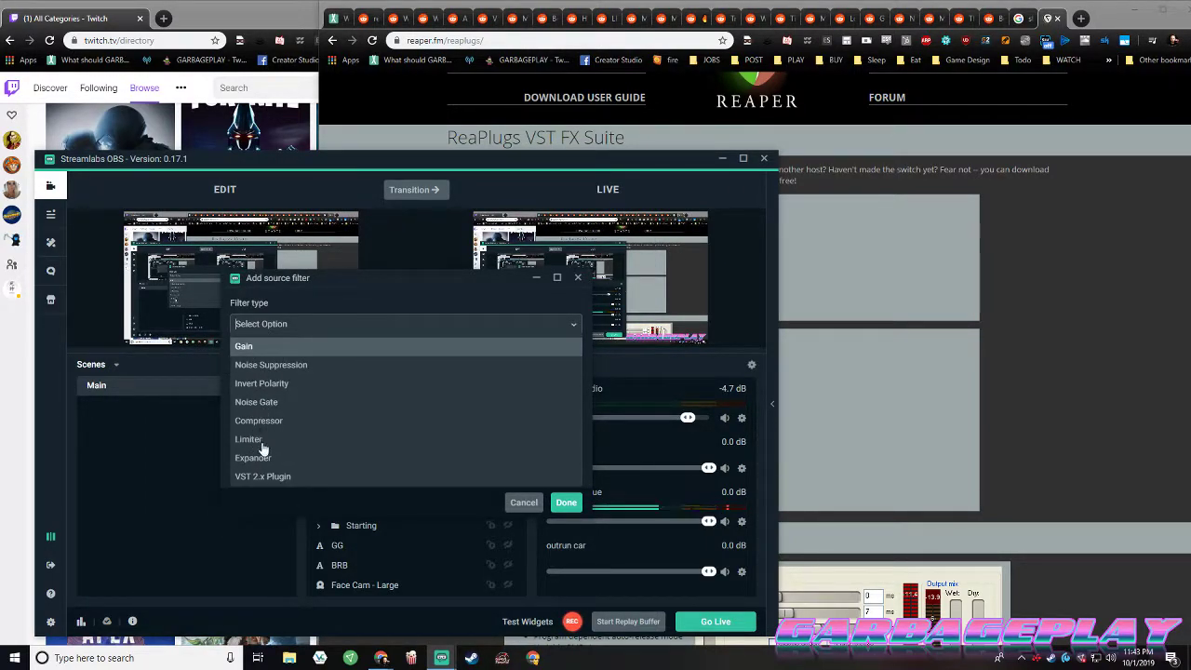
click(263, 477)
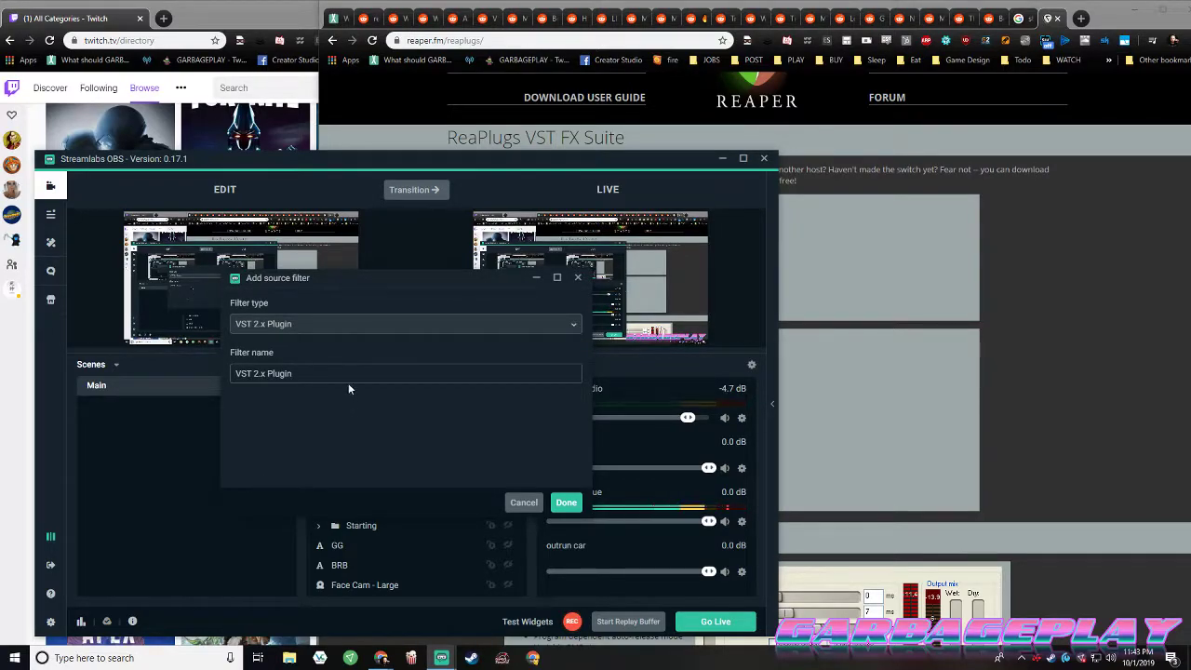
click(566, 502)
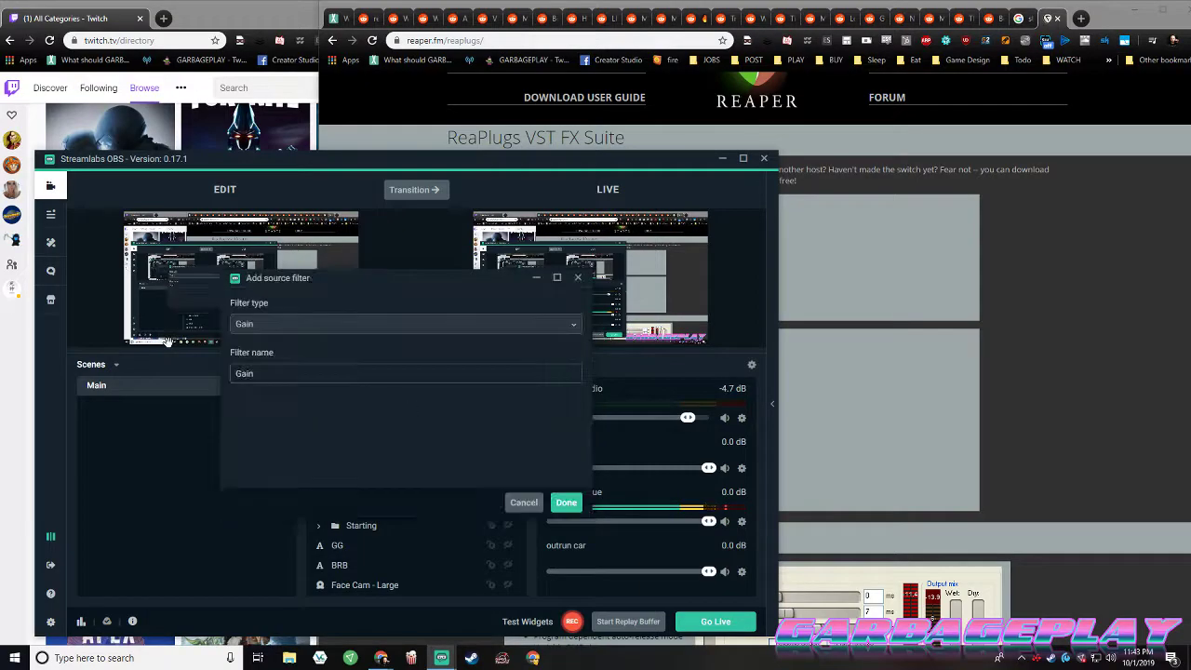
click(406, 324)
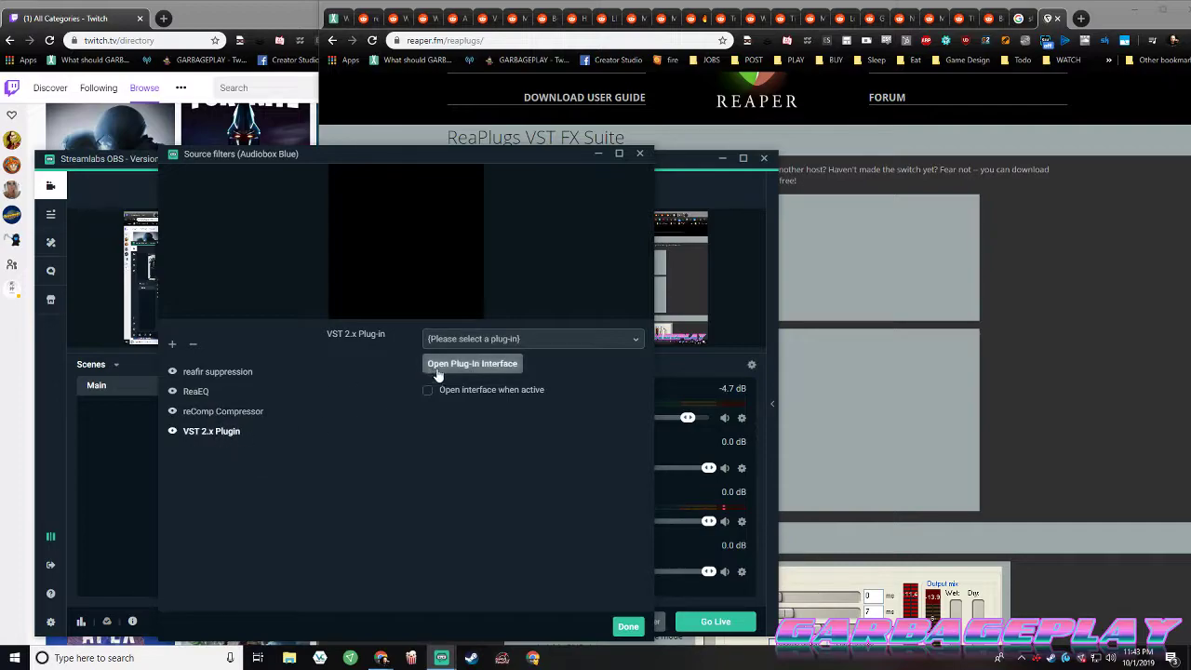
Remove the unused VST 2.x Plugin filter and toggle reafir suppression off and back on
click(532, 338)
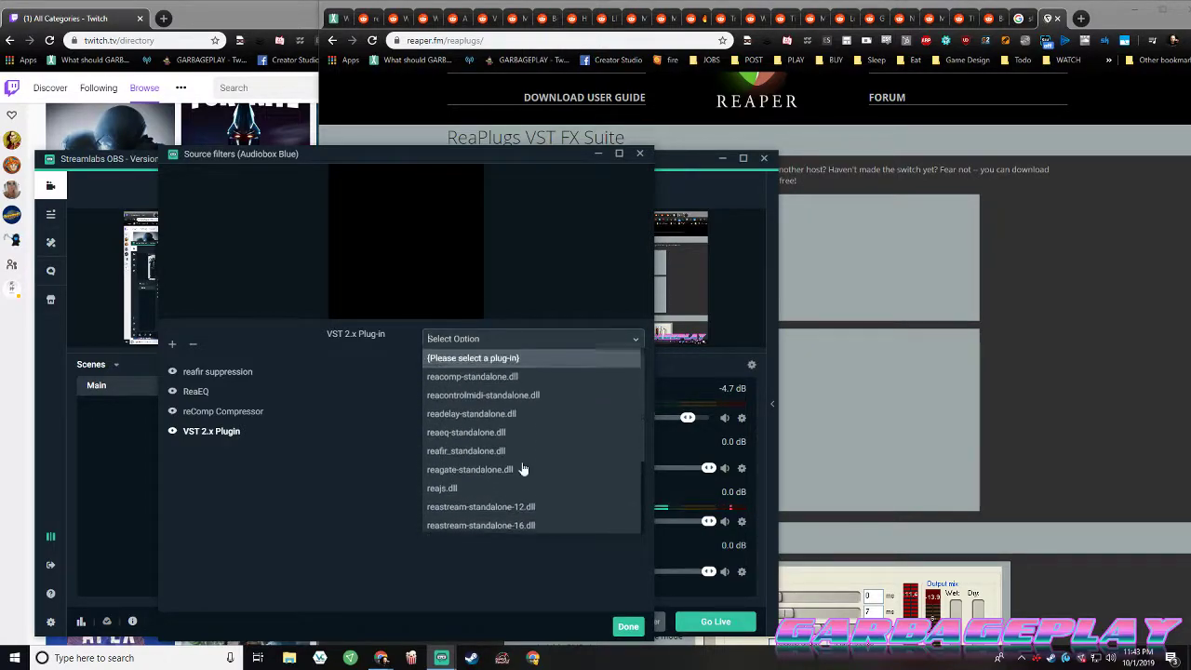
scroll(down, 3)
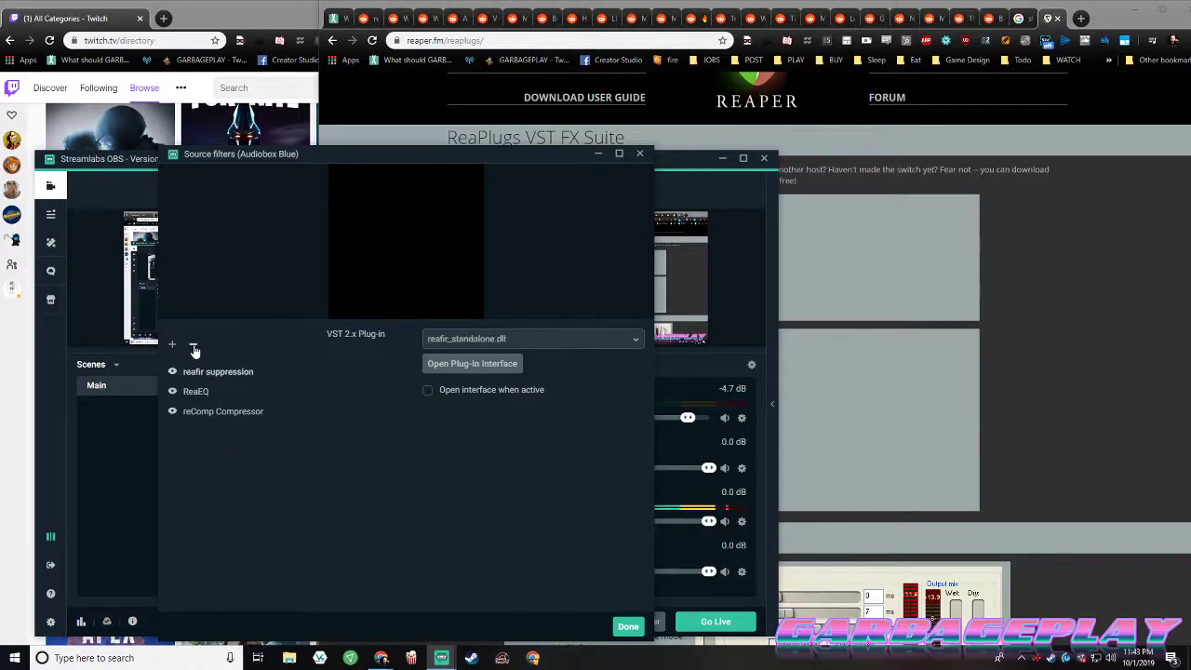
click(197, 391)
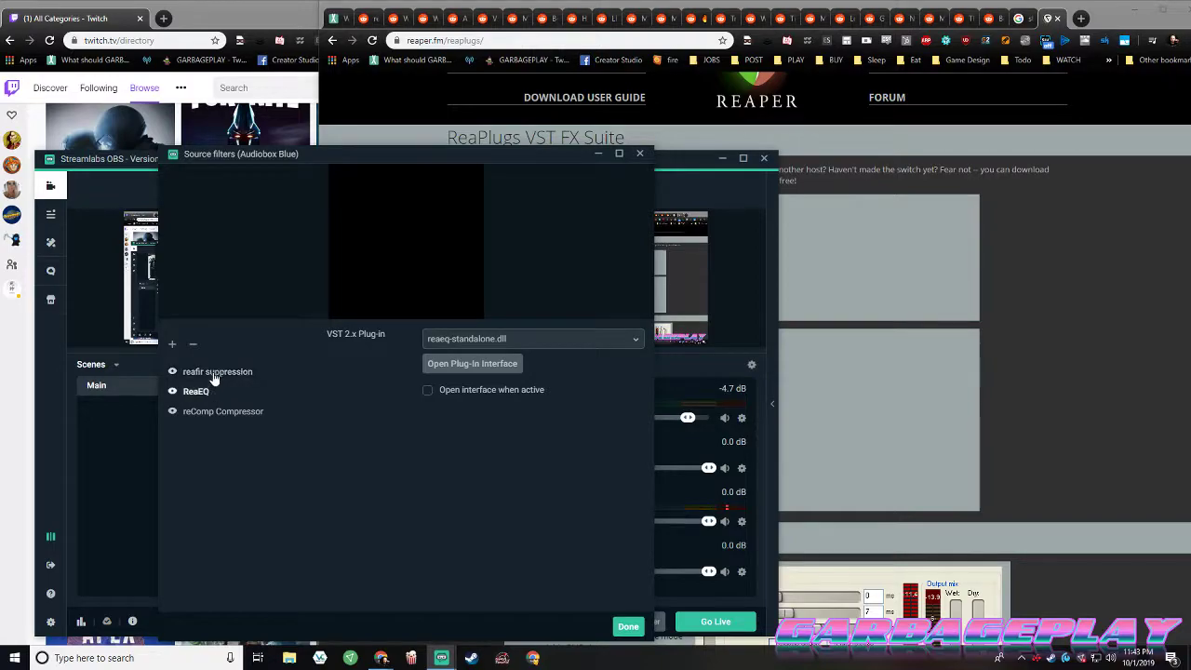
click(473, 363)
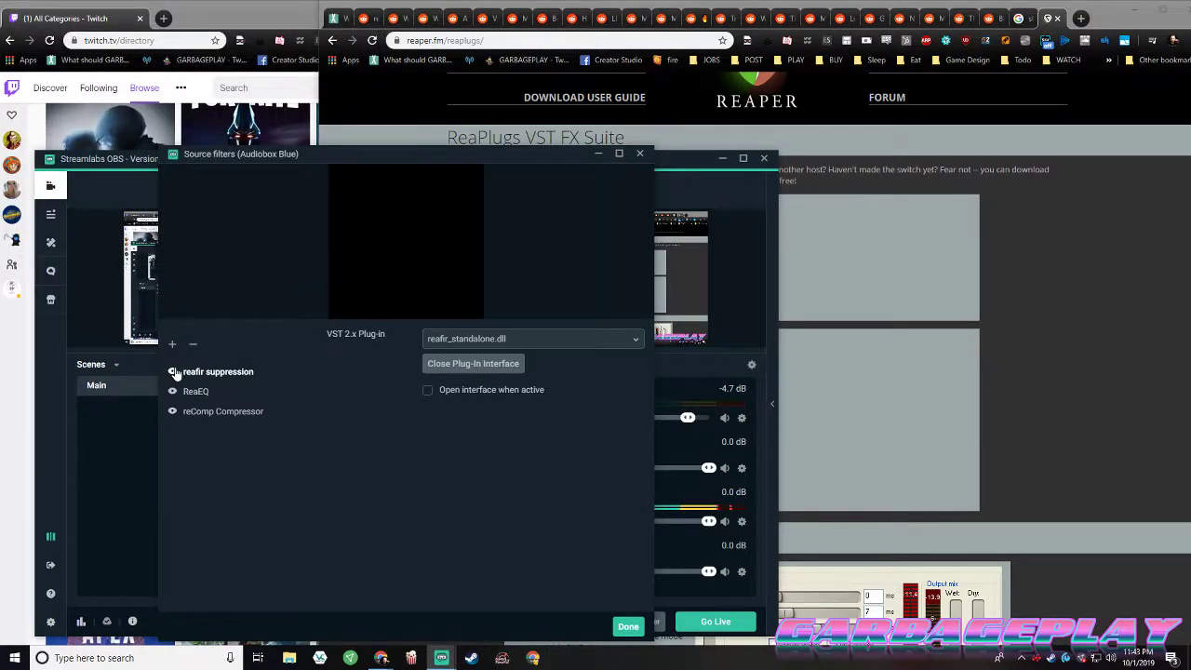
click(171, 372)
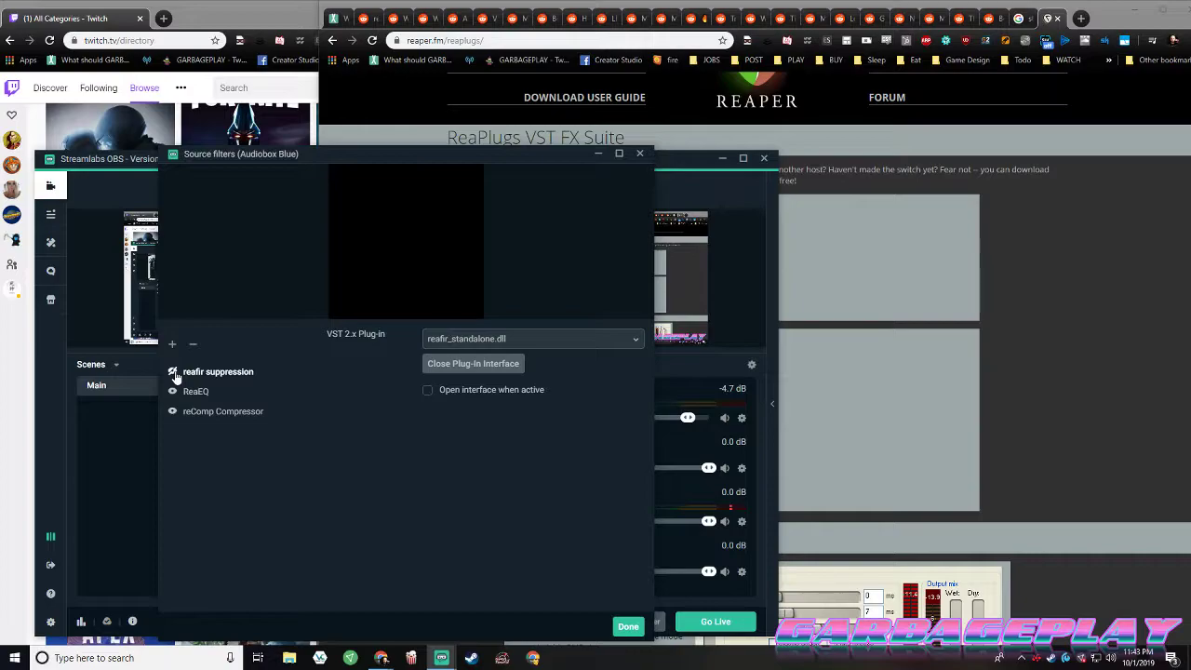
click(171, 373)
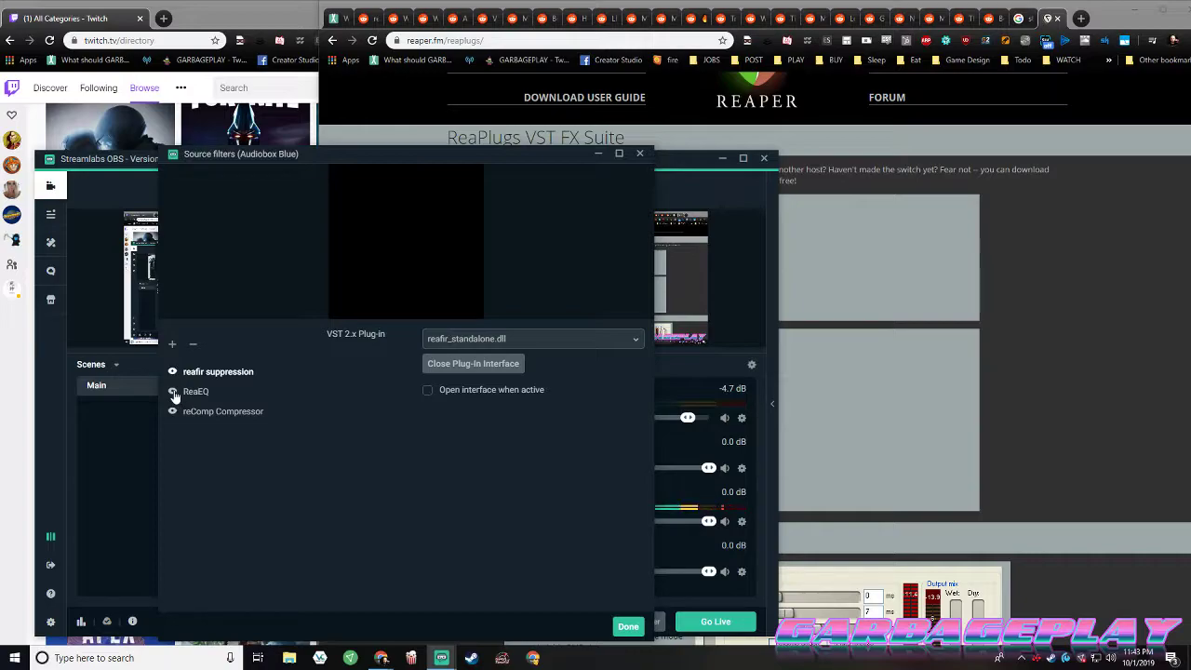
Review the ReaEQ and reaComp Compressor filters and open reaComp's plugin interface
click(198, 391)
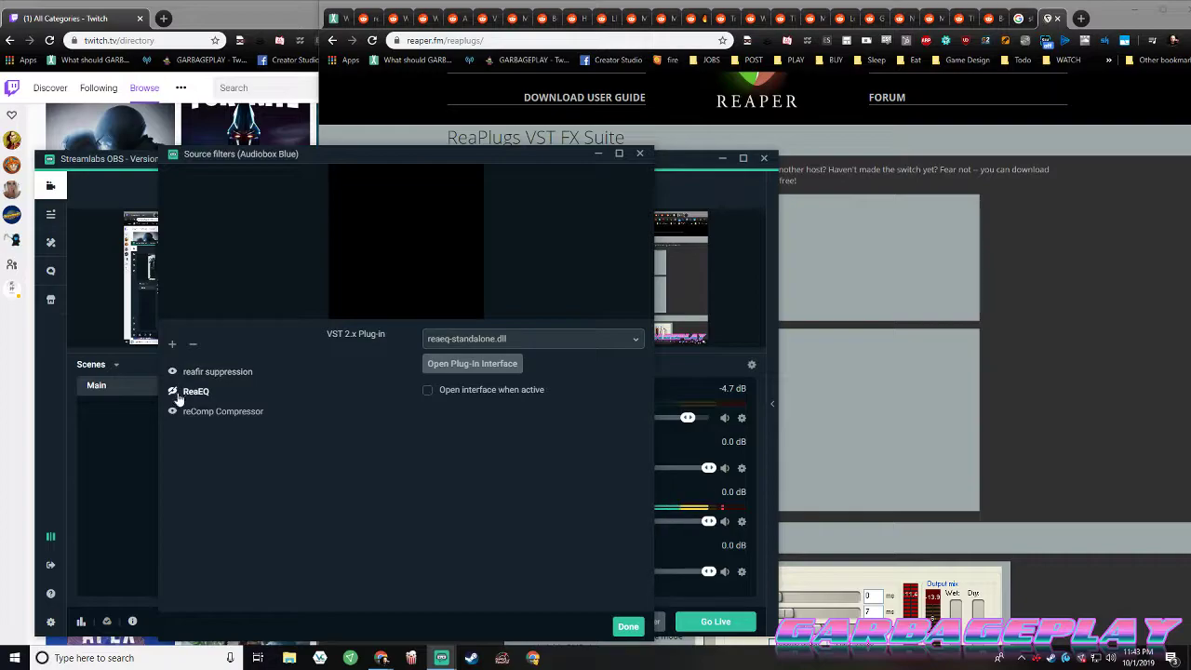
click(223, 412)
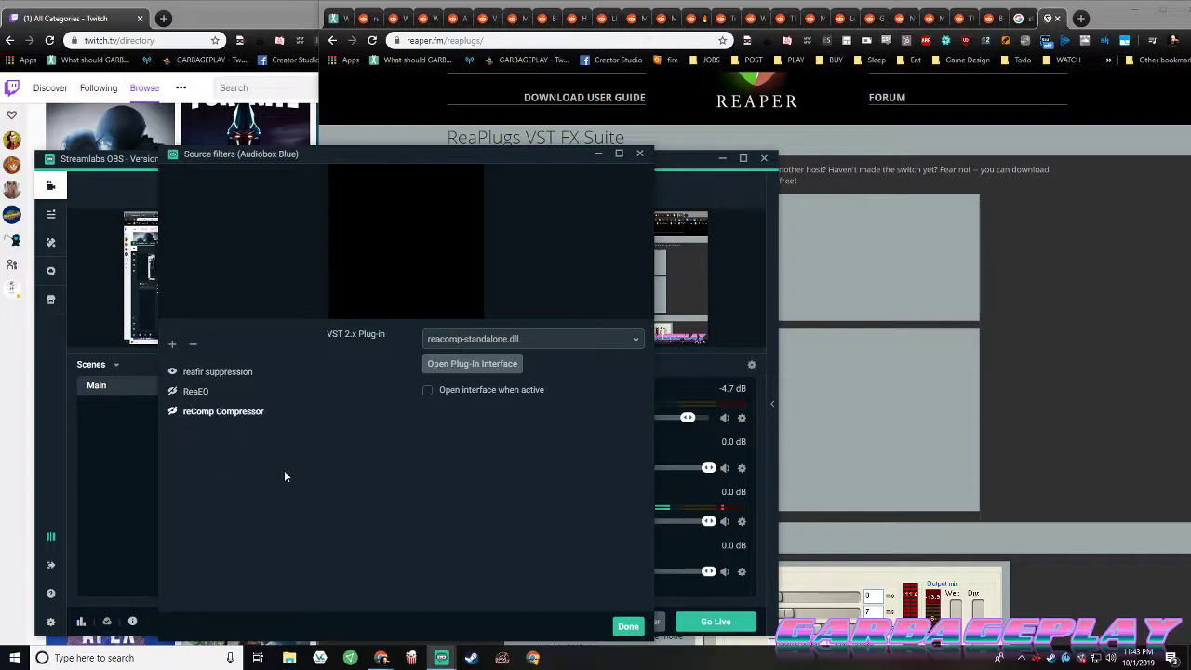
mouse_move(276, 413)
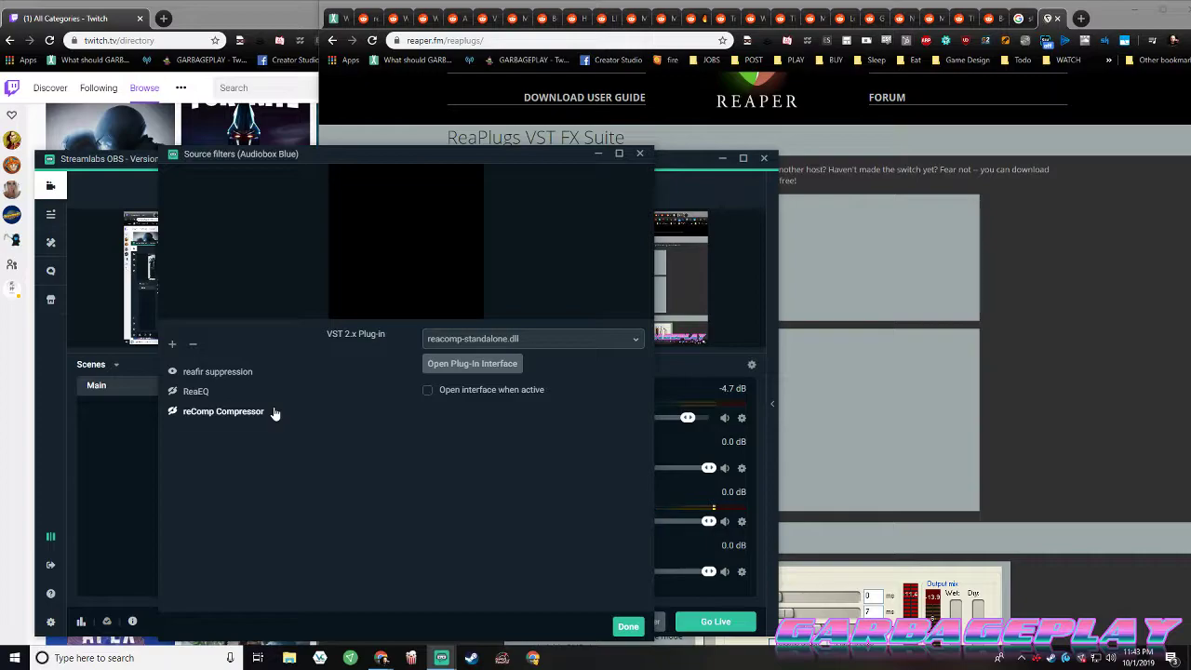
click(195, 391)
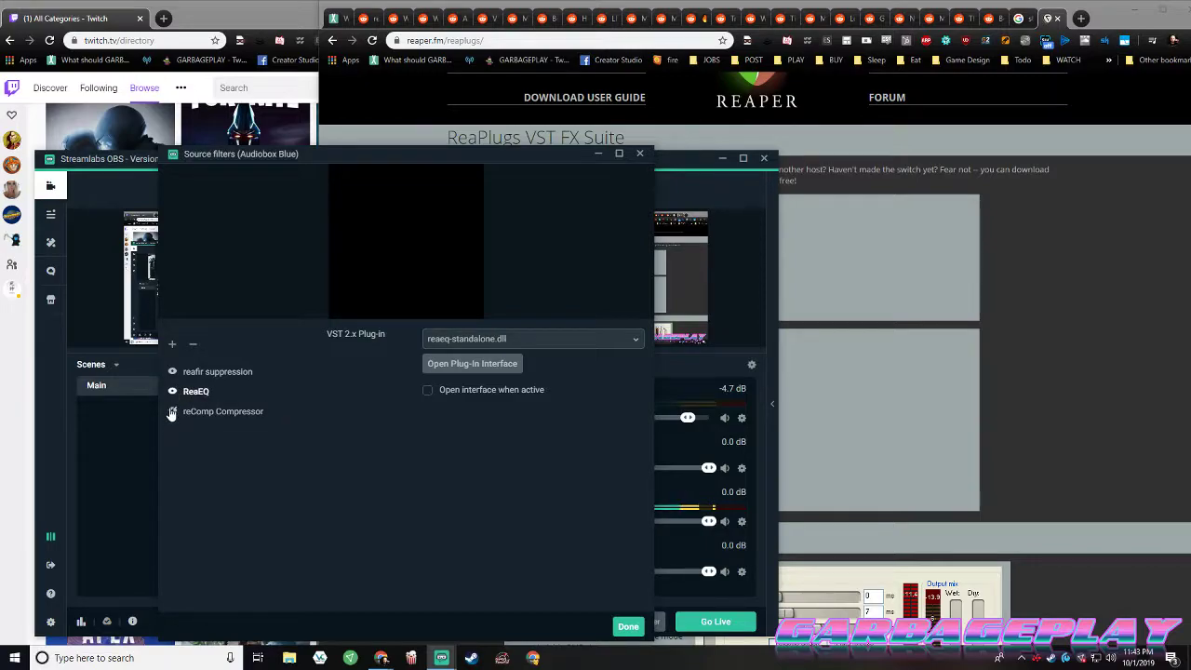
click(224, 411)
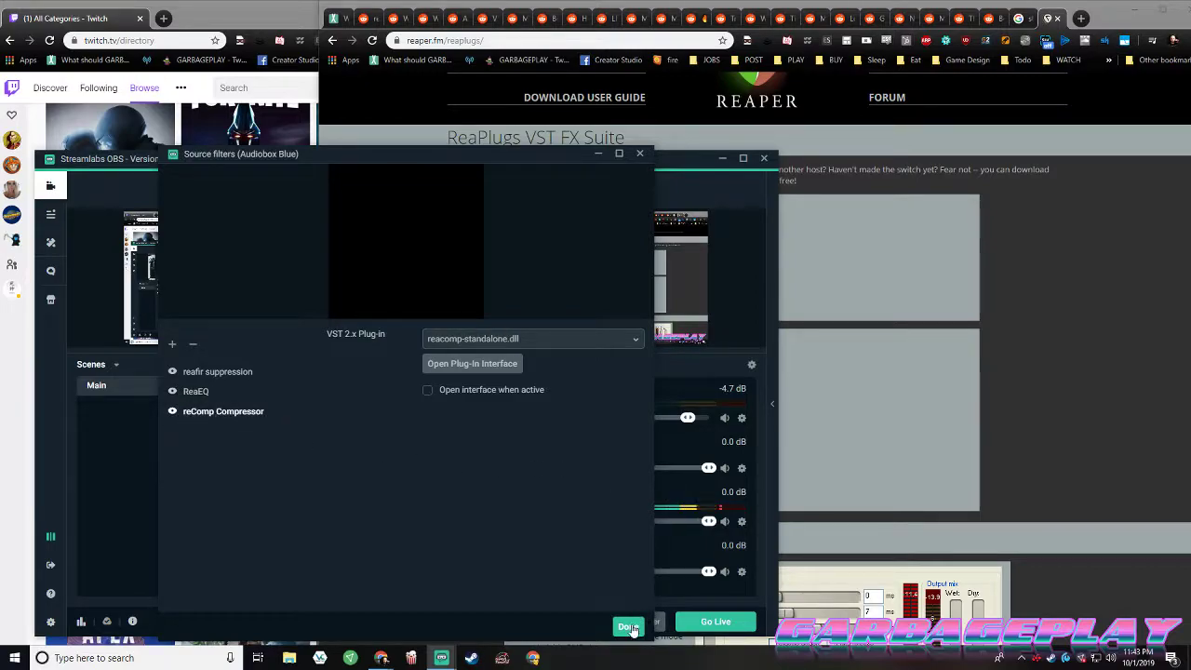
mouse_move(463, 372)
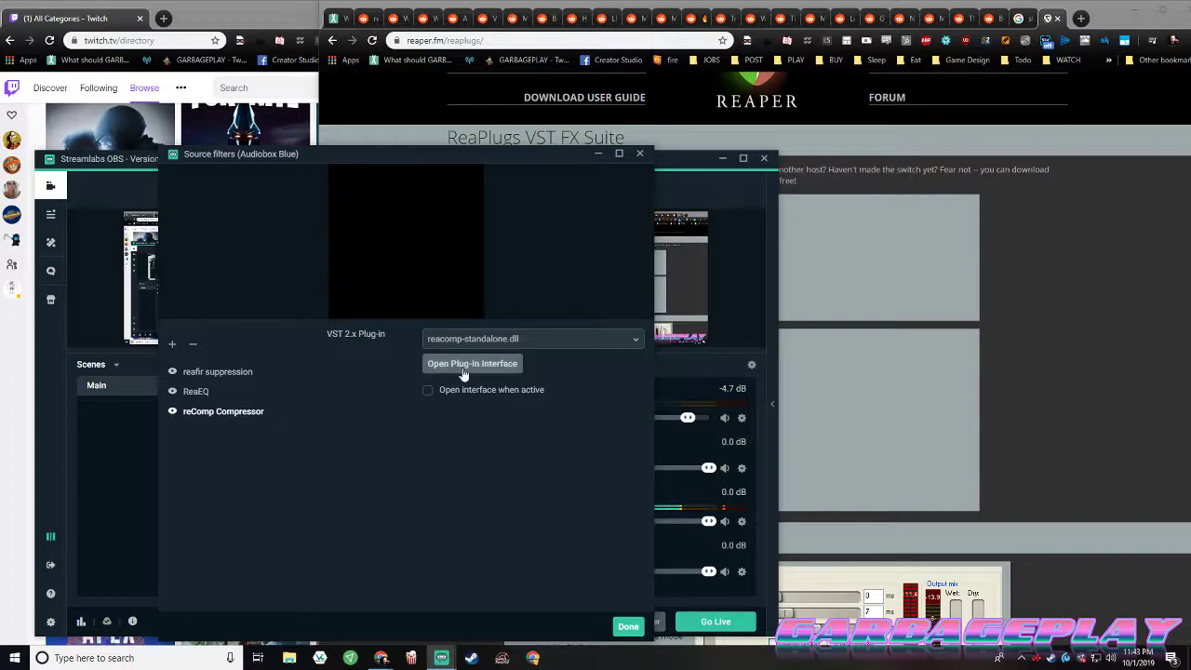
click(473, 363)
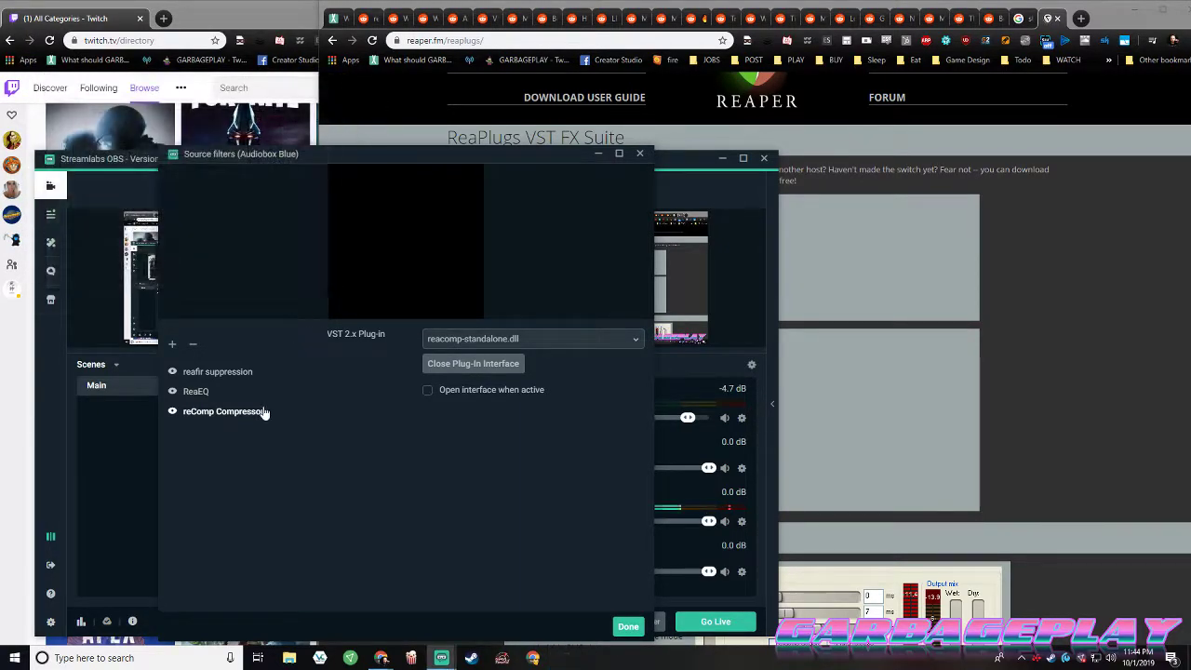
click(629, 625)
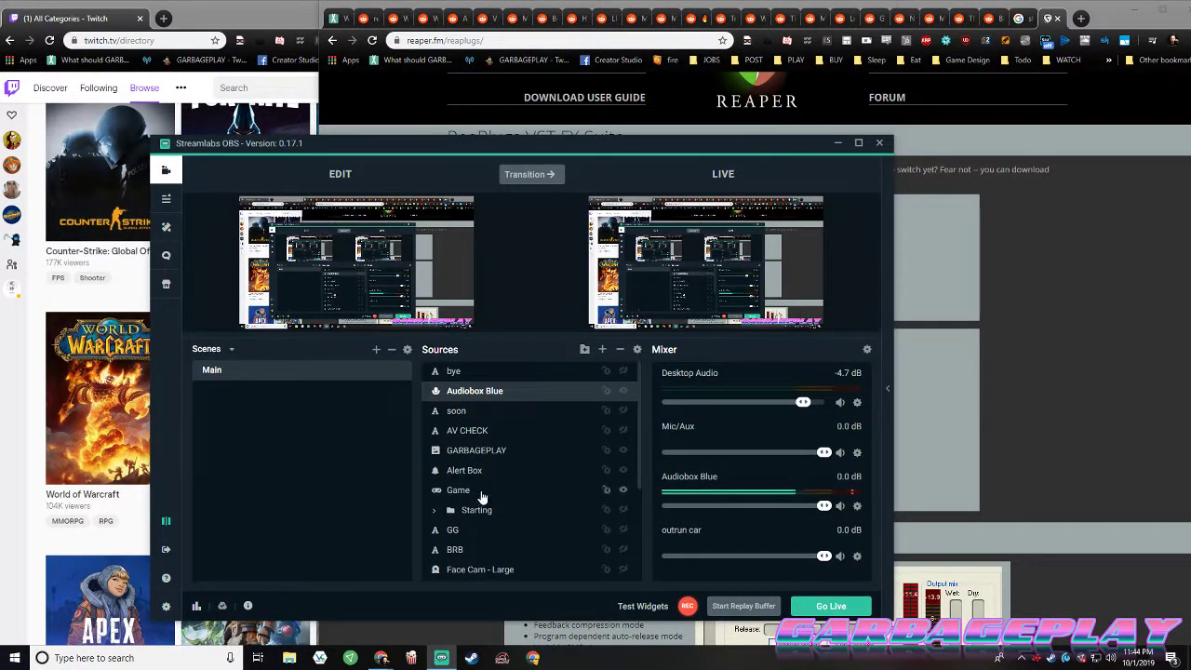
Close the Alert Box widget settings and open the Streamlabs App Store
click(466, 469)
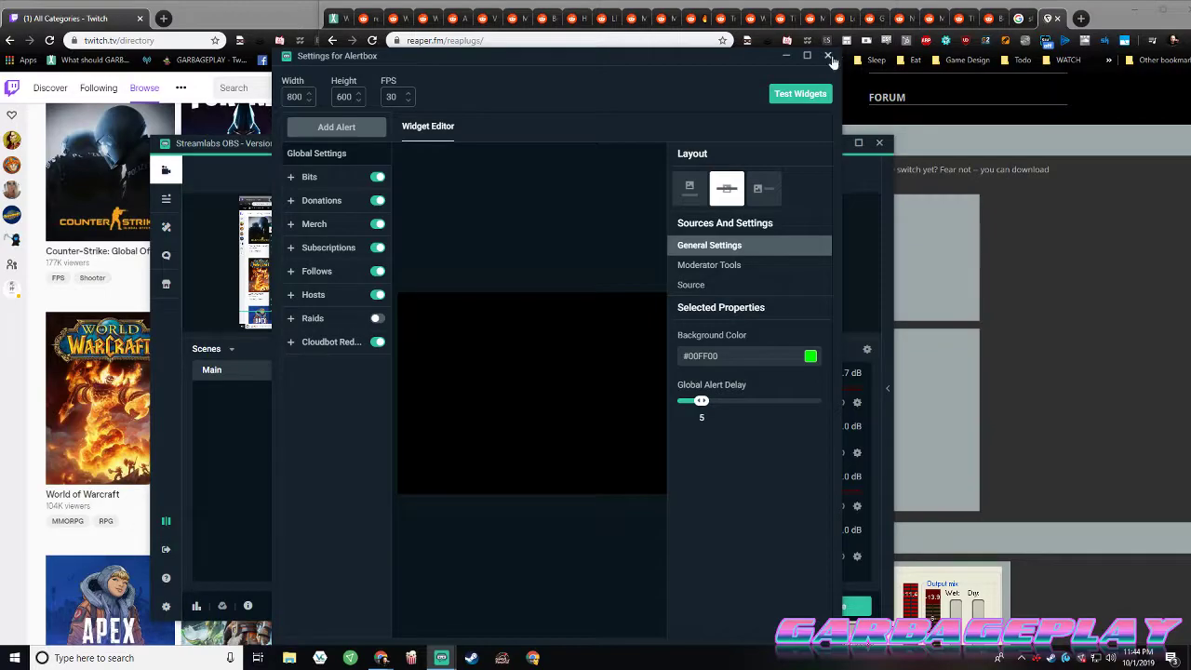
click(826, 56)
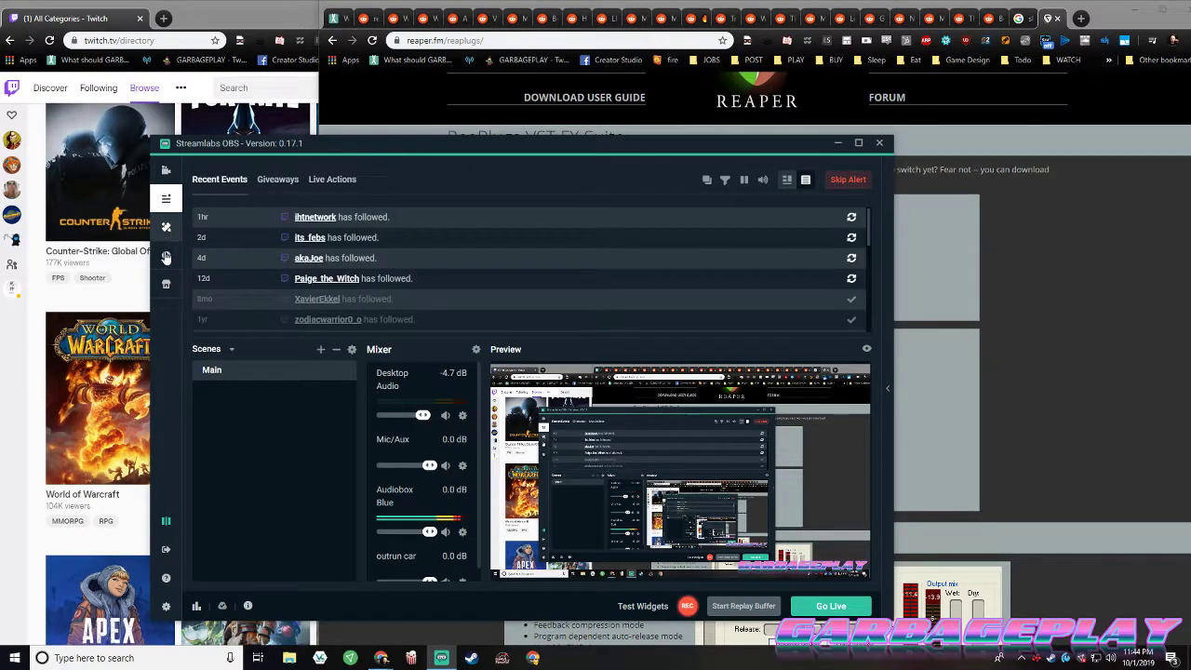
click(166, 287)
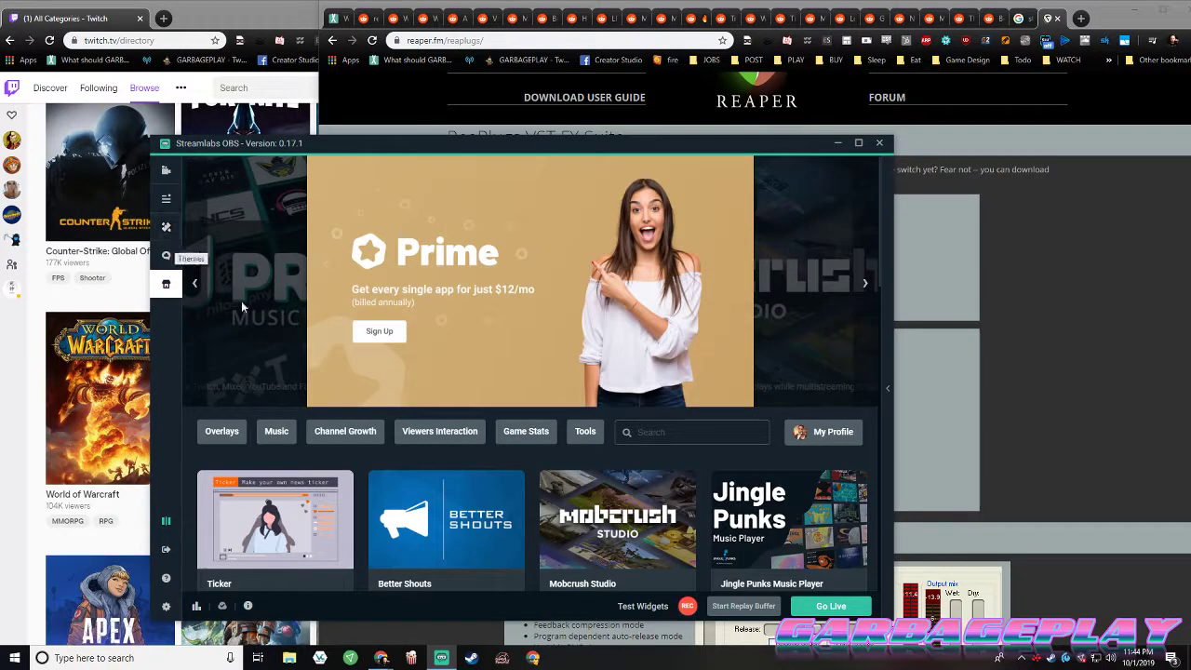
mouse_move(166, 229)
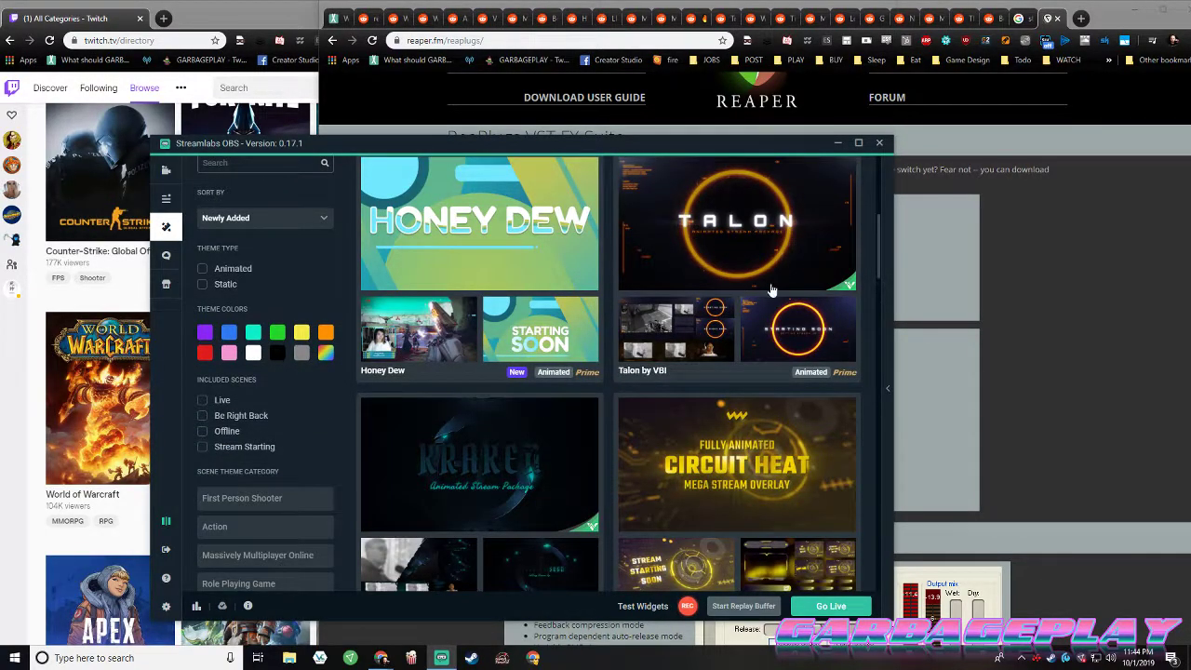
mouse_move(288, 238)
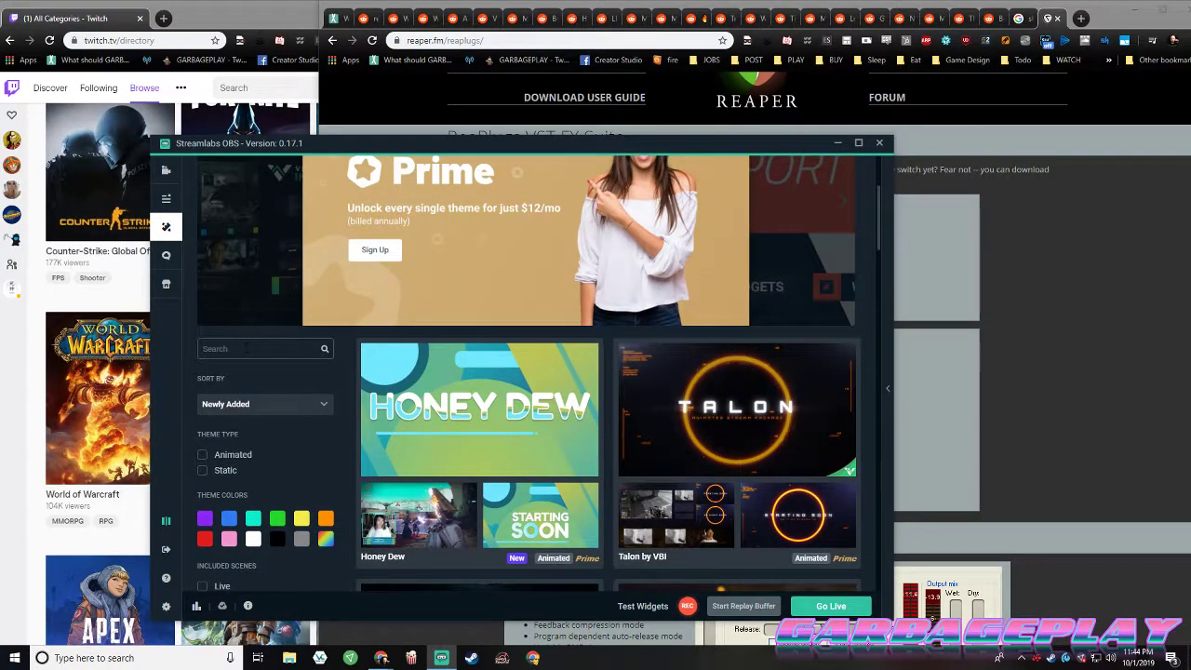
Search themes for 'retro' and view the Kraken alert box theme details
text(retro)
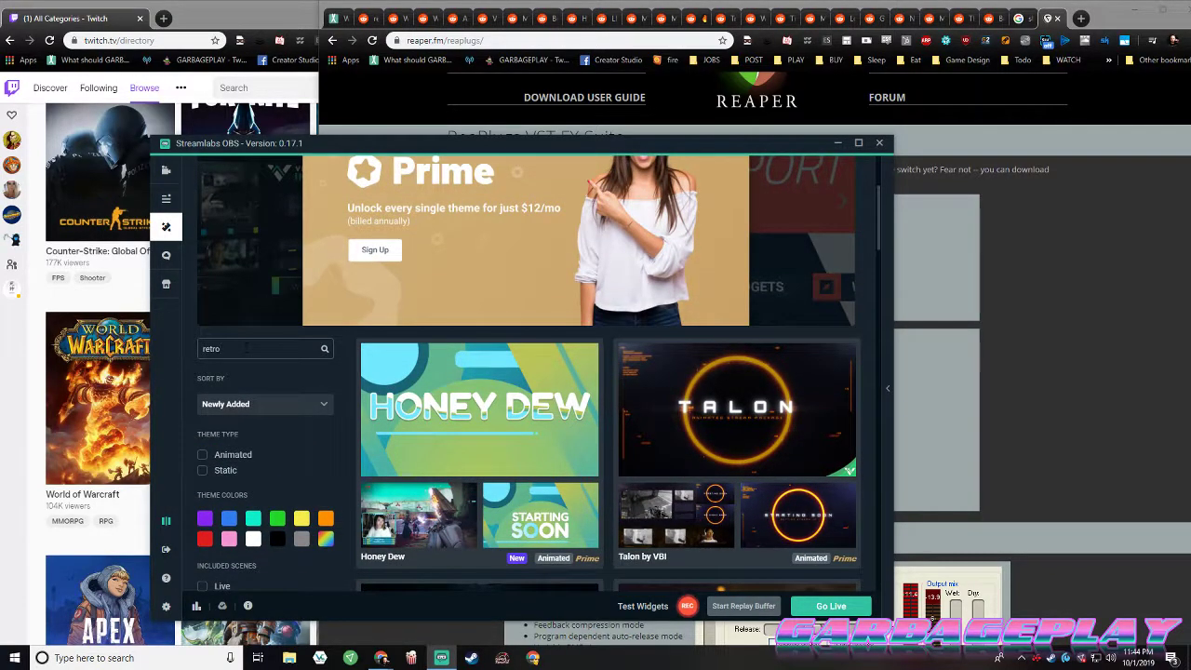
scroll(down, 3)
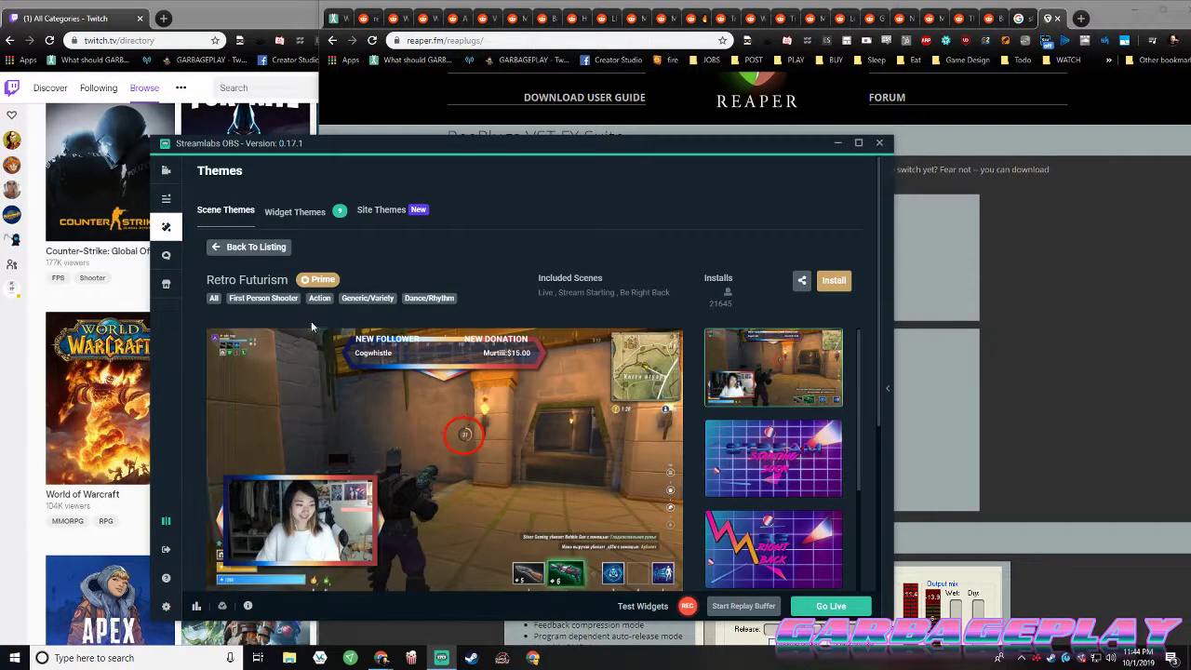
scroll(down, 3)
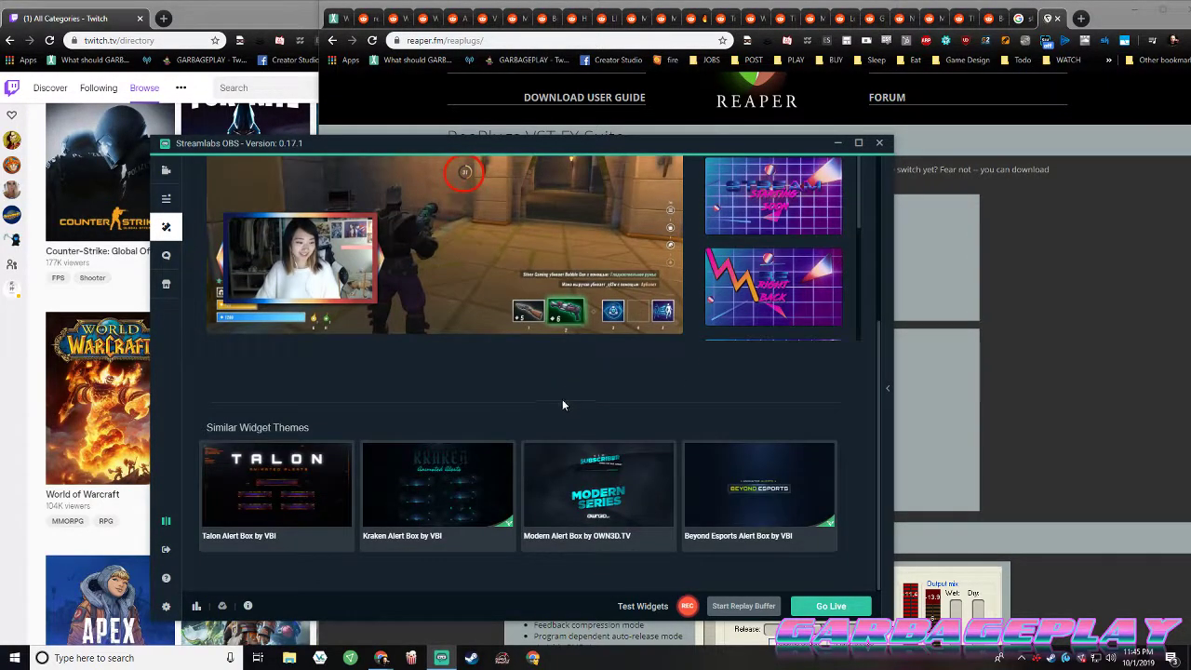
click(437, 484)
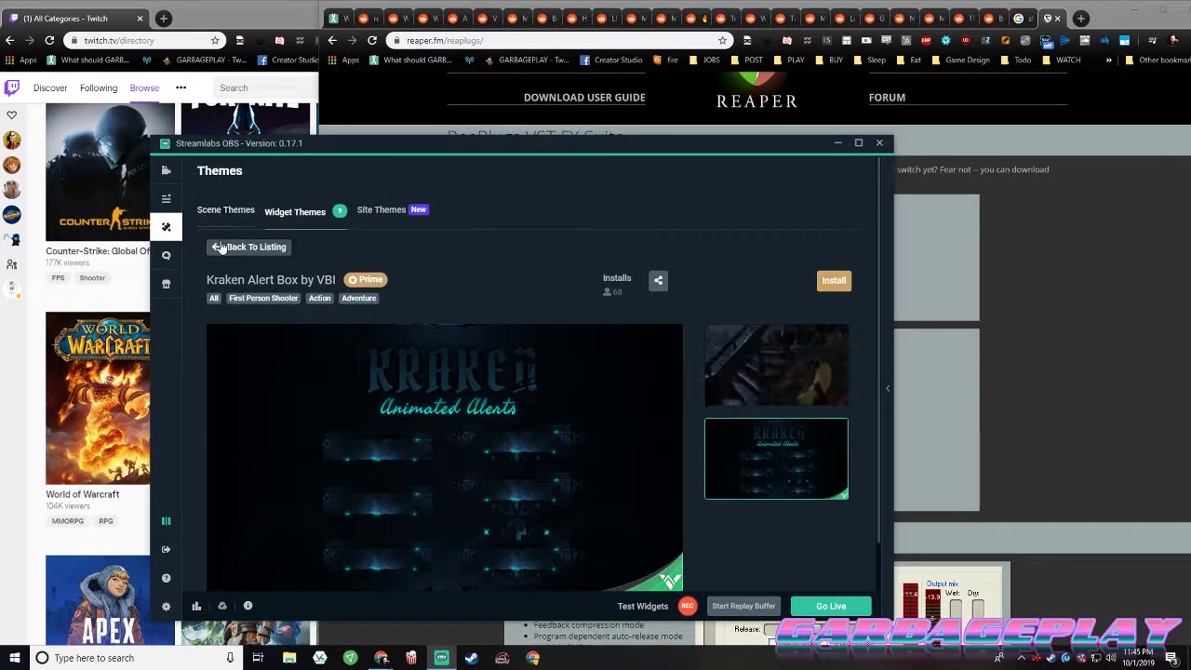
click(249, 246)
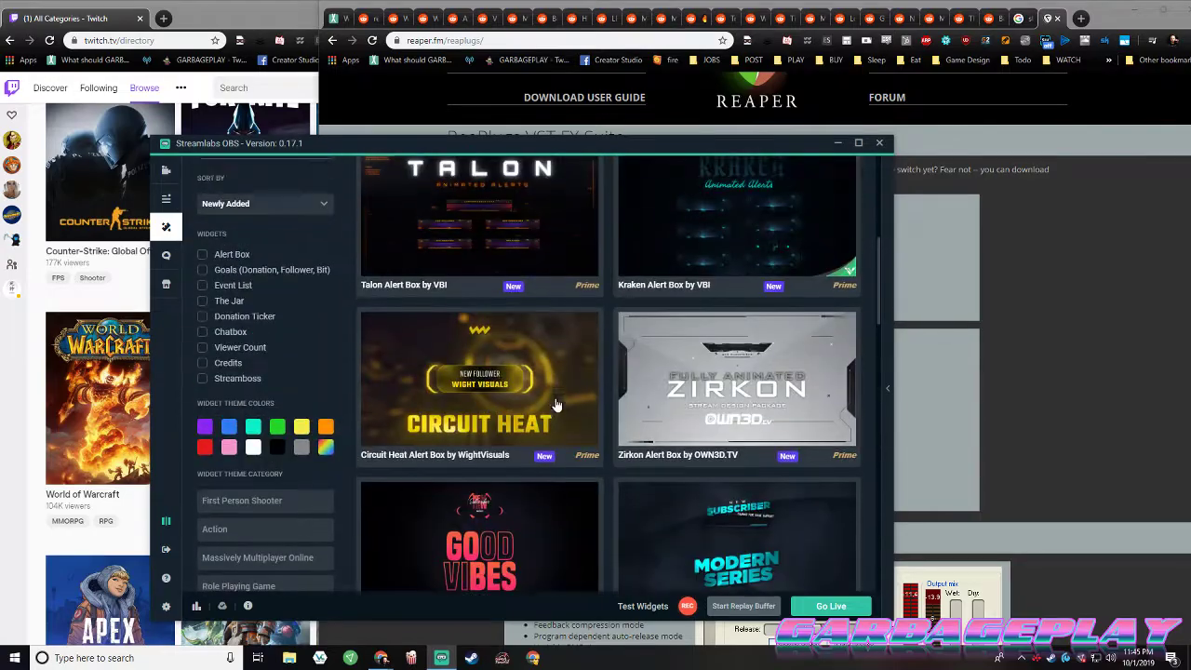
View the Dark Matter alert box, then open the Zirkon stream design package in Scene Themes
scroll(down, 3)
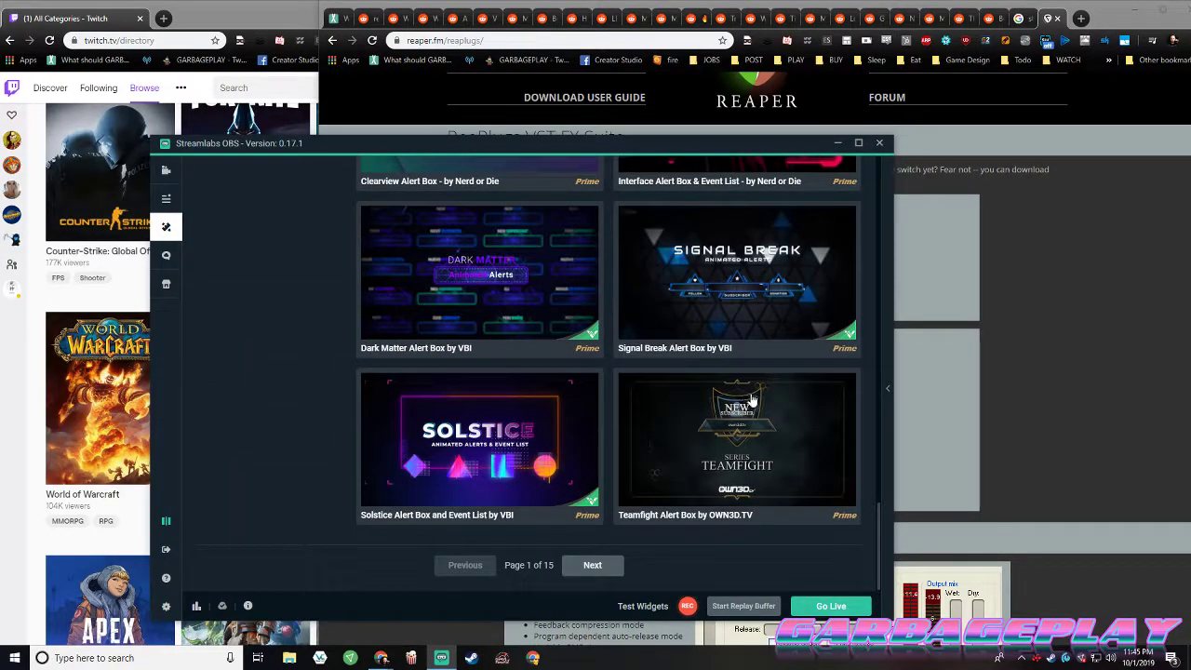
mouse_move(466, 283)
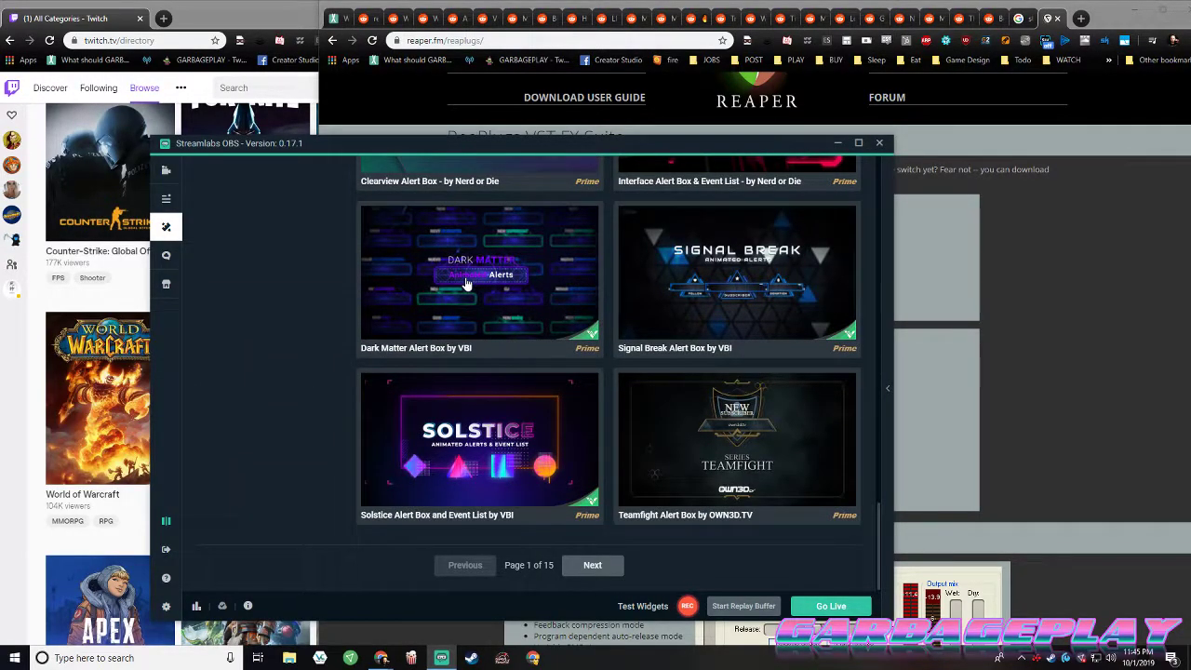
click(481, 272)
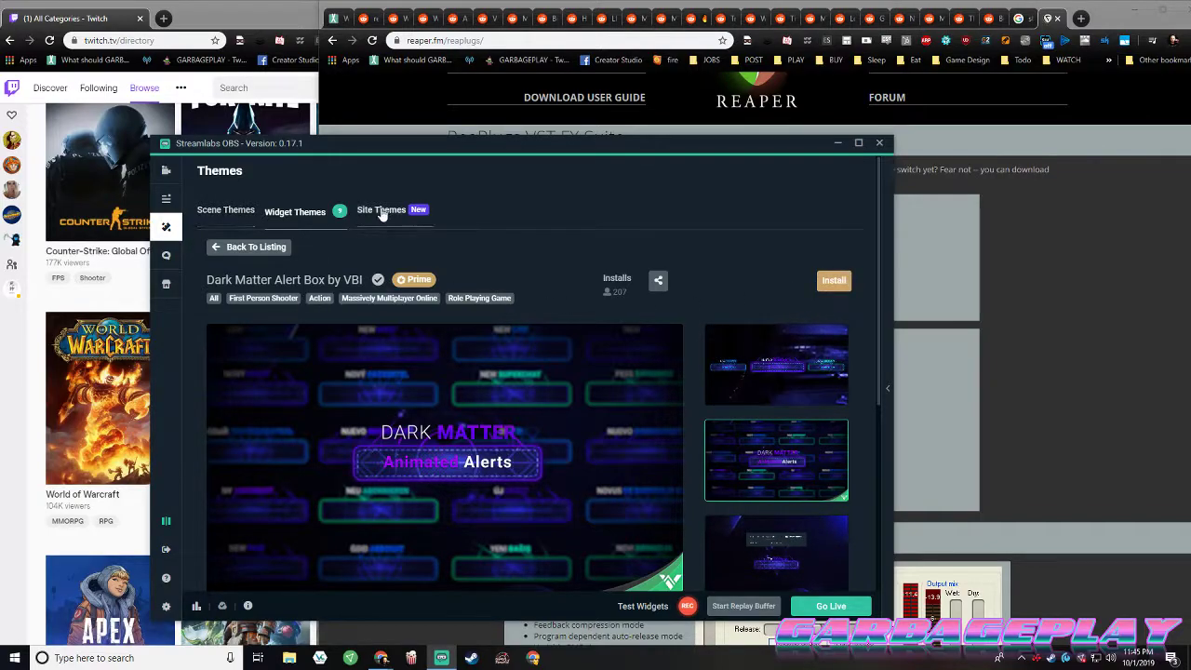
click(246, 246)
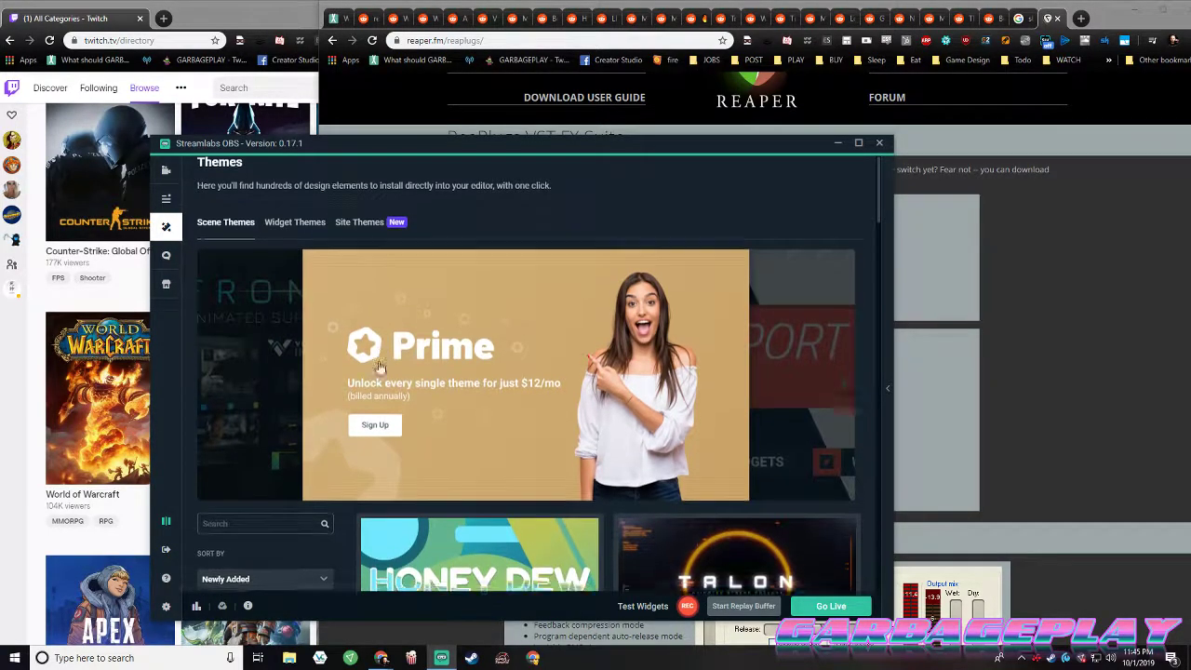
scroll(down, 3)
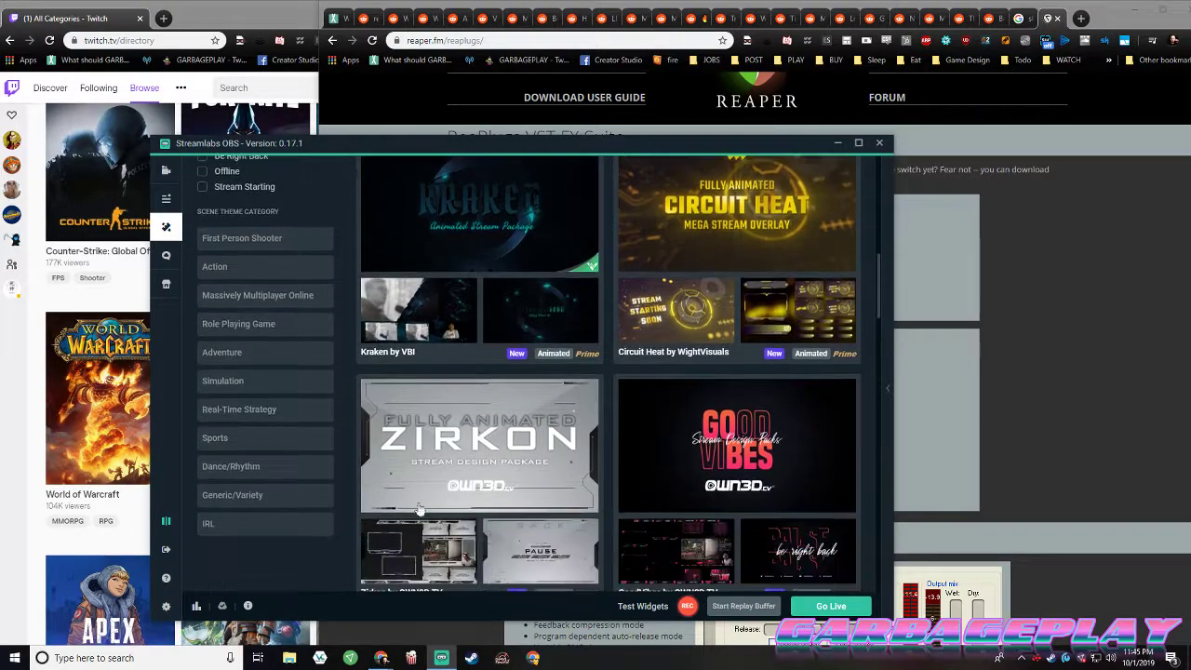
click(481, 445)
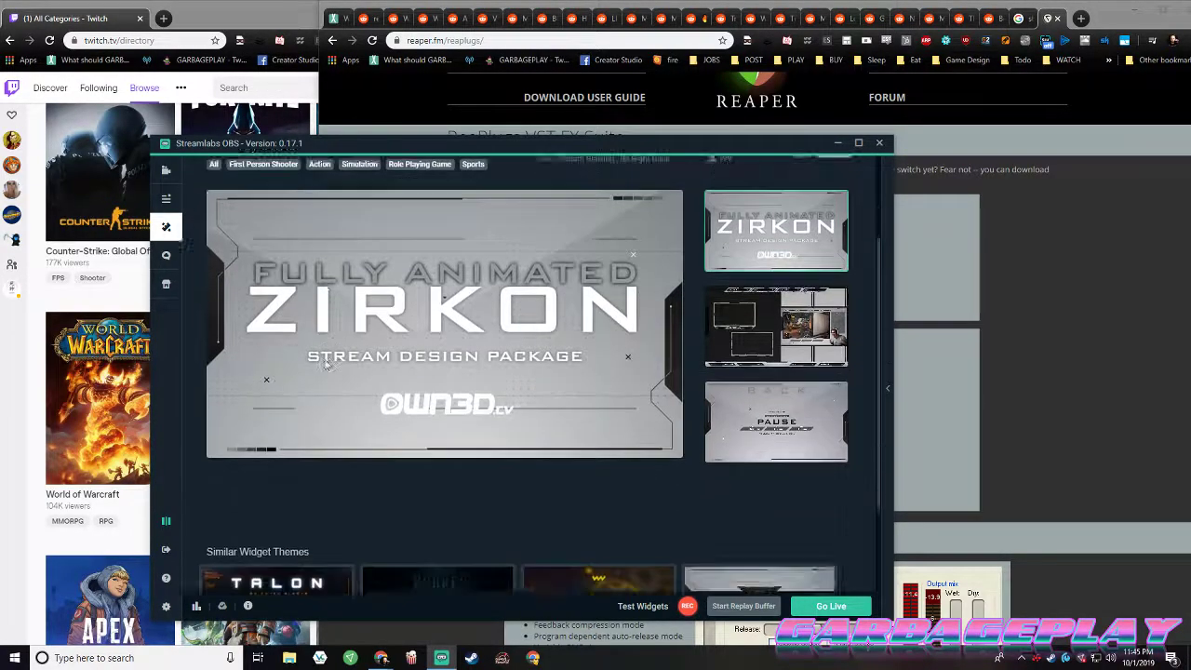
scroll(down, 3)
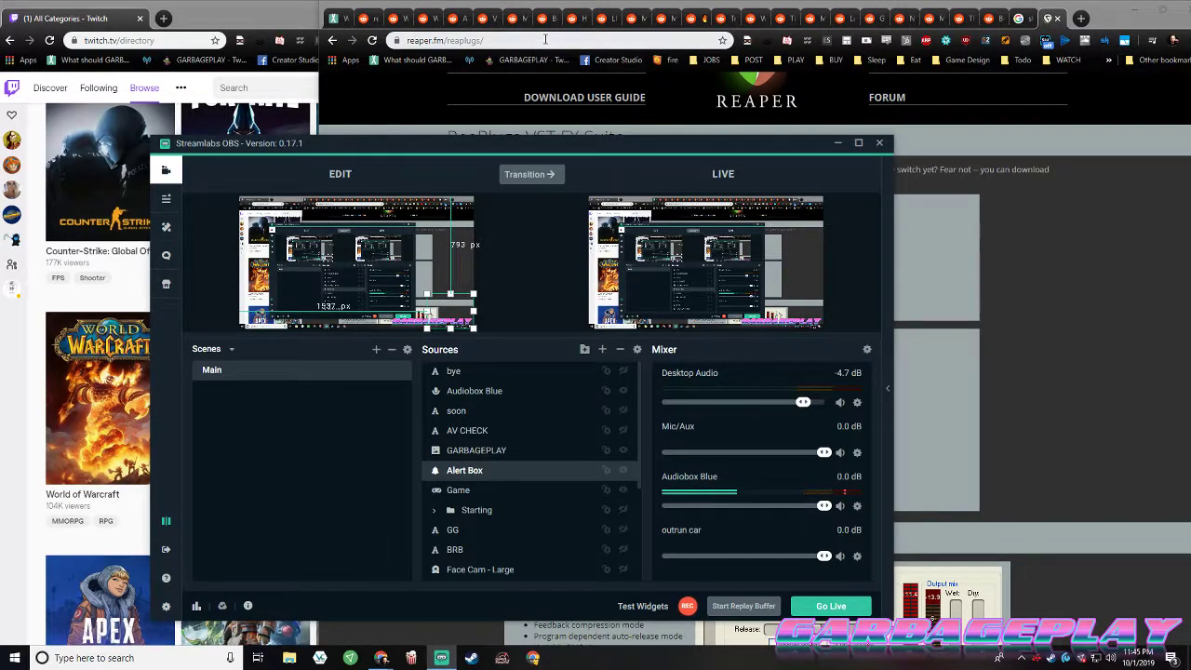
Search 'steam' to reach the Streamlabs web dashboard in the browser
text(steamlabs.com/dashboard#/twitch)
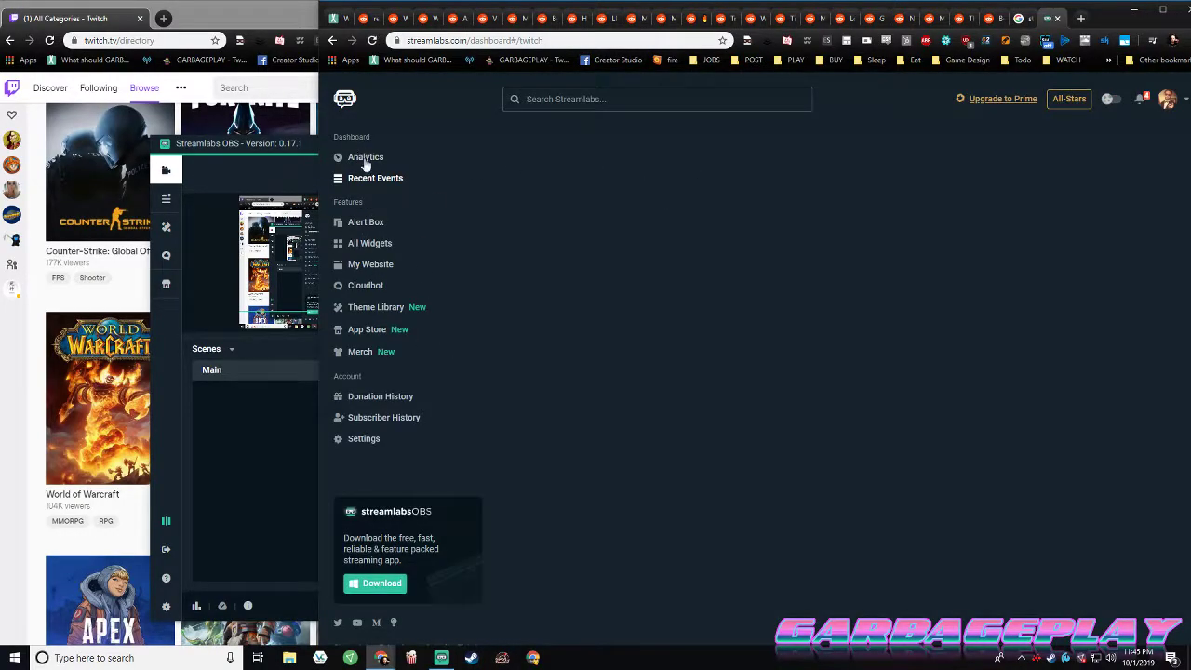
Check Recent Events and All Widgets, return home, then open the Alert Box page
click(376, 179)
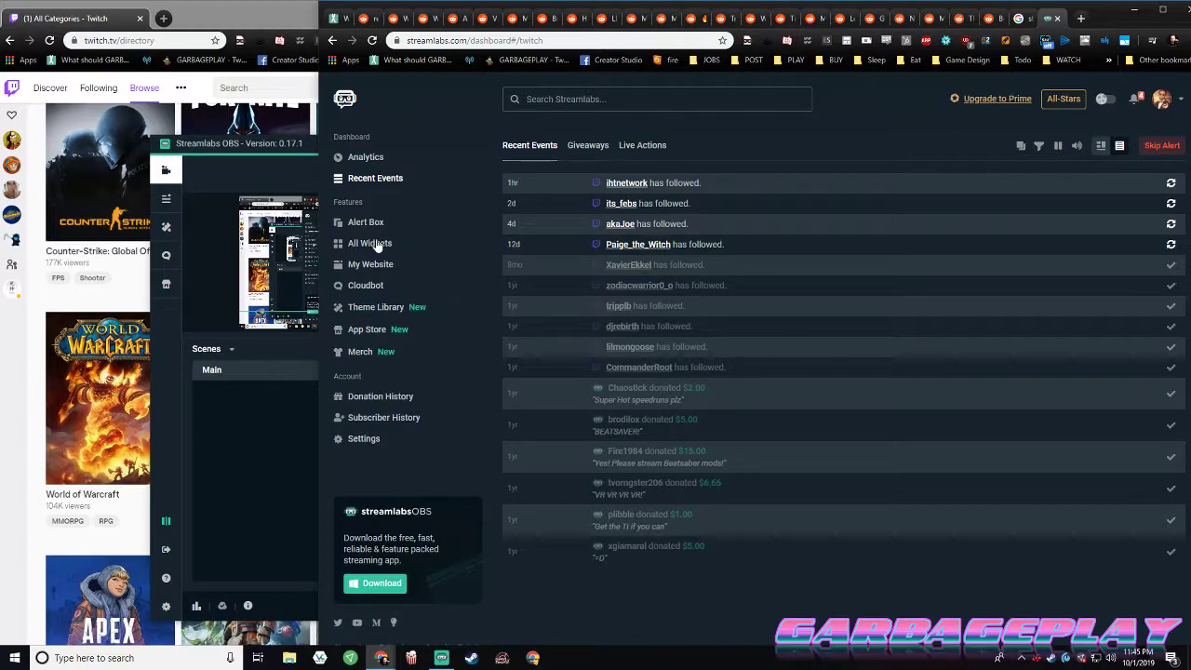
click(368, 242)
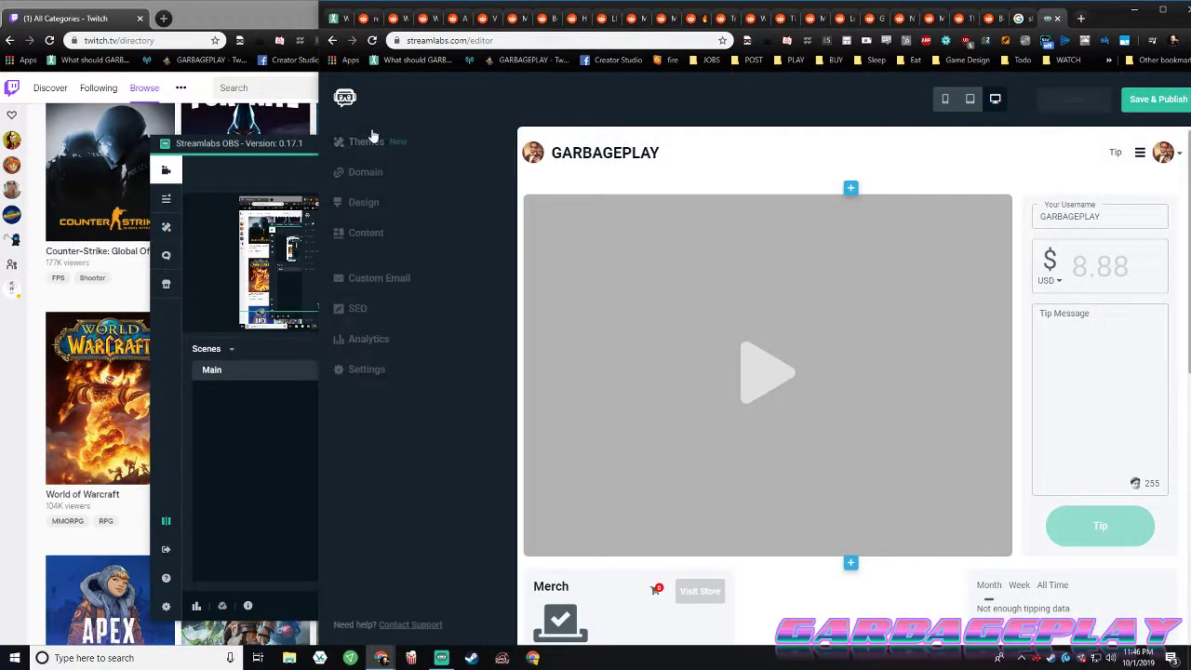
click(345, 98)
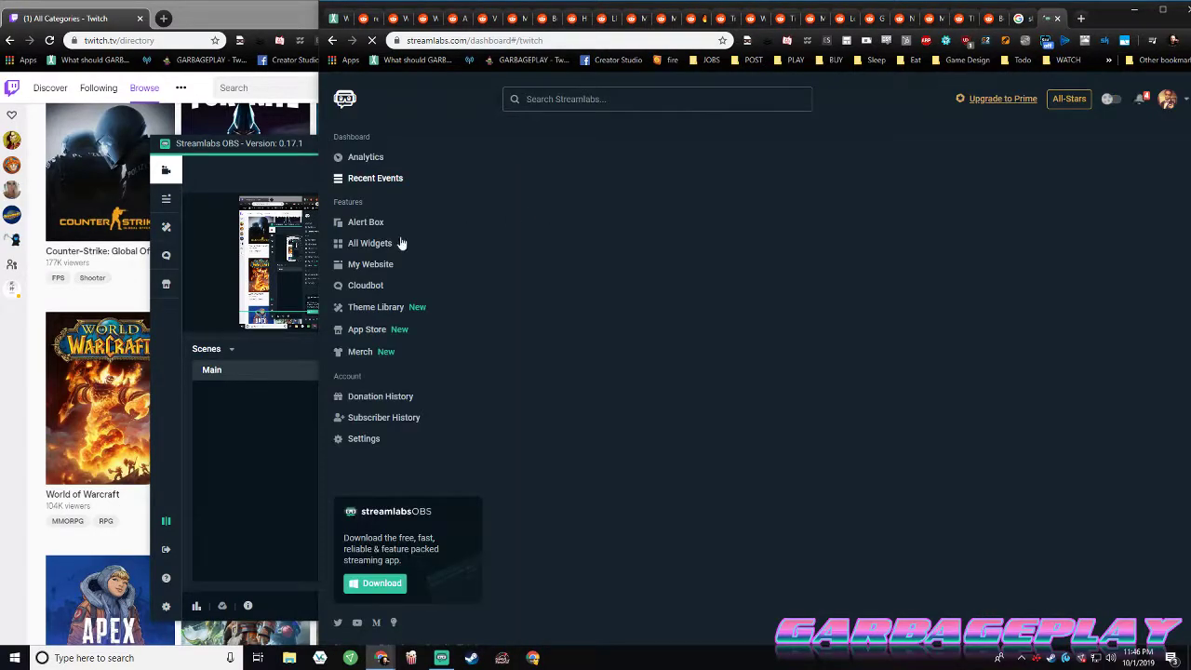
click(365, 221)
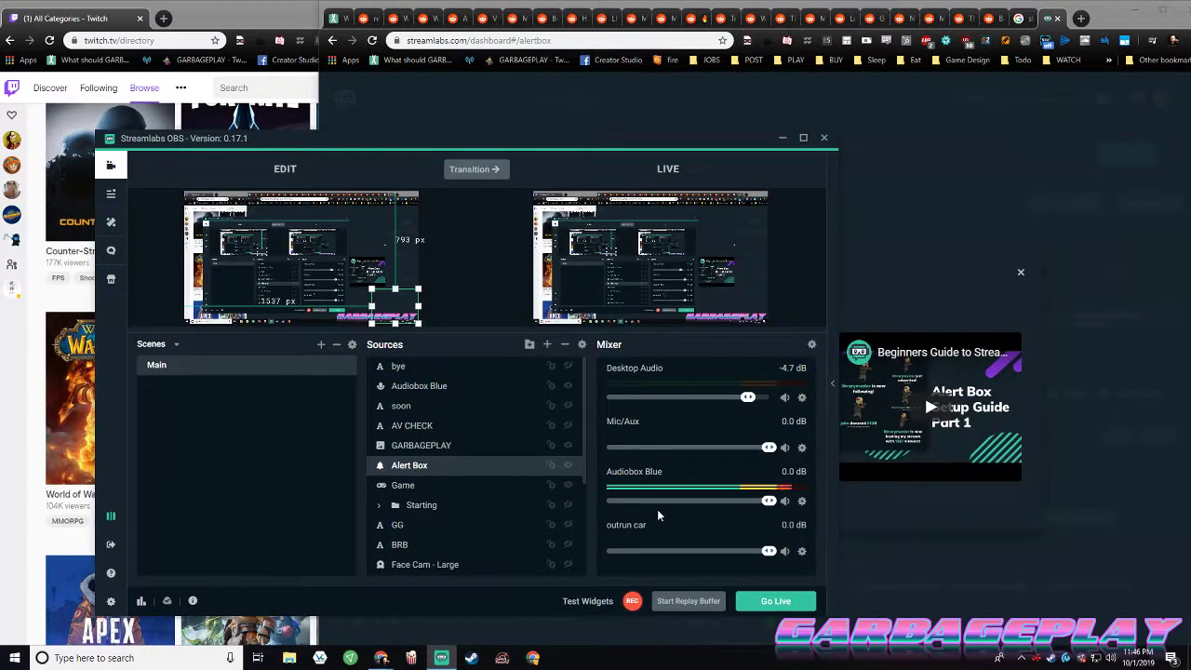
scroll(down, 3)
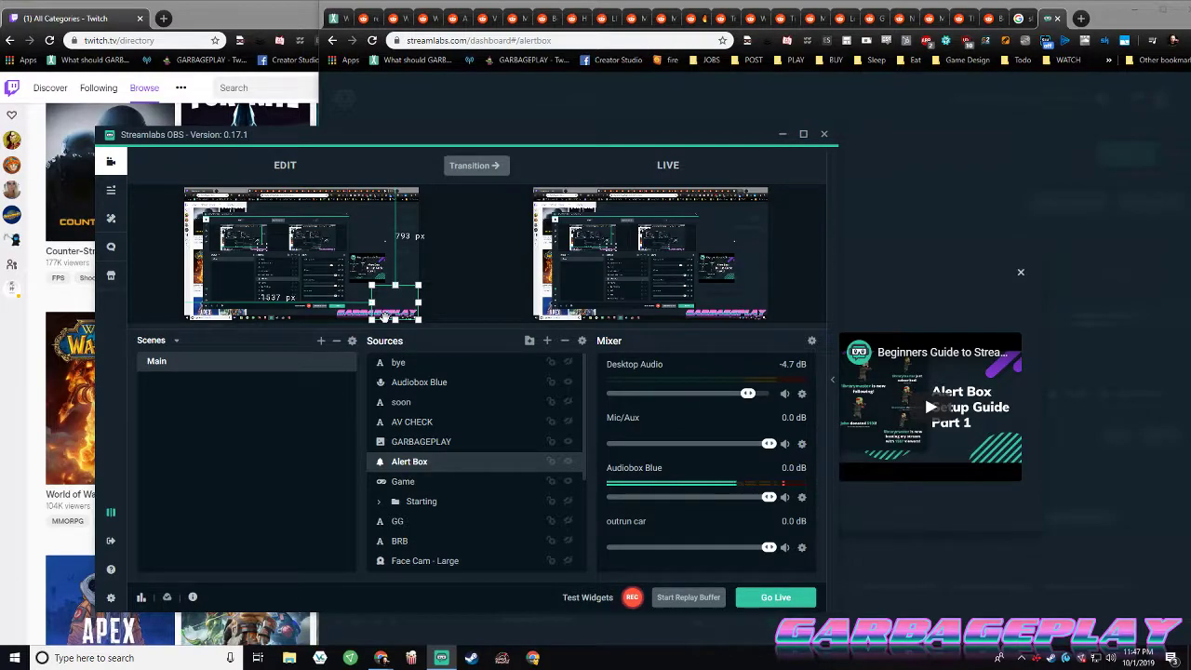
mouse_move(456, 324)
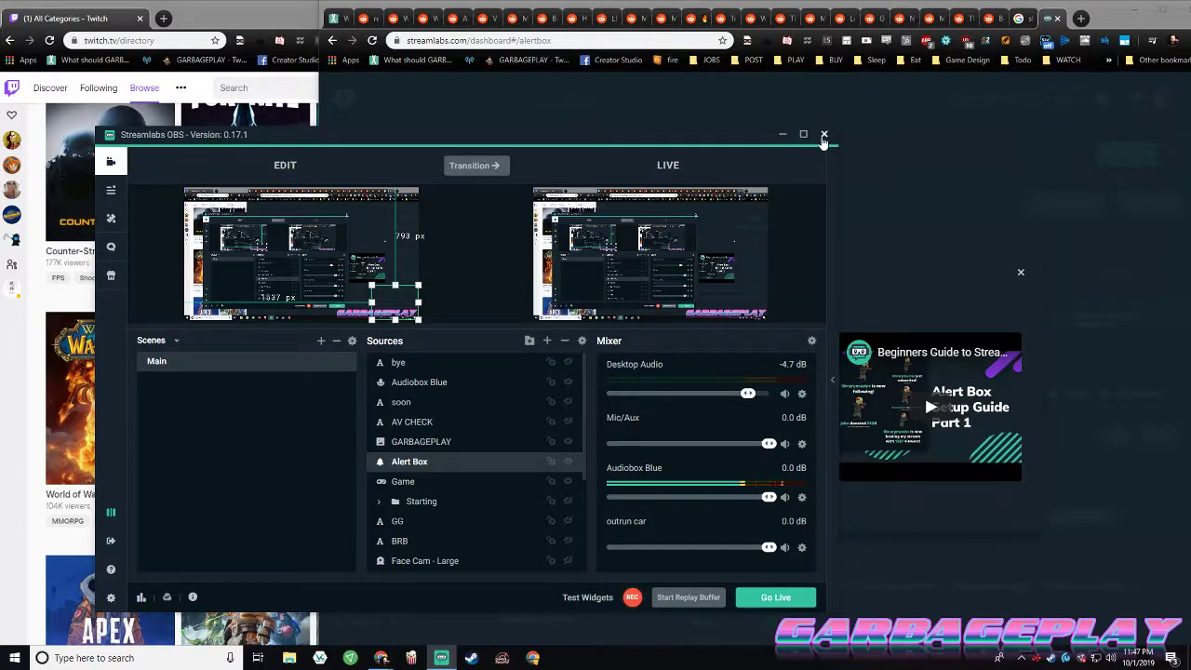
mouse_move(741, 208)
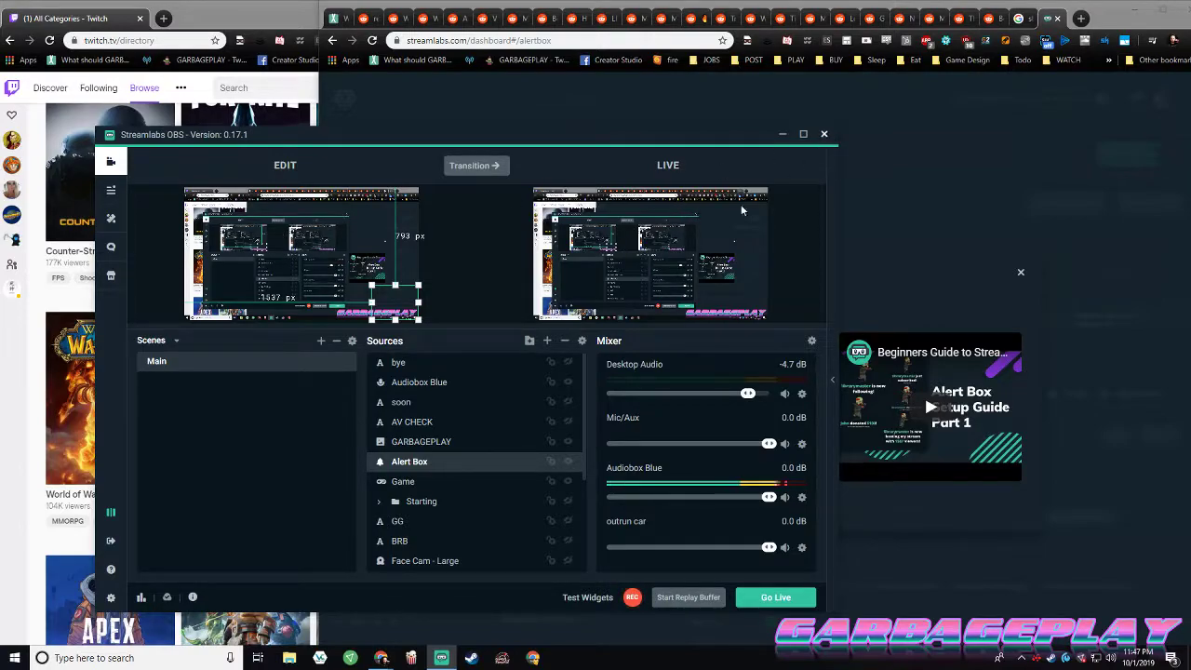
scroll(down, 3)
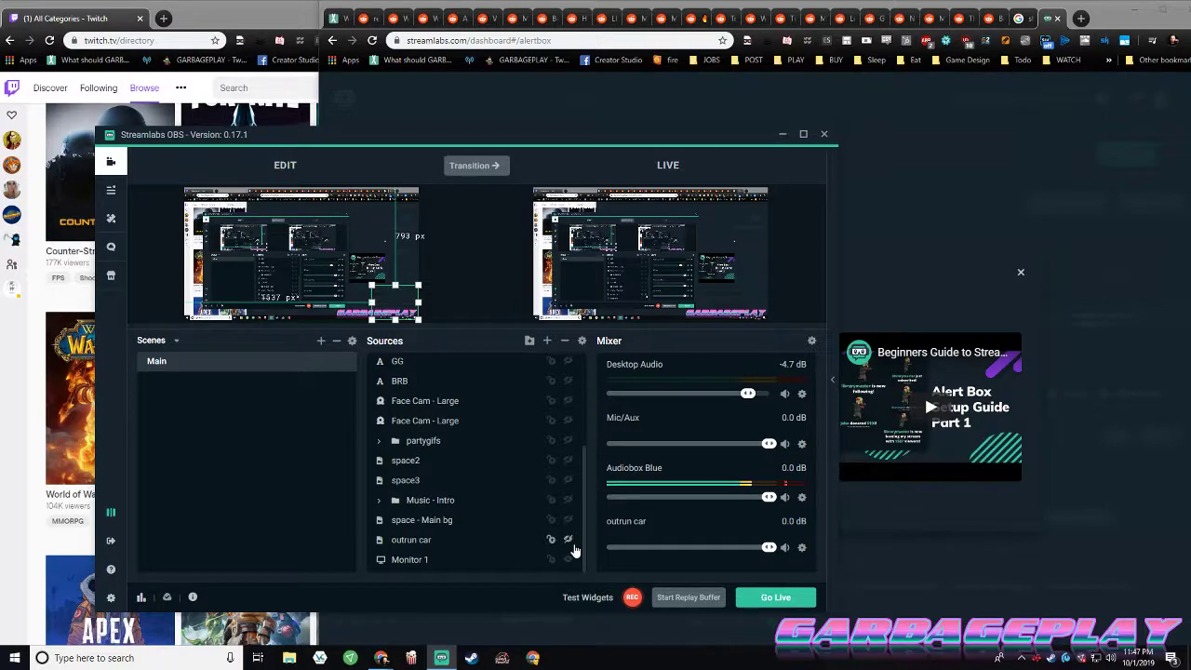